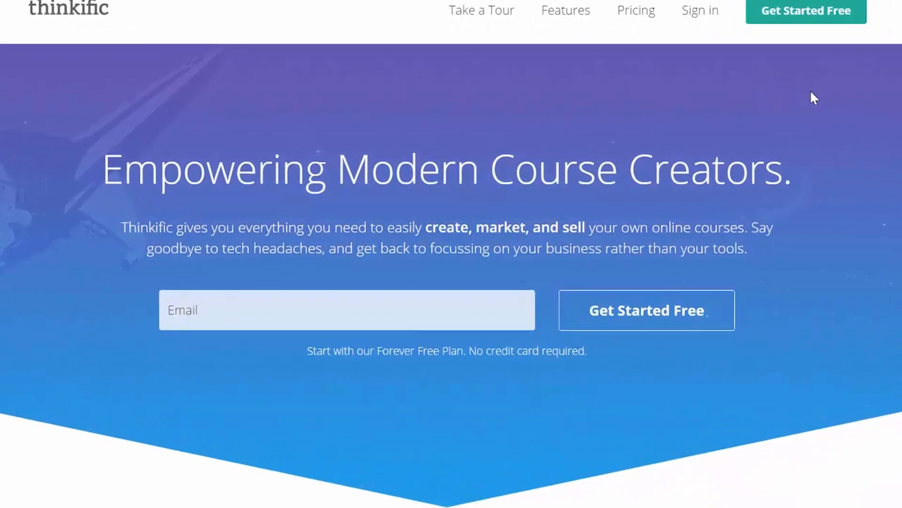
Step: Sign up for a free Thinkific site named Course Creation Academy
{"action": "scroll", "scroll_direction": "down", "scroll_amount": 3}
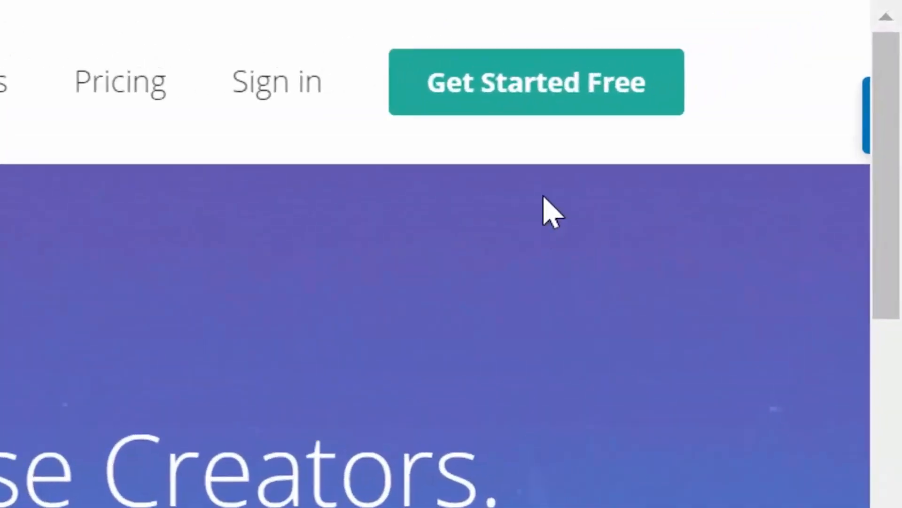
{"action": "left_click", "coordinate": [535, 82]}
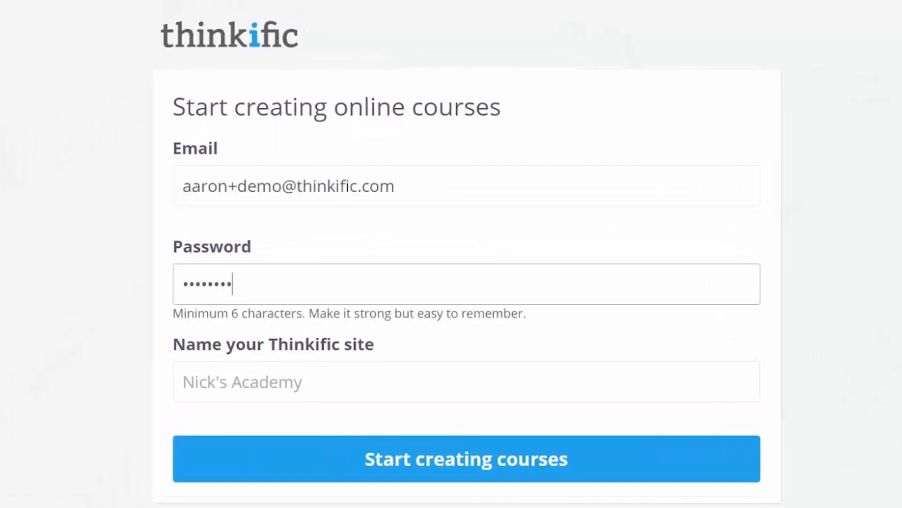
{"action": "type", "text": "Course Crea"}
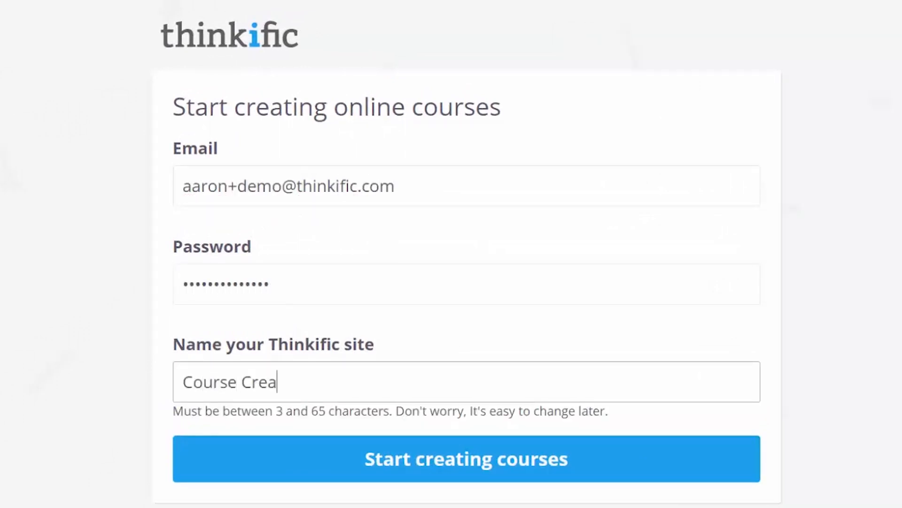
{"action": "type", "text": "tion Academy"}
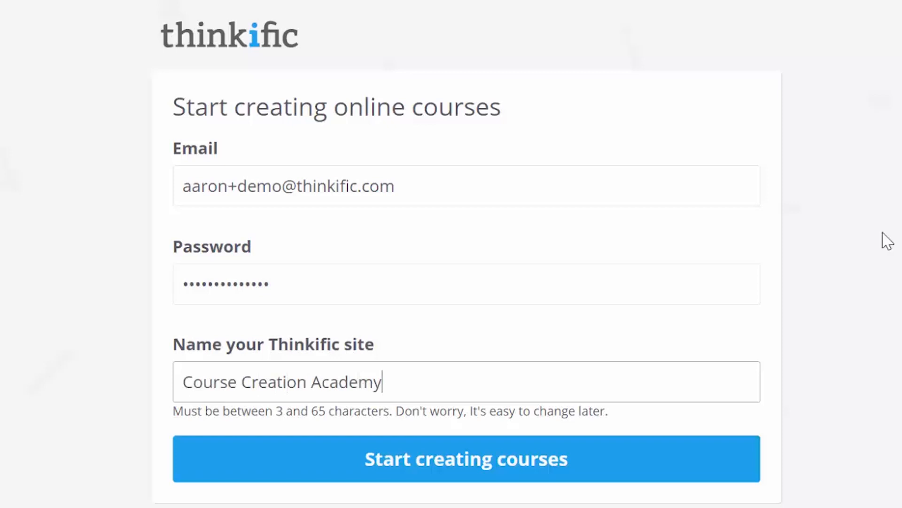
{"action": "left_click", "coordinate": [465, 458]}
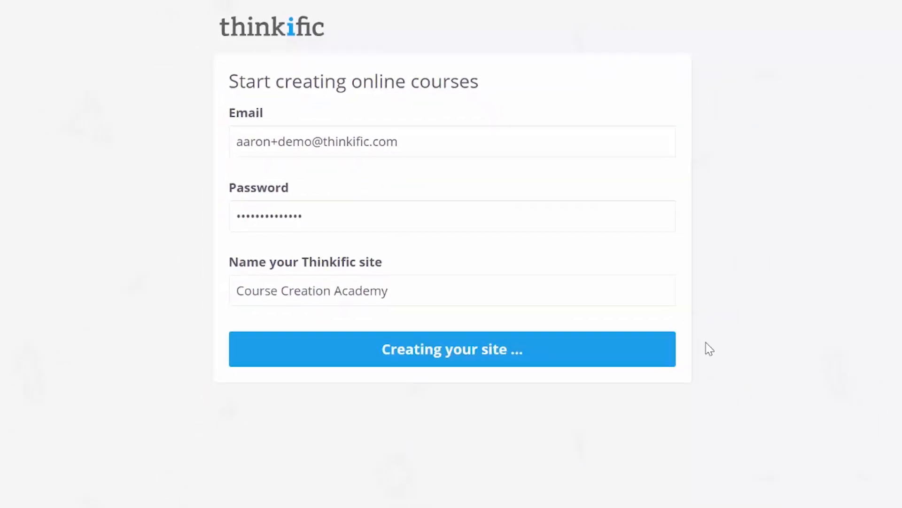
{"action": "left_click", "coordinate": [451, 348]}
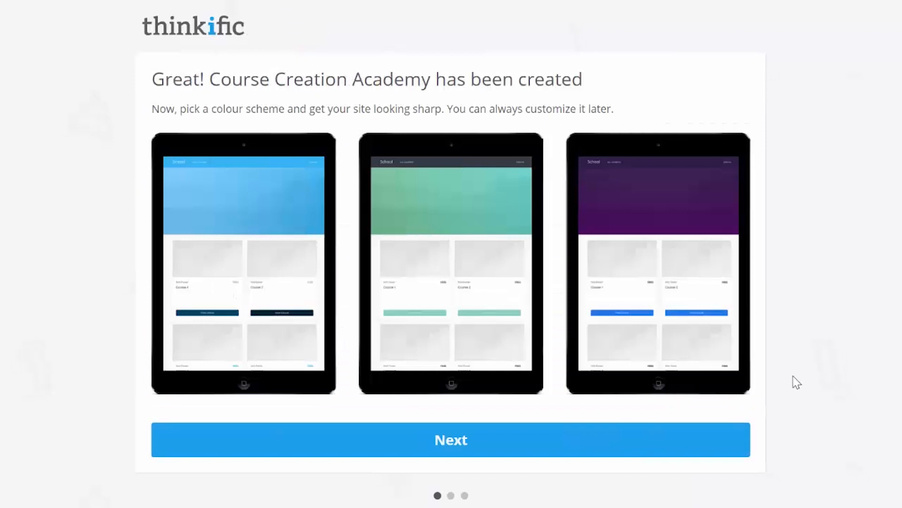
Step: Pick the purple colour scheme, enter your name, and choose Revenue generation as teaching goal
{"action": "left_click", "coordinate": [658, 262]}
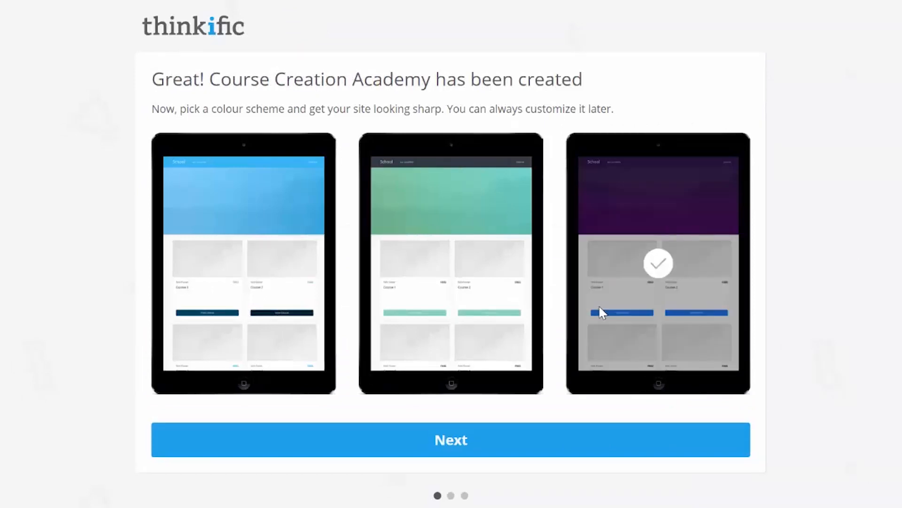
{"action": "left_click", "coordinate": [451, 439]}
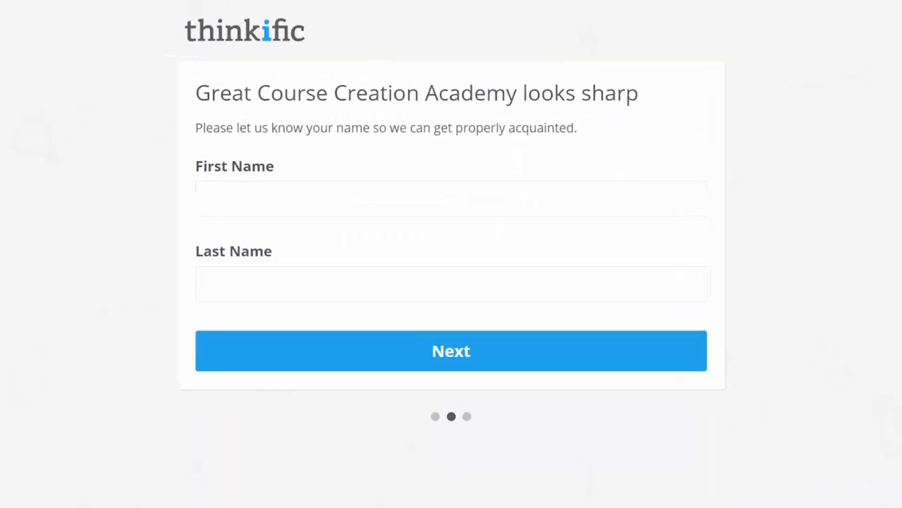
{"action": "type", "text": "At Thinkific"}
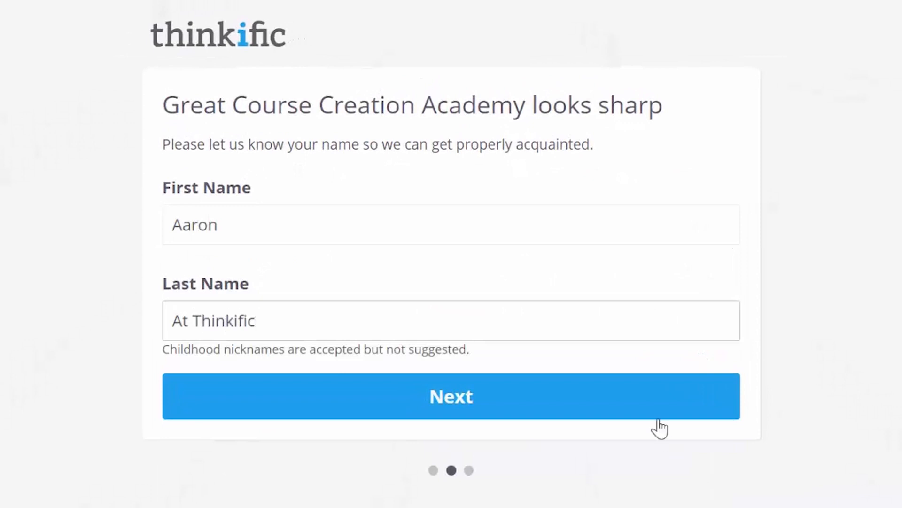
{"action": "left_click", "coordinate": [451, 396]}
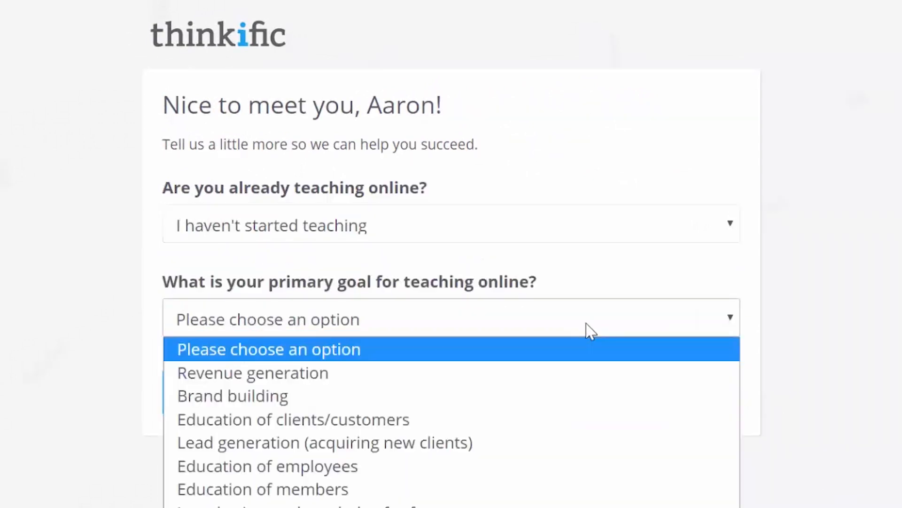
{"action": "left_click", "coordinate": [252, 372]}
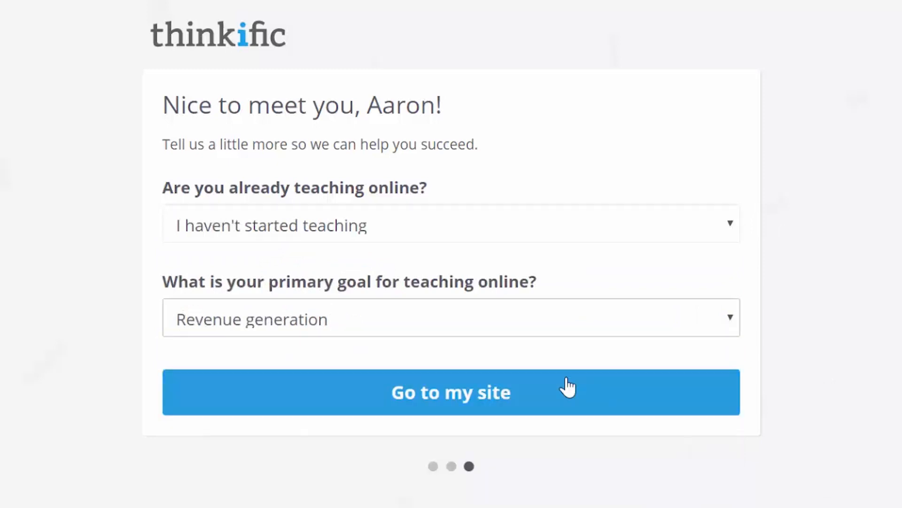
{"action": "left_click", "coordinate": [451, 392]}
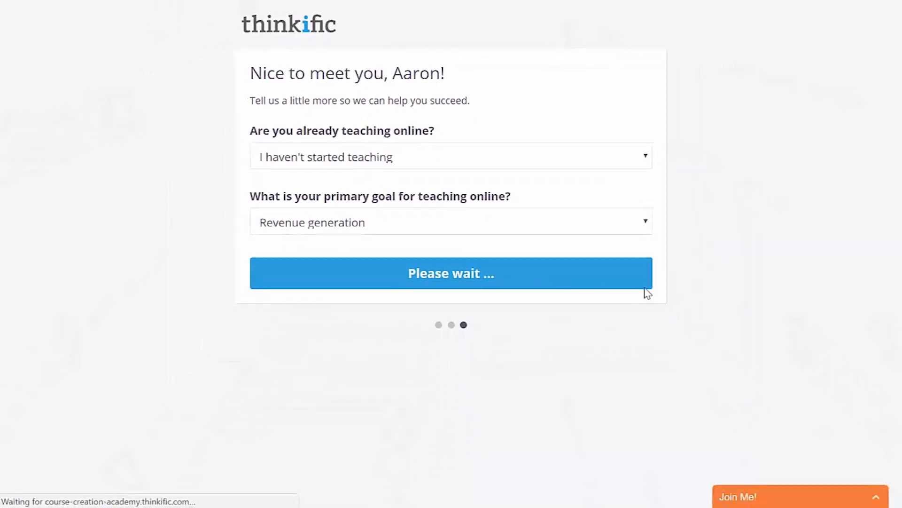
Step: Go from the new site's dashboard to My Courses and the demo course curriculum
{"action": "left_click", "coordinate": [450, 273]}
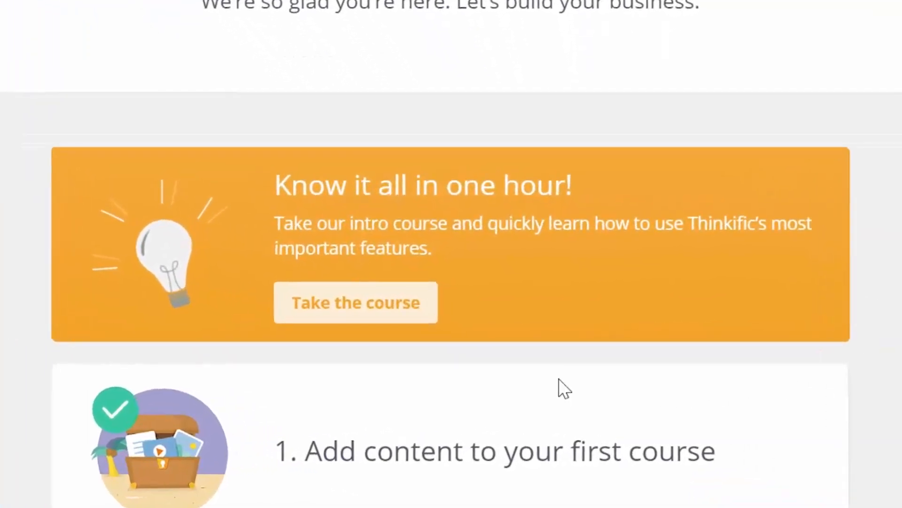
{"action": "mouse_move", "coordinate": [400, 333]}
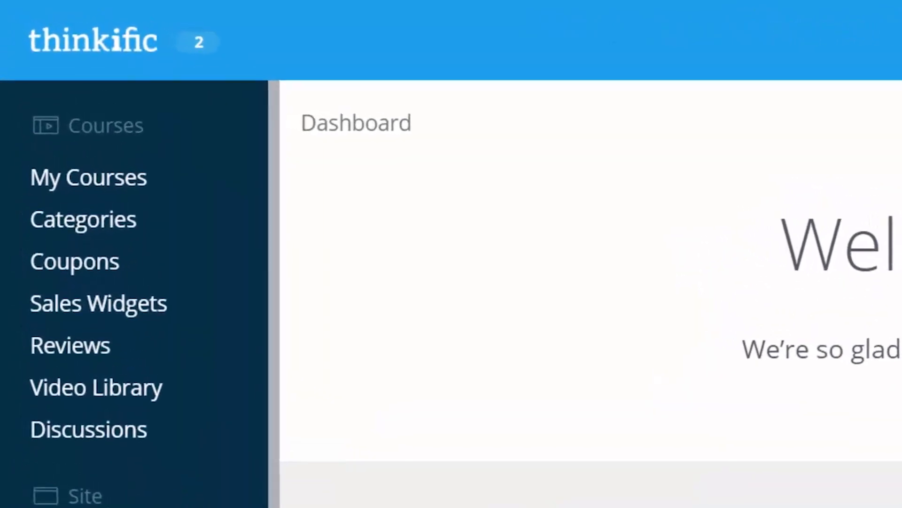
{"action": "left_click", "coordinate": [88, 177]}
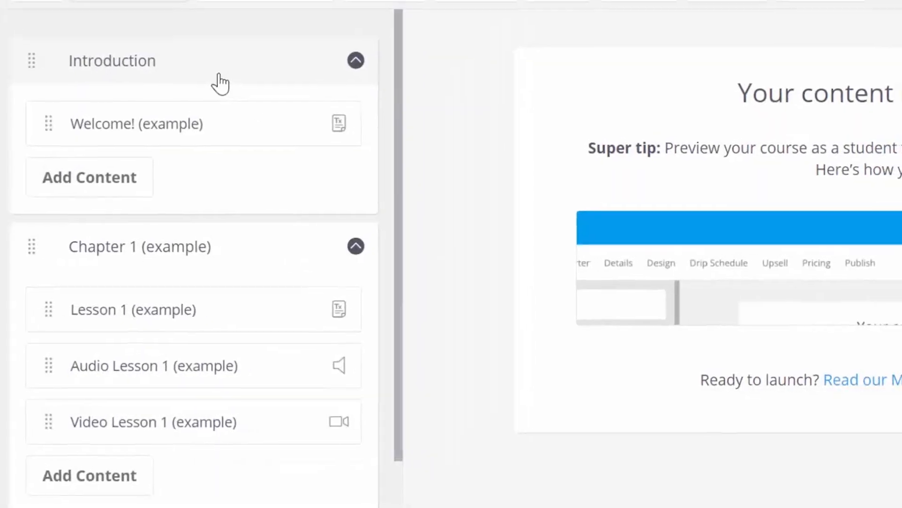
Step: Mark Lesson 1 (example) as part of the free trial and scroll toward Audio Lesson 1
{"action": "left_click", "coordinate": [113, 61]}
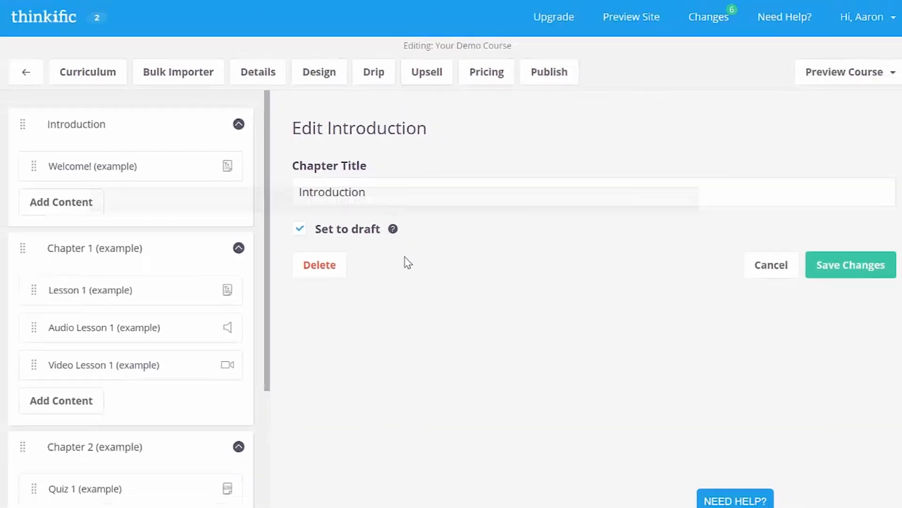
{"action": "left_click", "coordinate": [487, 71]}
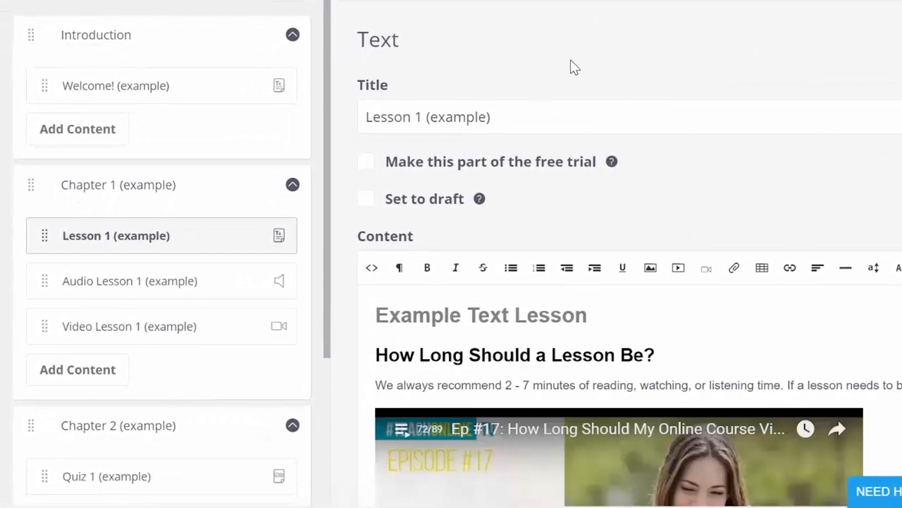
{"action": "left_click", "coordinate": [365, 161]}
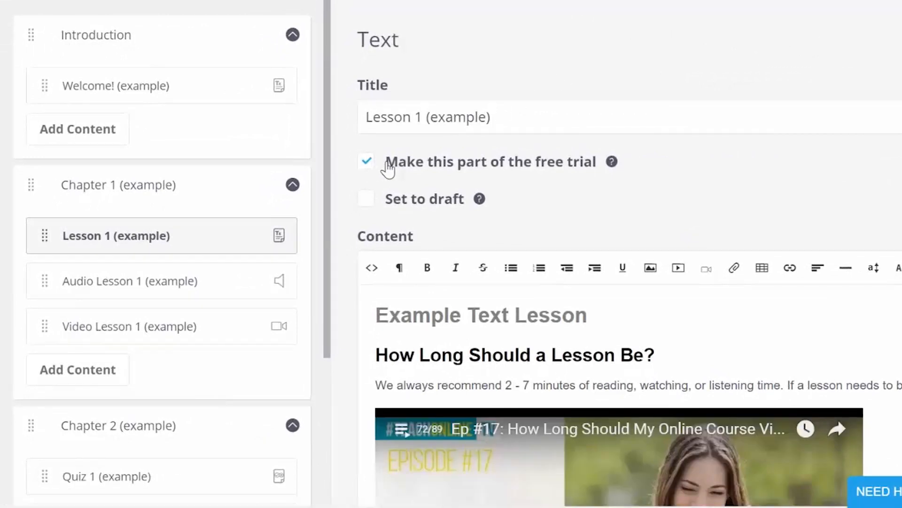
{"action": "mouse_move", "coordinate": [612, 162]}
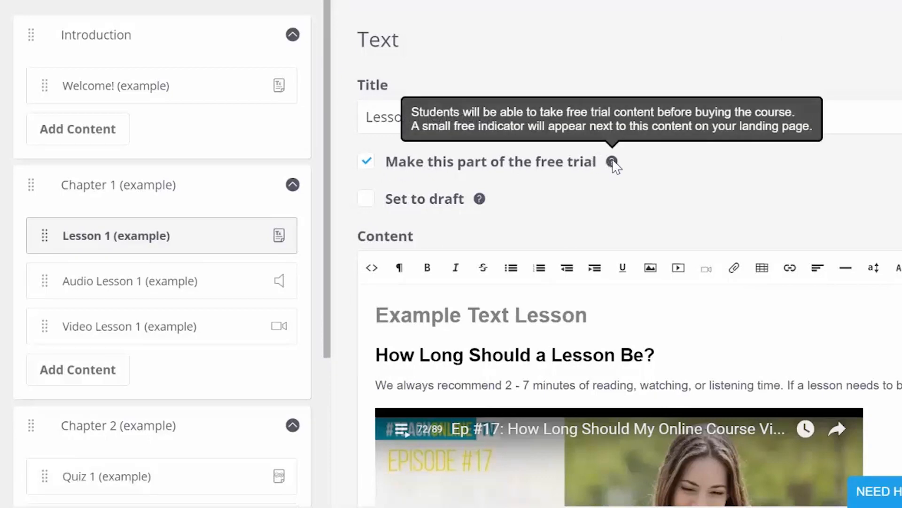
{"action": "scroll", "scroll_direction": "down", "scroll_amount": 3}
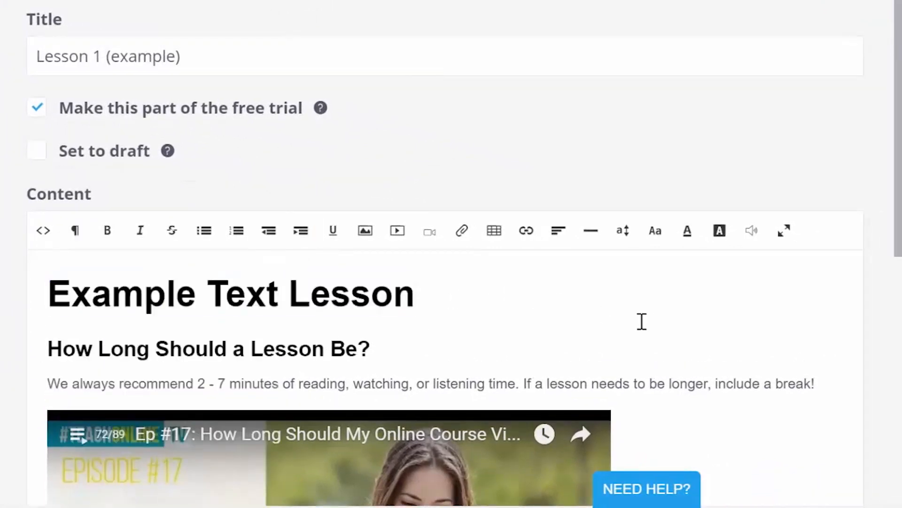
{"action": "scroll", "scroll_direction": "down", "scroll_amount": 3}
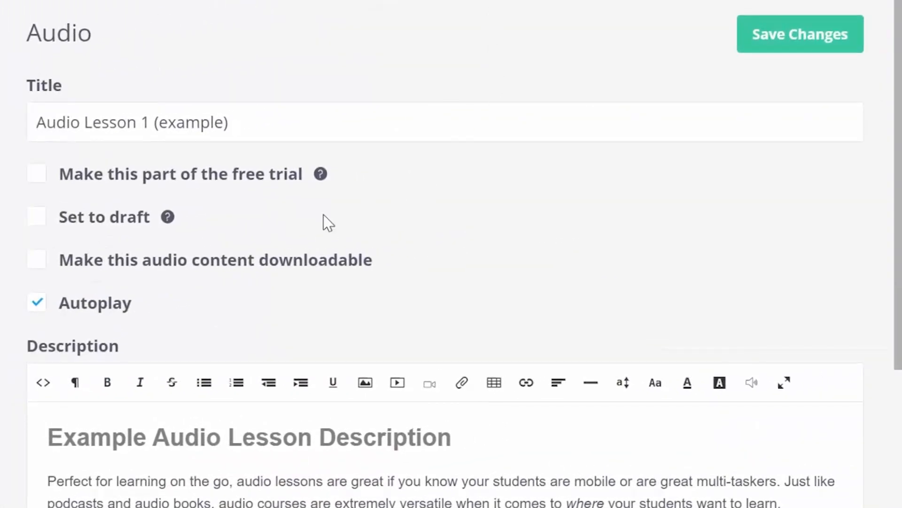
Step: Make Audio Lesson 1 (example) downloadable and select Survey 1 (example) in Chapter 2
{"action": "left_click", "coordinate": [36, 260]}
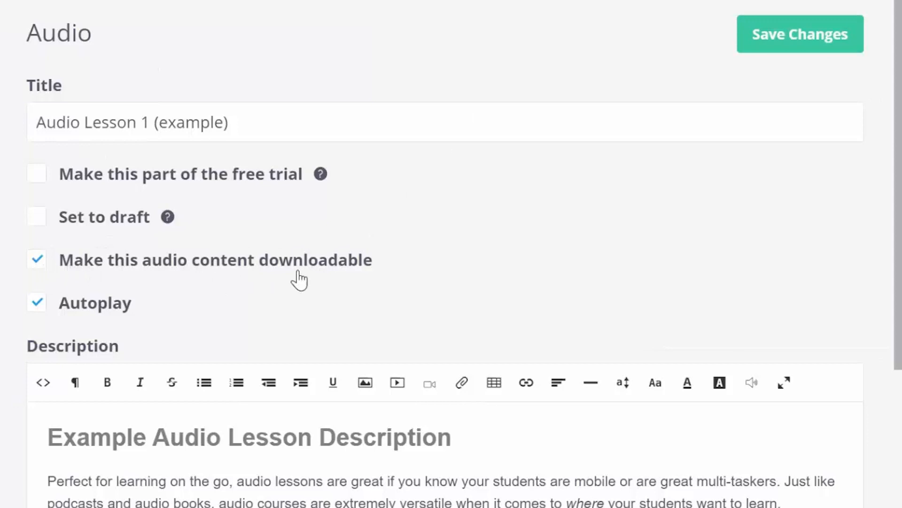
{"action": "scroll", "scroll_direction": "down", "scroll_amount": 3}
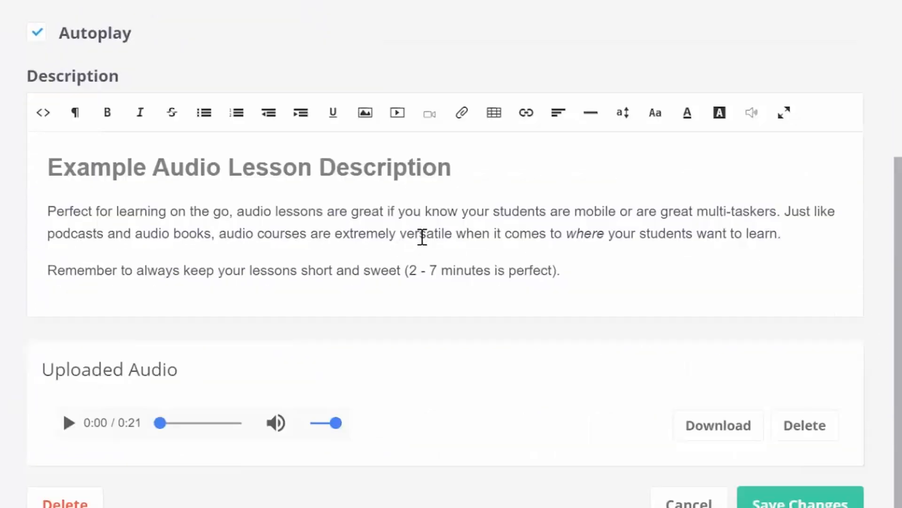
{"action": "scroll", "scroll_direction": "down", "scroll_amount": 3}
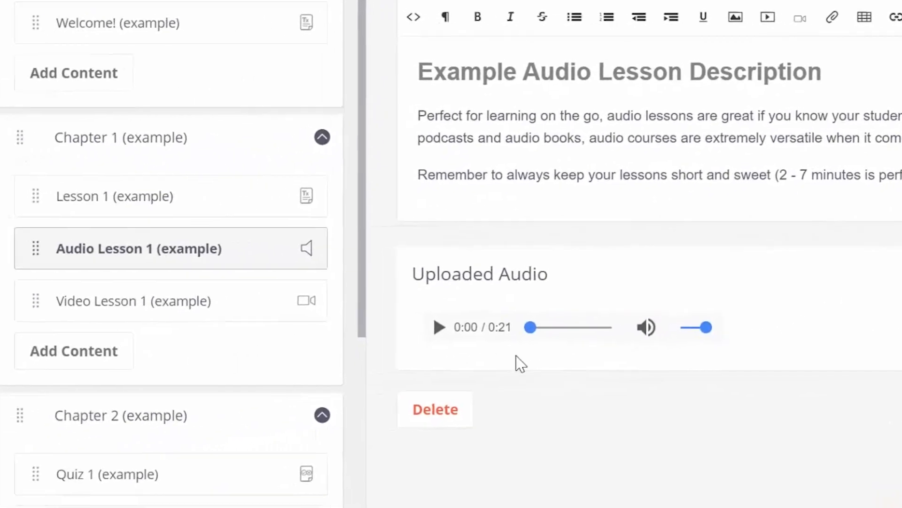
{"action": "left_click", "coordinate": [133, 300]}
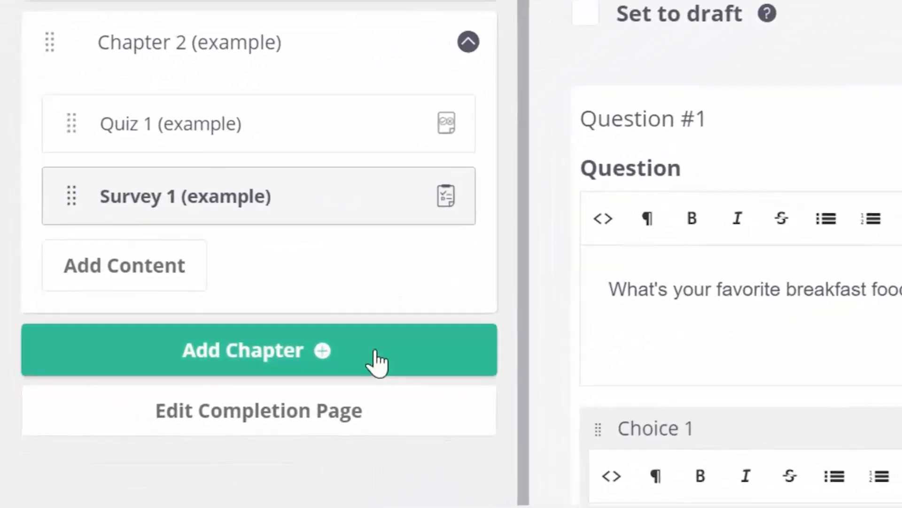
Step: Add a chapter titled Really Original at the bottom of the curriculum
{"action": "left_click", "coordinate": [258, 349]}
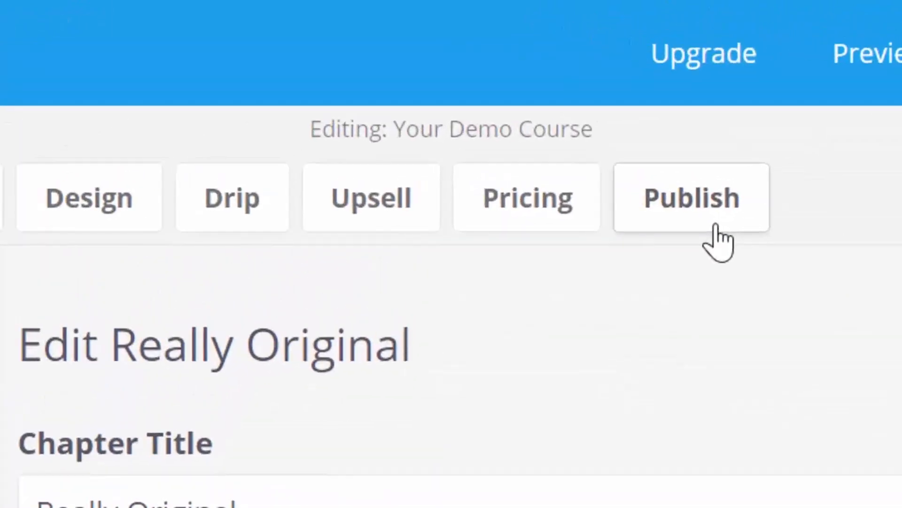
Step: Publish Your Demo Course from its Publish settings and go back to the dashboard
{"action": "left_click", "coordinate": [690, 197]}
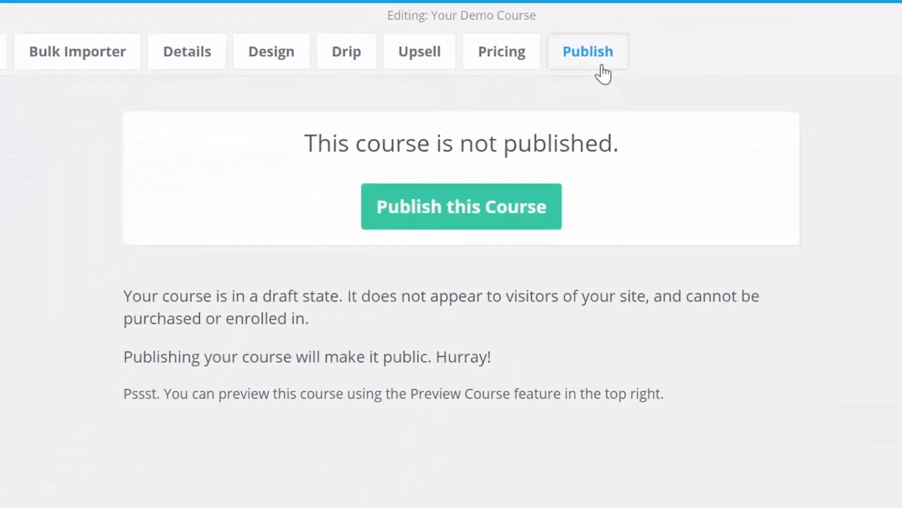
{"action": "left_click", "coordinate": [461, 206]}
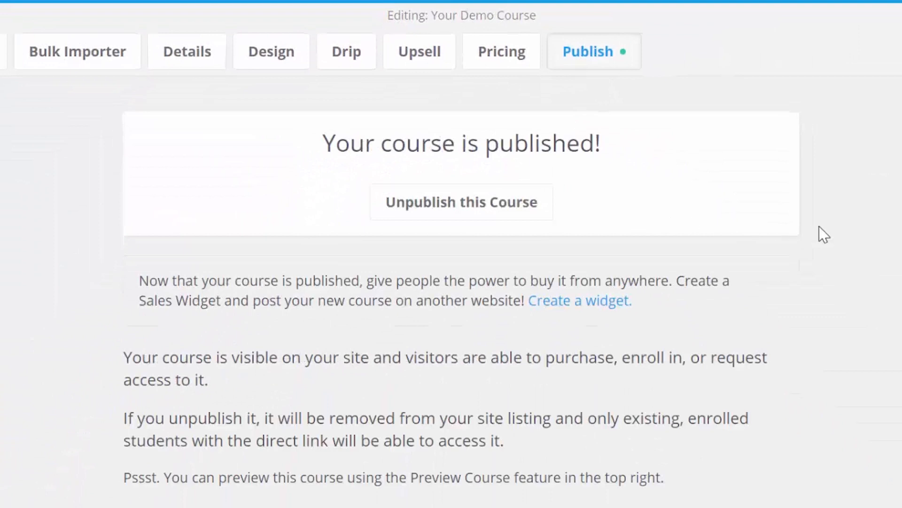
{"action": "mouse_move", "coordinate": [624, 215]}
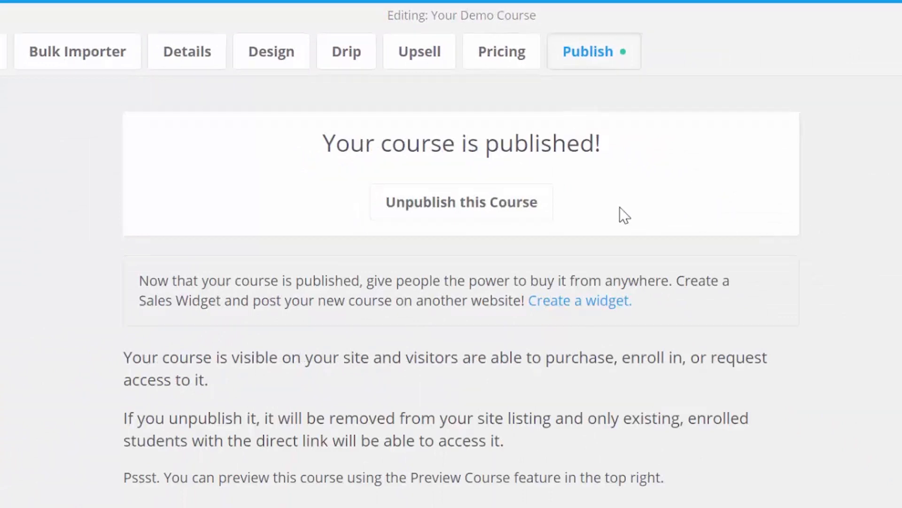
{"action": "left_click", "coordinate": [460, 202]}
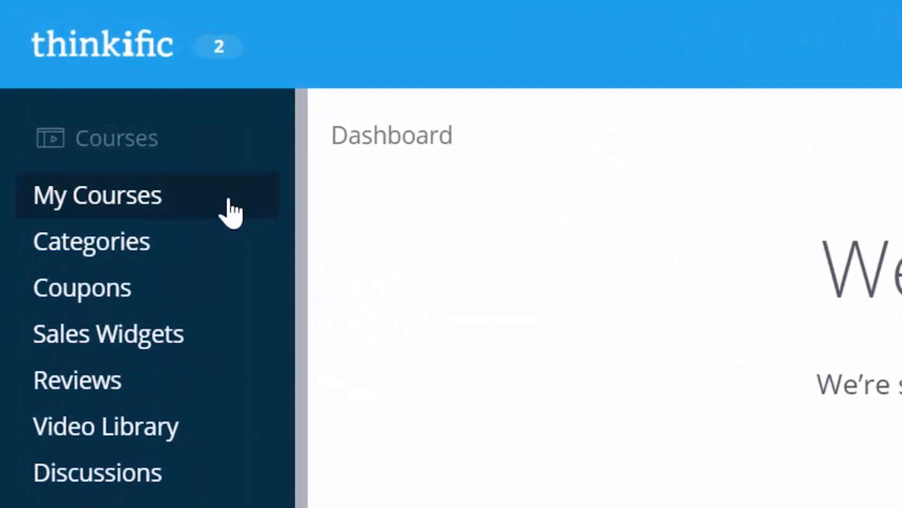
Step: Create a new course named 'Something Brilliant' from My Courses
{"action": "left_click", "coordinate": [97, 194]}
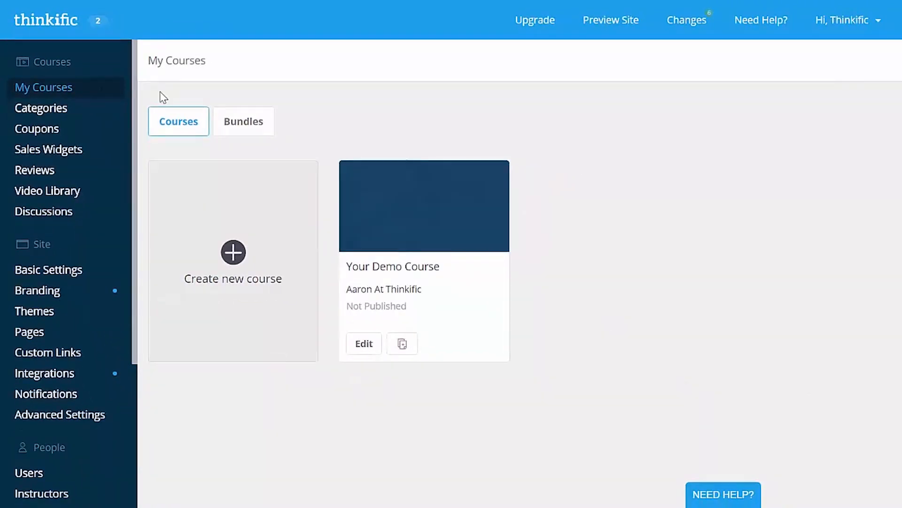
{"action": "mouse_move", "coordinate": [575, 207]}
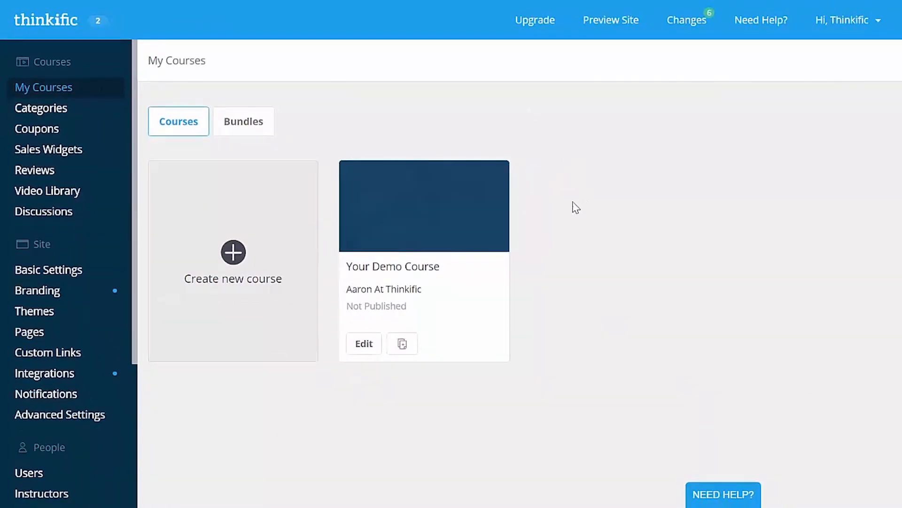
{"action": "left_click", "coordinate": [233, 252]}
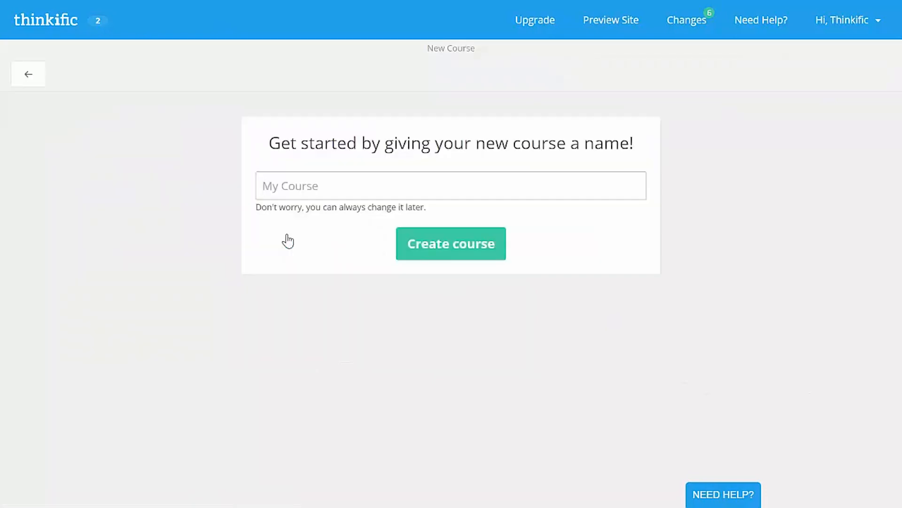
{"action": "type", "text": "Something"}
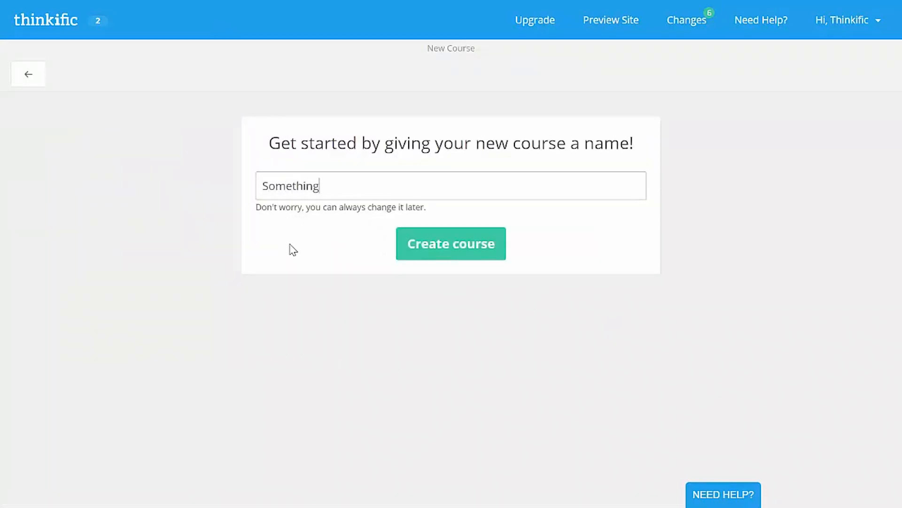
{"action": "type", "text": "Brilliant"}
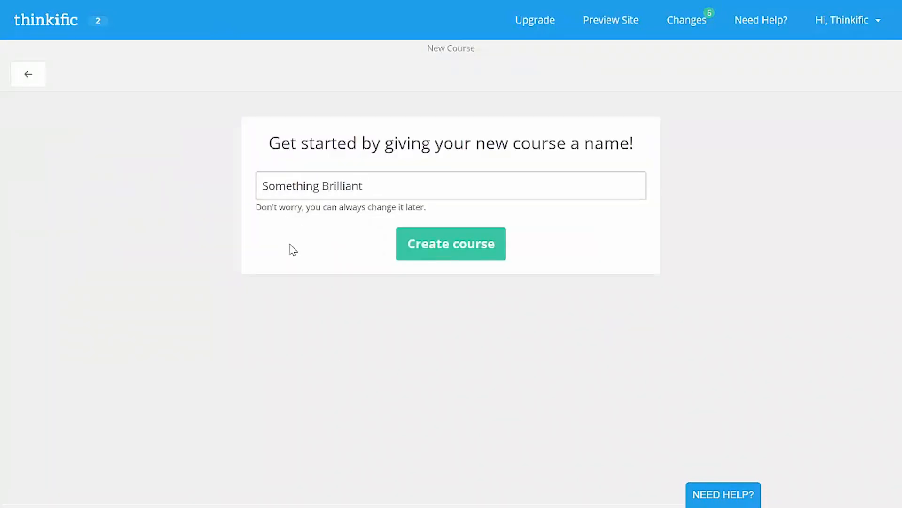
{"action": "left_click", "coordinate": [450, 243]}
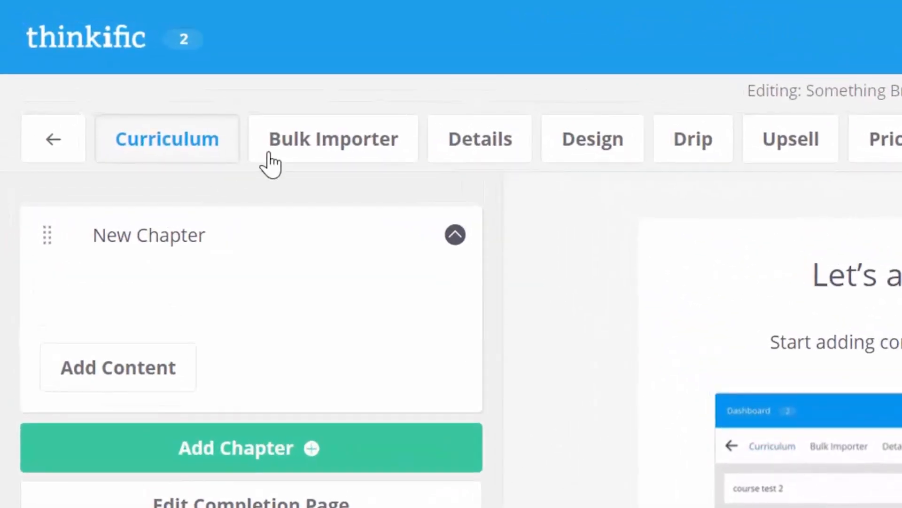
Step: Browse for lesson files in the Bulk Importer and show the Preview Course options
{"action": "left_click", "coordinate": [332, 138]}
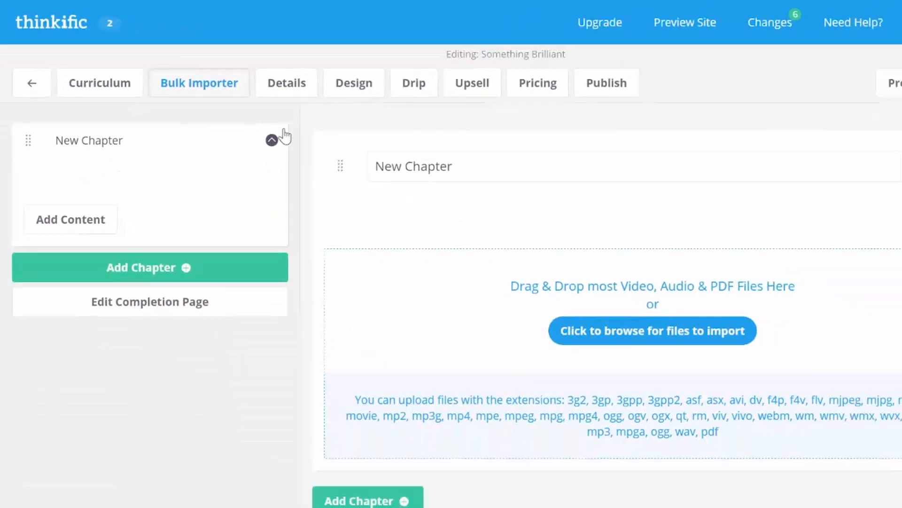
{"action": "left_click", "coordinate": [150, 267]}
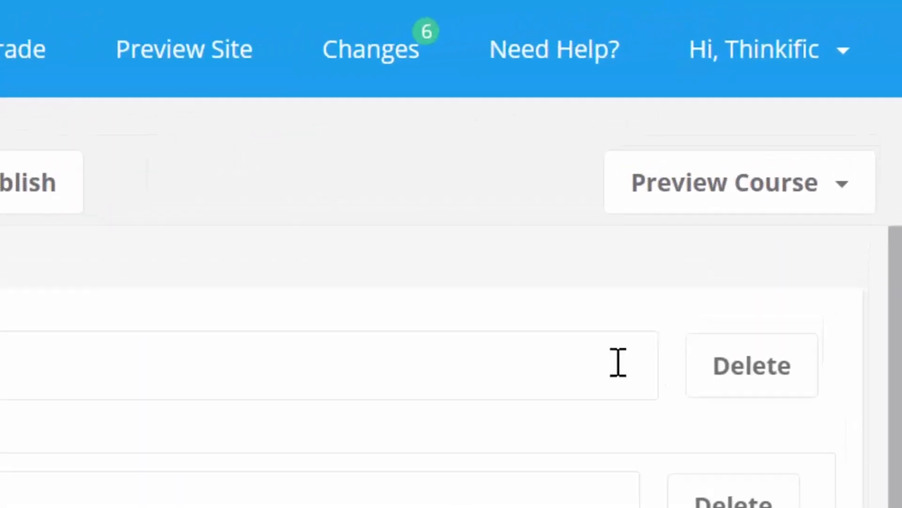
{"action": "left_click", "coordinate": [739, 182]}
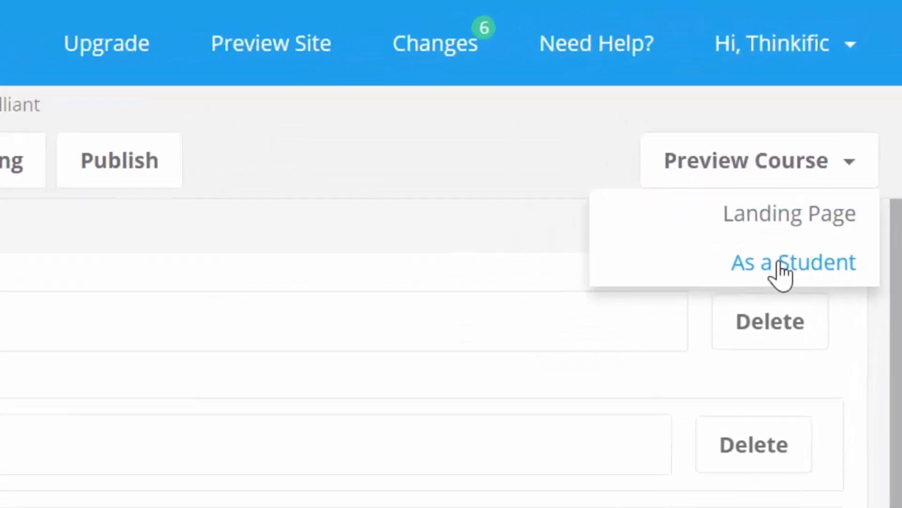
Step: Preview Something Brilliant as a student and complete the Lesson 1 - Notes PDF
{"action": "left_click", "coordinate": [793, 262]}
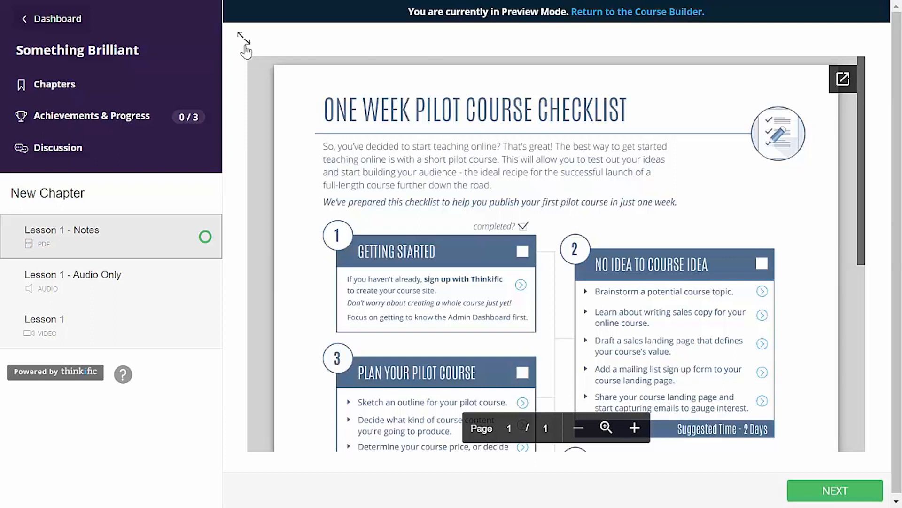
{"action": "left_click", "coordinate": [244, 42]}
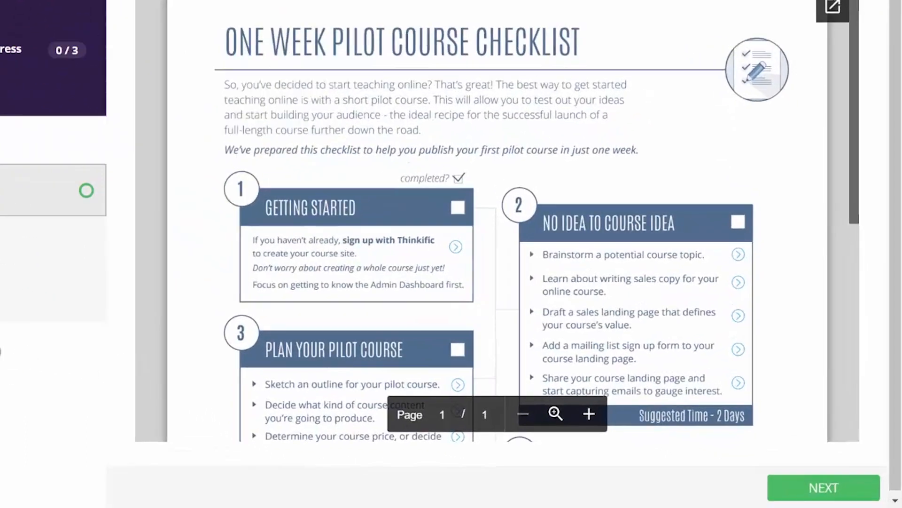
{"action": "left_click", "coordinate": [588, 413]}
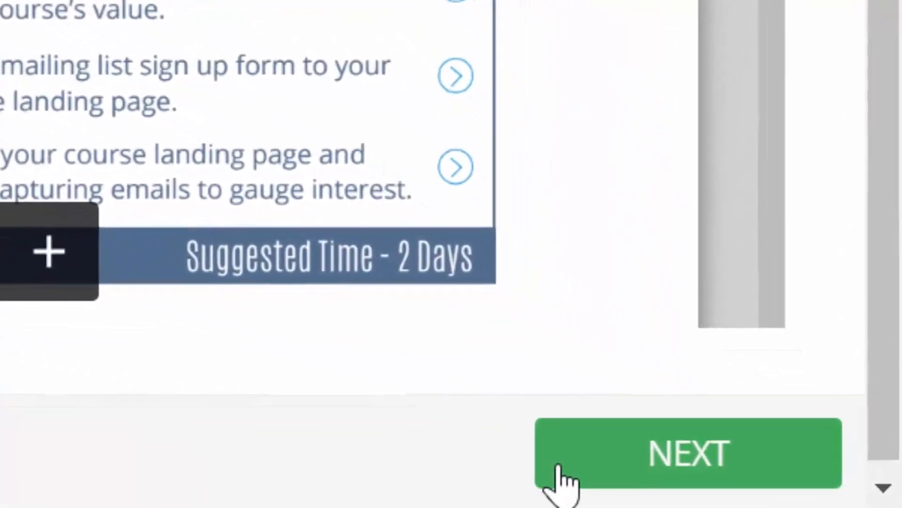
{"action": "left_click", "coordinate": [688, 452]}
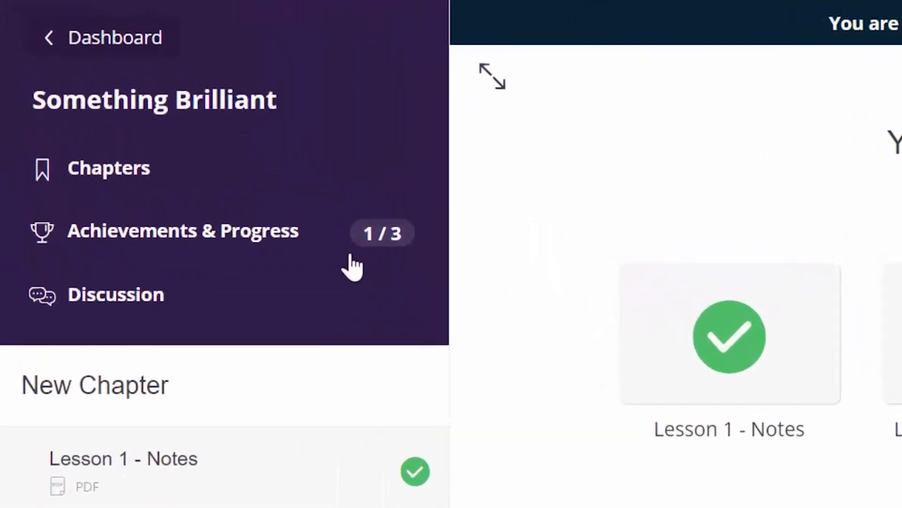
Step: View Achievements & Progress in the student sidebar, then the empty Discussion panel
{"action": "left_click", "coordinate": [183, 230]}
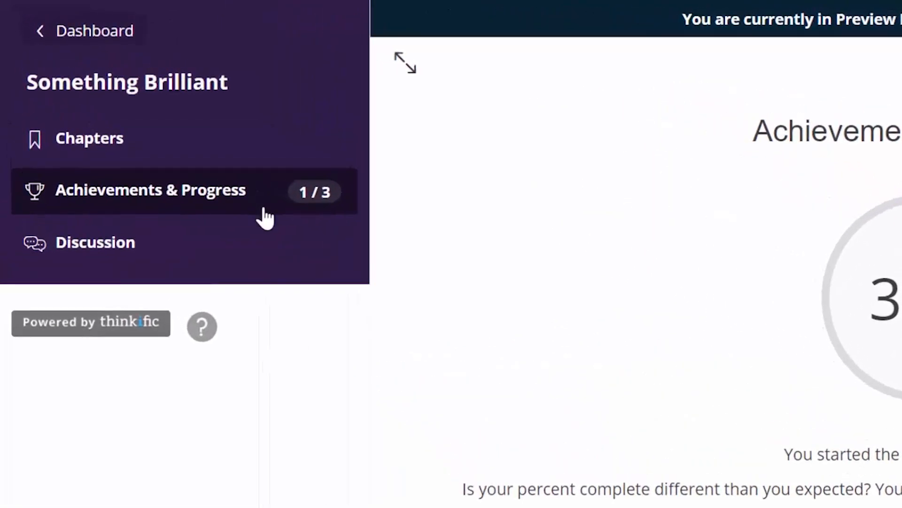
{"action": "left_click", "coordinate": [94, 243]}
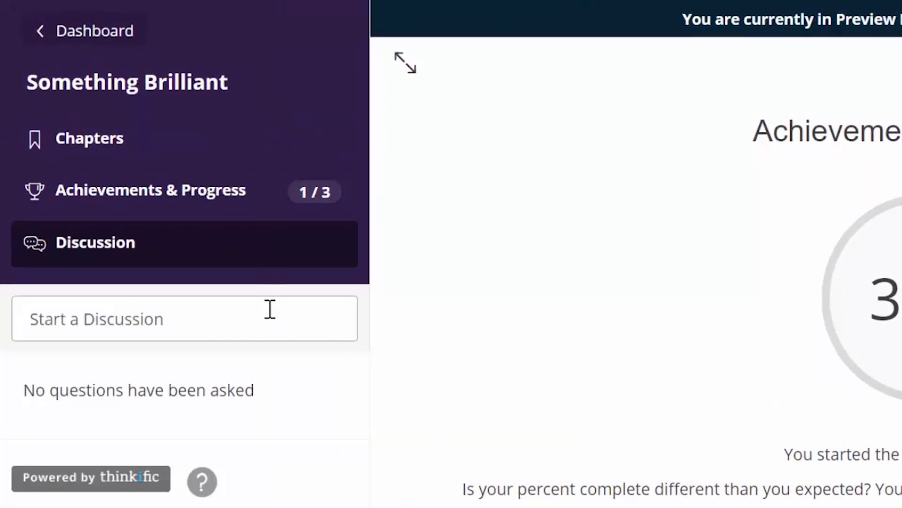
Step: Ask 'To be or not to be...?' in a new discussion and reply '...really?'
{"action": "left_click", "coordinate": [184, 318]}
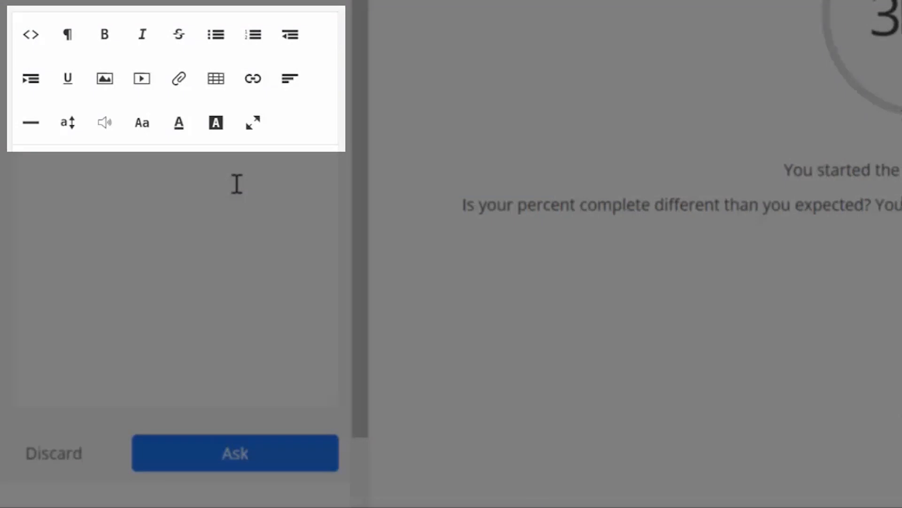
{"action": "type", "text": "To be or not to be"}
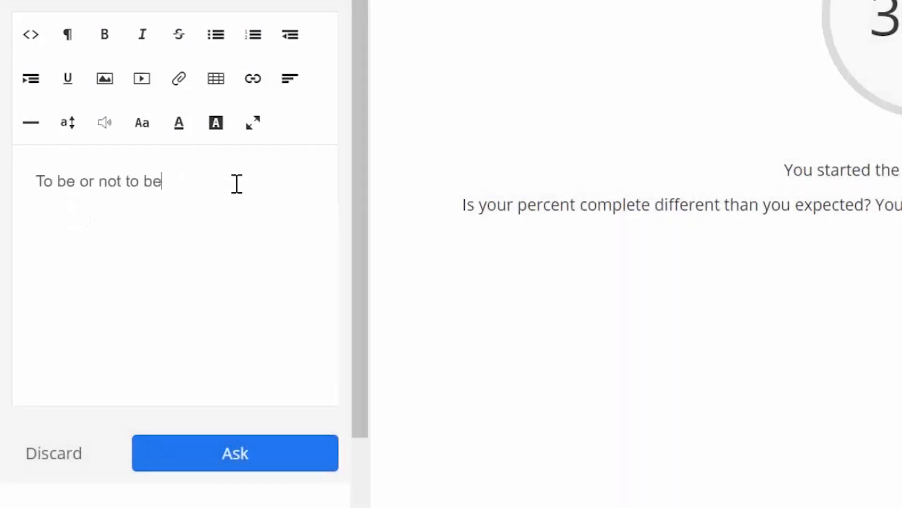
{"action": "left_click", "coordinate": [234, 453]}
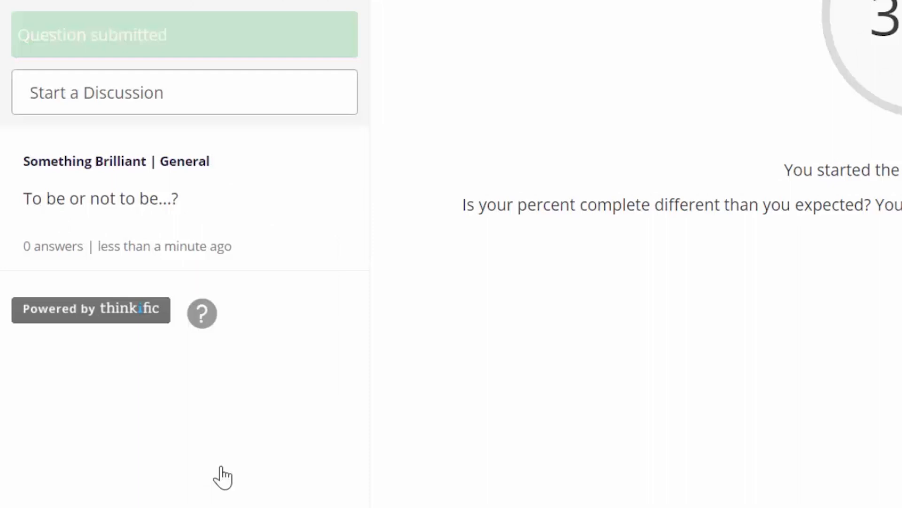
{"action": "type", "text": "...really?"}
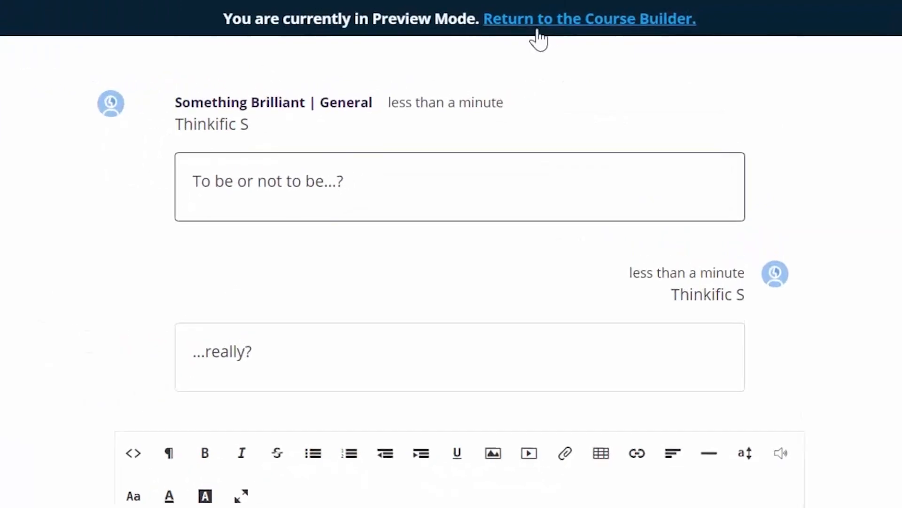
{"action": "left_click", "coordinate": [589, 19]}
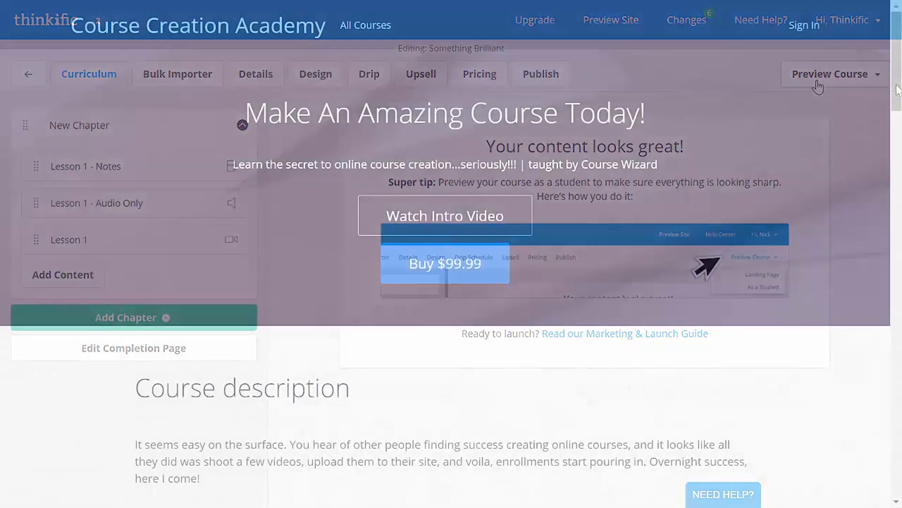
{"action": "scroll", "scroll_direction": "down", "scroll_amount": 3}
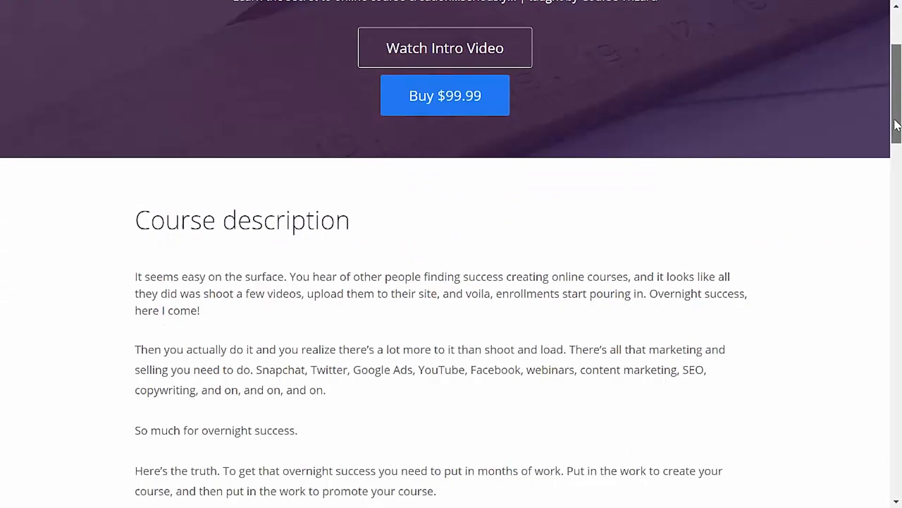
{"action": "scroll", "scroll_direction": "down", "scroll_amount": 3}
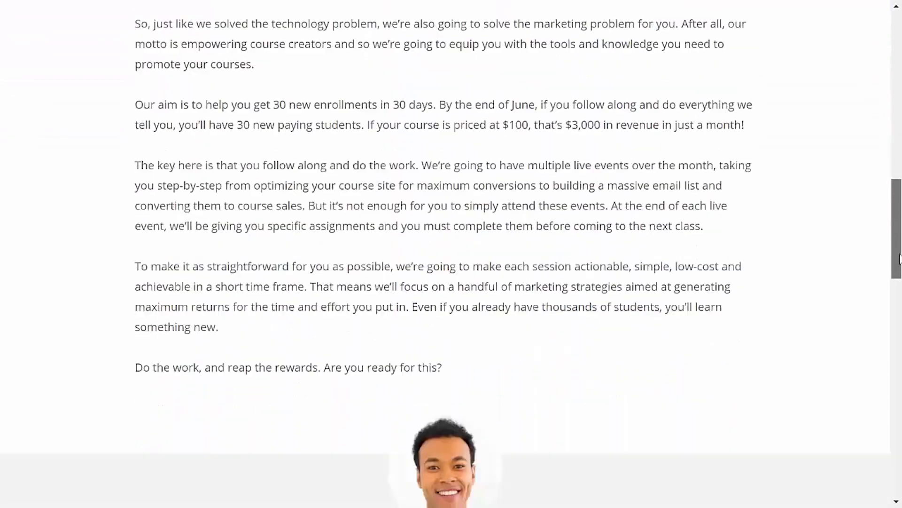
{"action": "scroll", "scroll_direction": "down", "scroll_amount": 3}
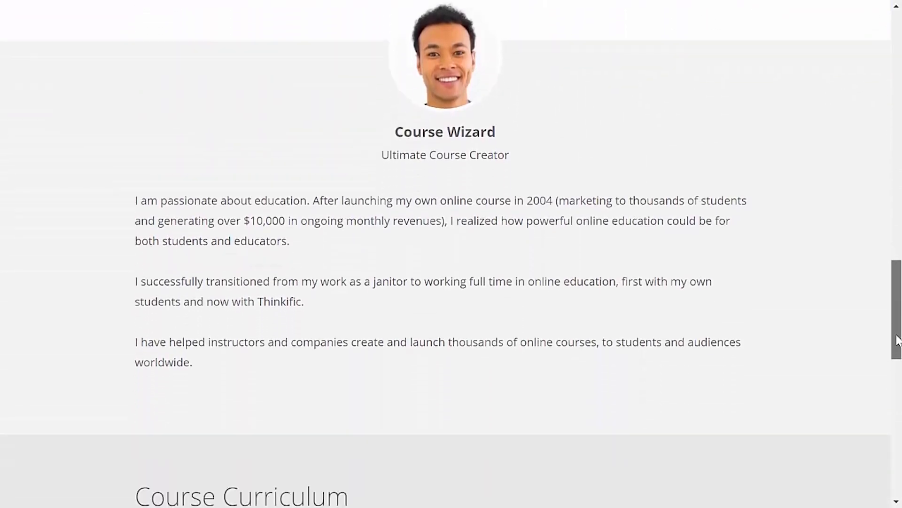
{"action": "scroll", "scroll_direction": "down", "scroll_amount": 3}
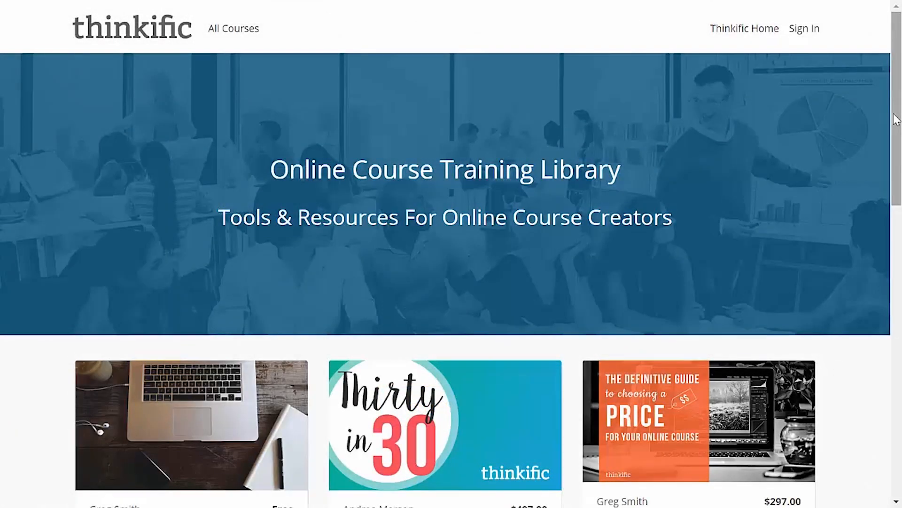
{"action": "scroll", "scroll_direction": "down", "scroll_amount": 3}
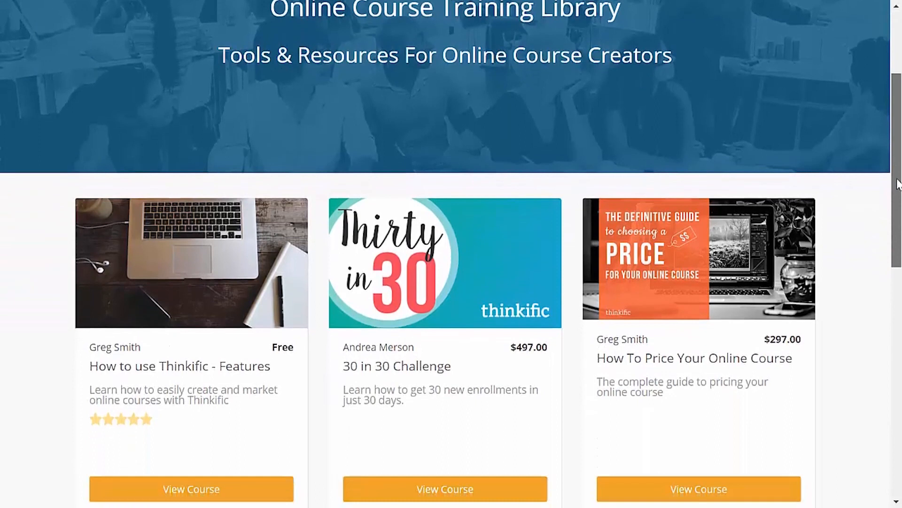
{"action": "scroll", "scroll_direction": "down", "scroll_amount": 3}
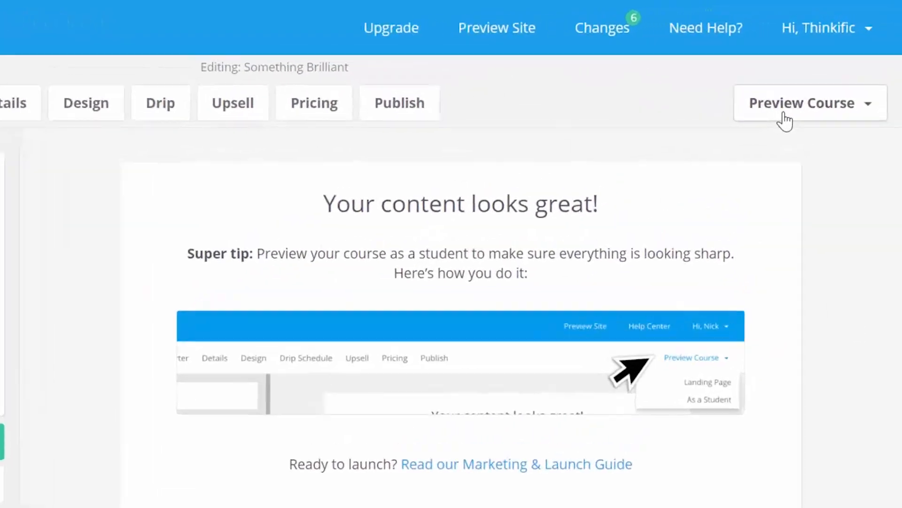
Step: Preview the Something Brilliant landing page and open its course banner image upload
{"action": "left_click", "coordinate": [802, 103]}
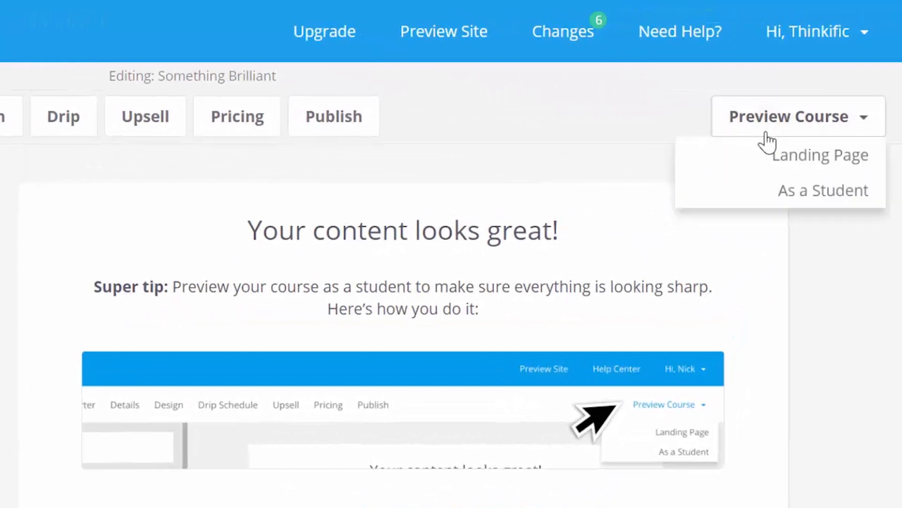
{"action": "left_click", "coordinate": [821, 154]}
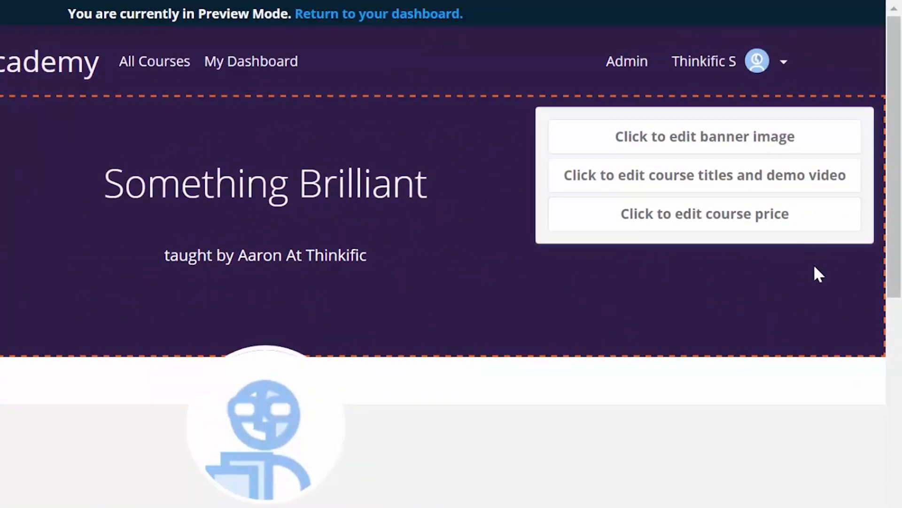
{"action": "mouse_move", "coordinate": [811, 179]}
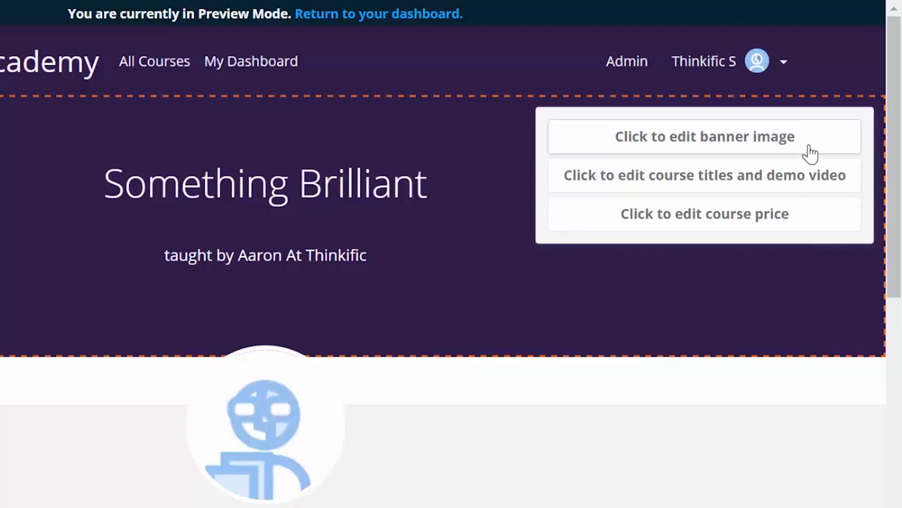
{"action": "left_click", "coordinate": [705, 137]}
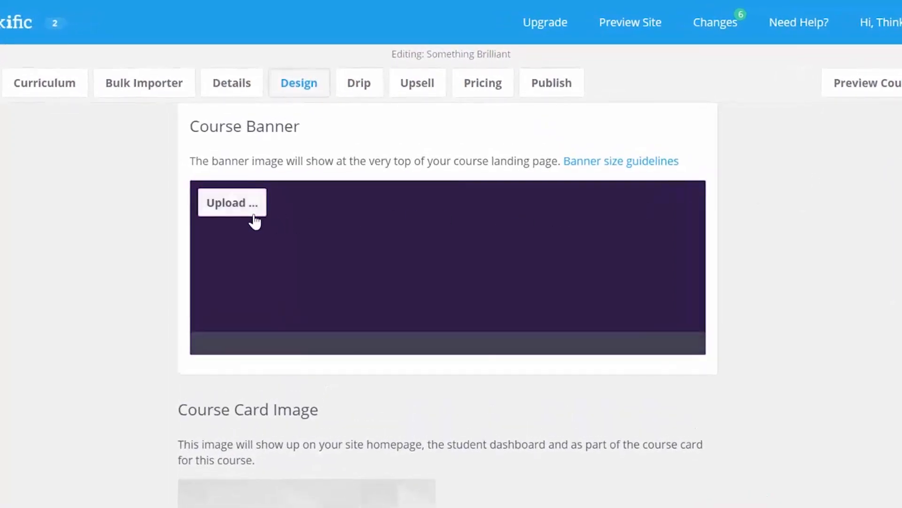
{"action": "left_click", "coordinate": [232, 202]}
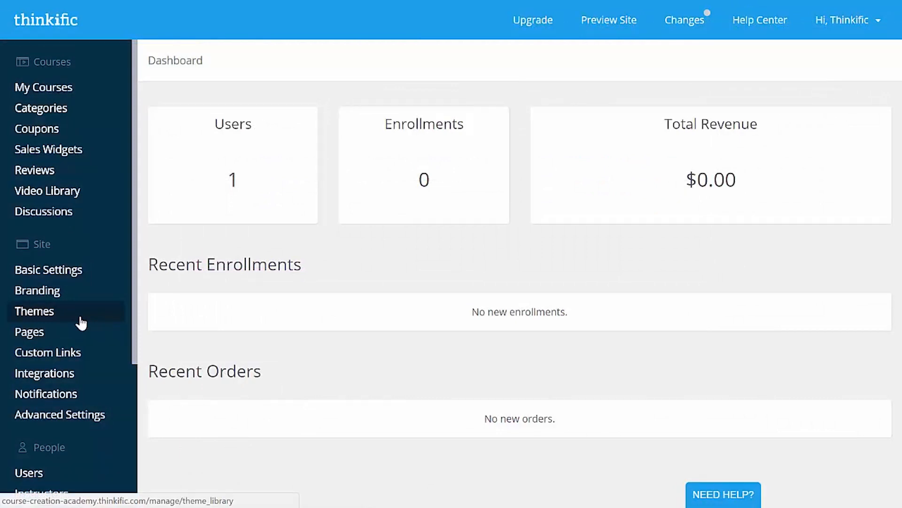
Step: Preview the Mountain theme demo and apply it to Getting Started Teaching Online
{"action": "left_click", "coordinate": [34, 310]}
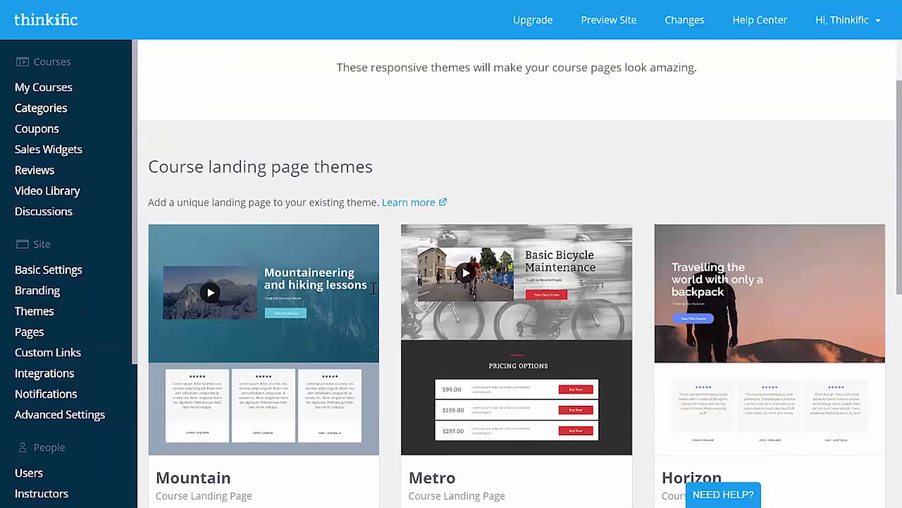
{"action": "scroll", "scroll_direction": "down", "scroll_amount": 3}
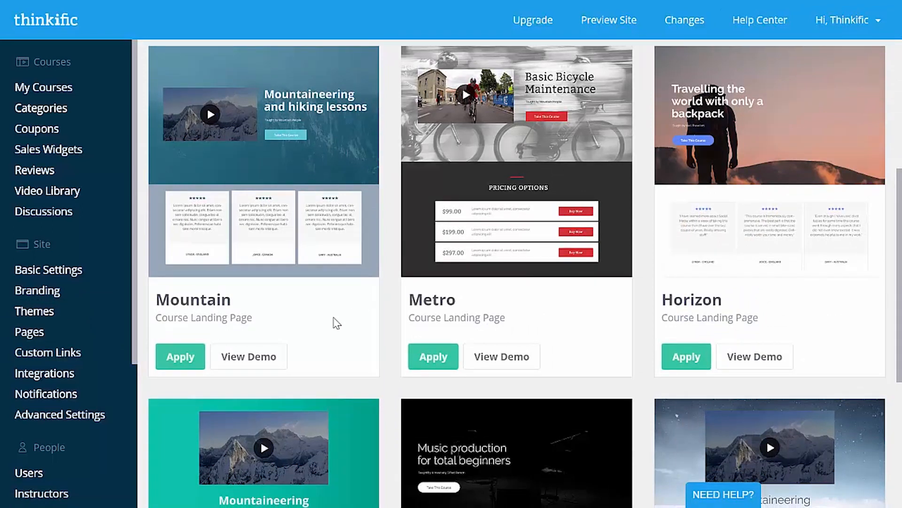
{"action": "left_click", "coordinate": [248, 356]}
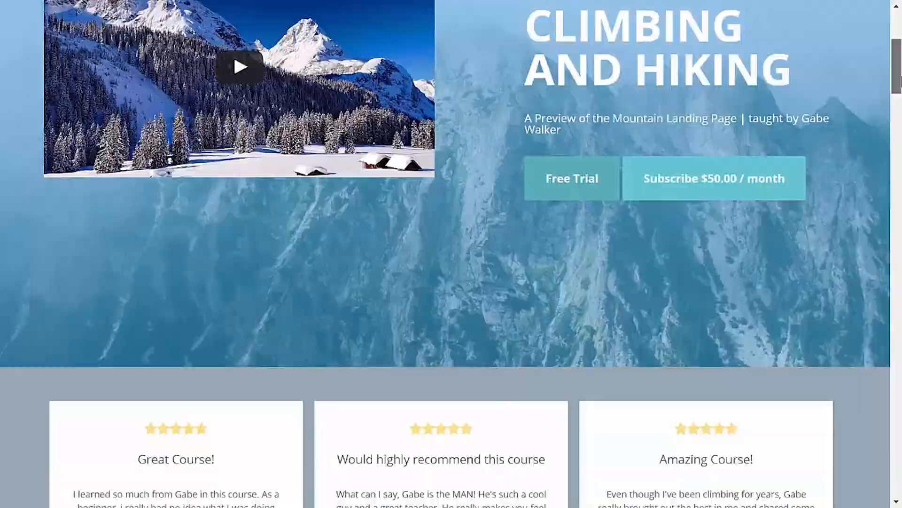
{"action": "scroll", "scroll_direction": "down", "scroll_amount": 3}
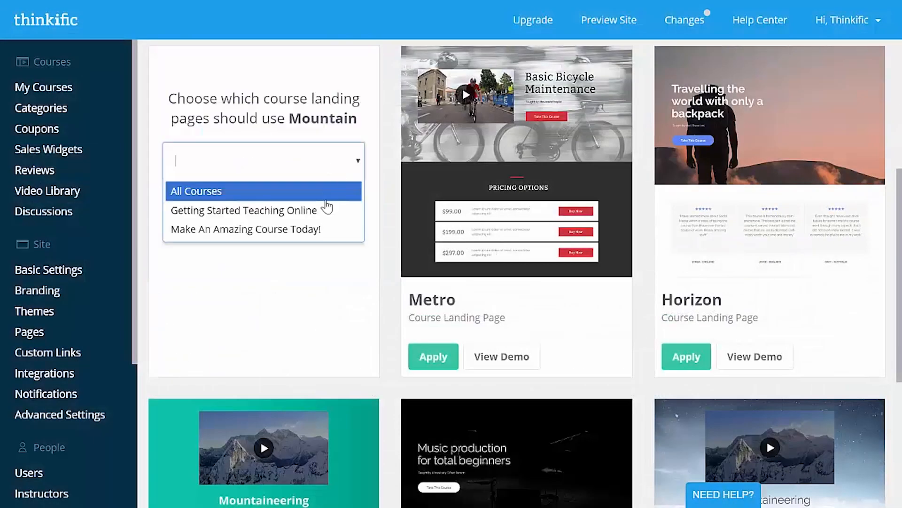
{"action": "left_click", "coordinate": [243, 210]}
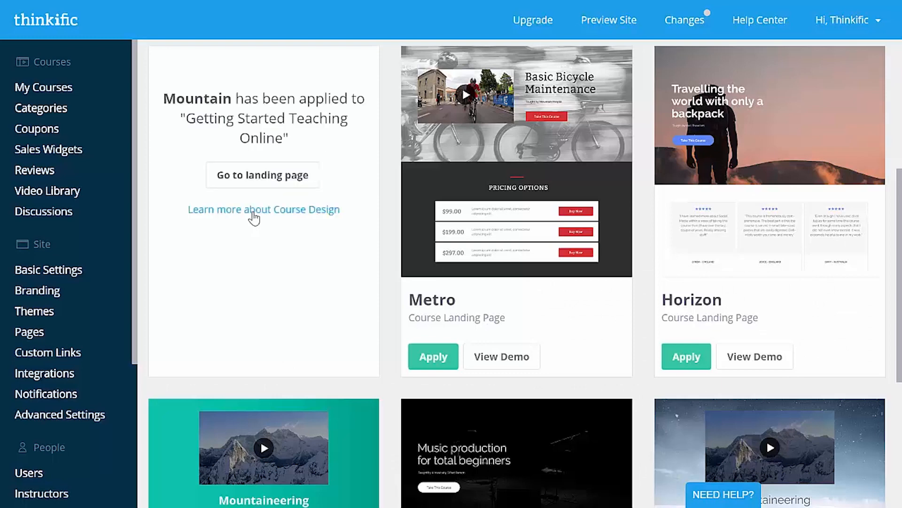
{"action": "left_click", "coordinate": [262, 174]}
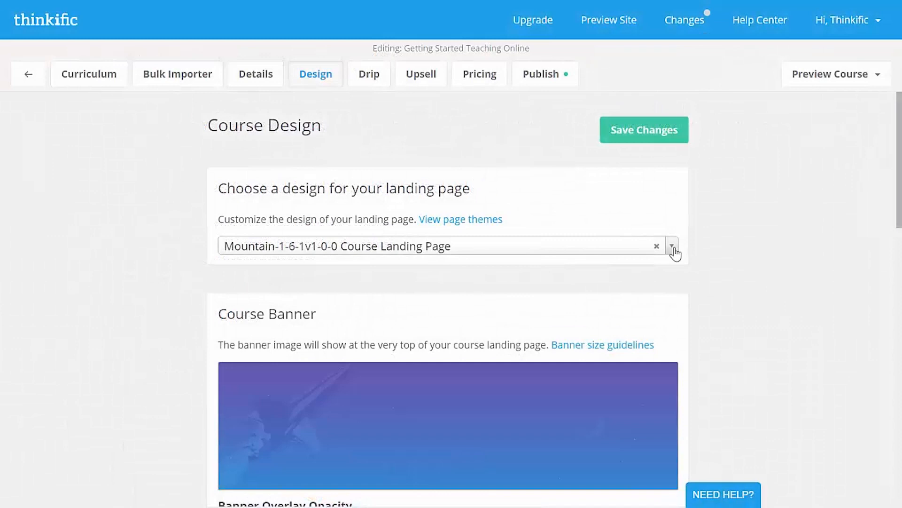
Step: Change the landing page design to Default Course Landing Page and save
{"action": "left_click", "coordinate": [671, 246]}
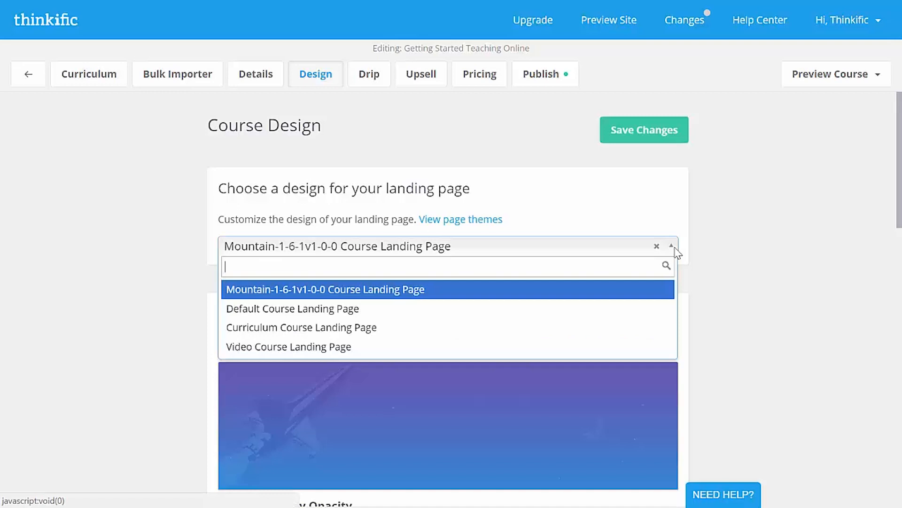
{"action": "left_click", "coordinate": [292, 309]}
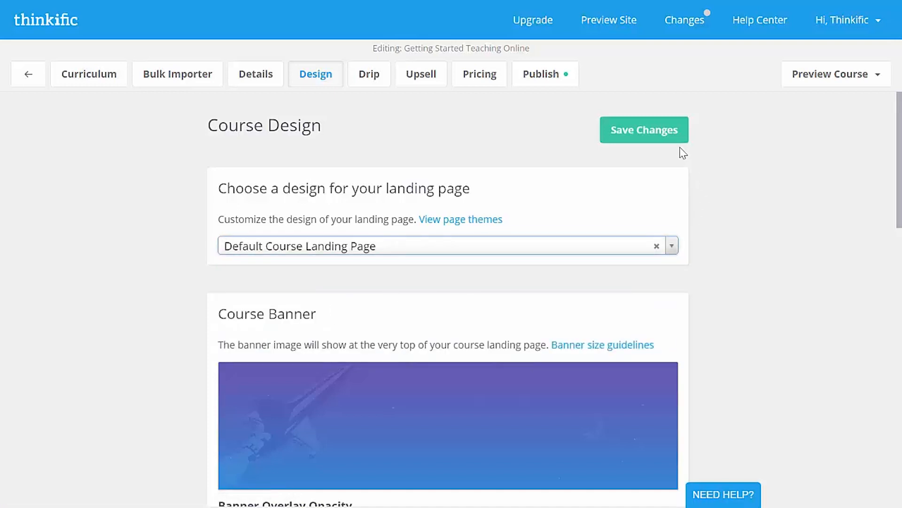
{"action": "left_click", "coordinate": [830, 74]}
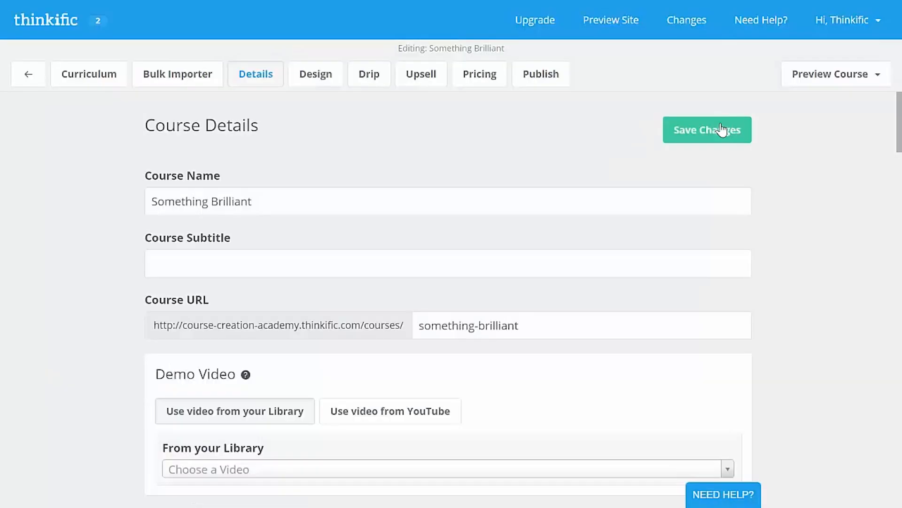
Step: Replace the course name with 'Make An Amazing Course Today!'
{"action": "left_click", "coordinate": [707, 130]}
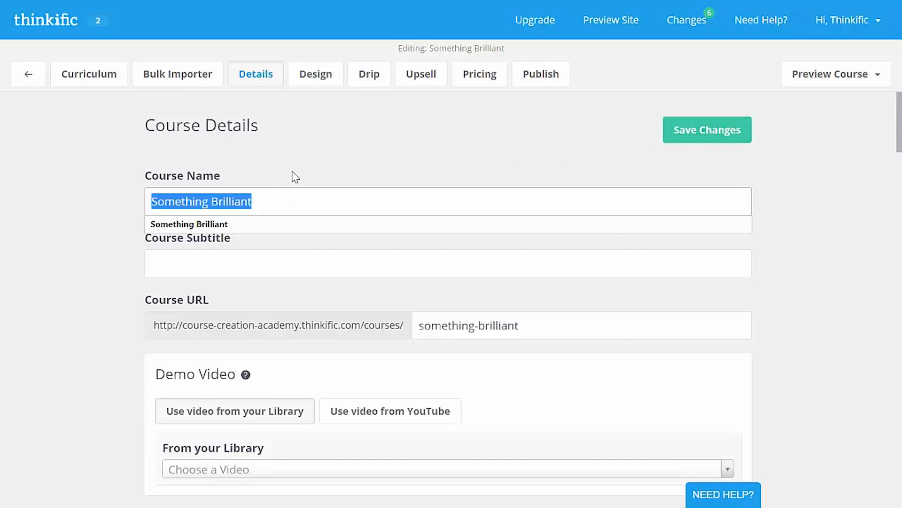
{"action": "type", "text": "Make An Amazing Course Today!"}
{"action": "left_click", "coordinate": [449, 263]}
{"action": "type", "text": "Learn the secret to online course creation...seriously!!!"}
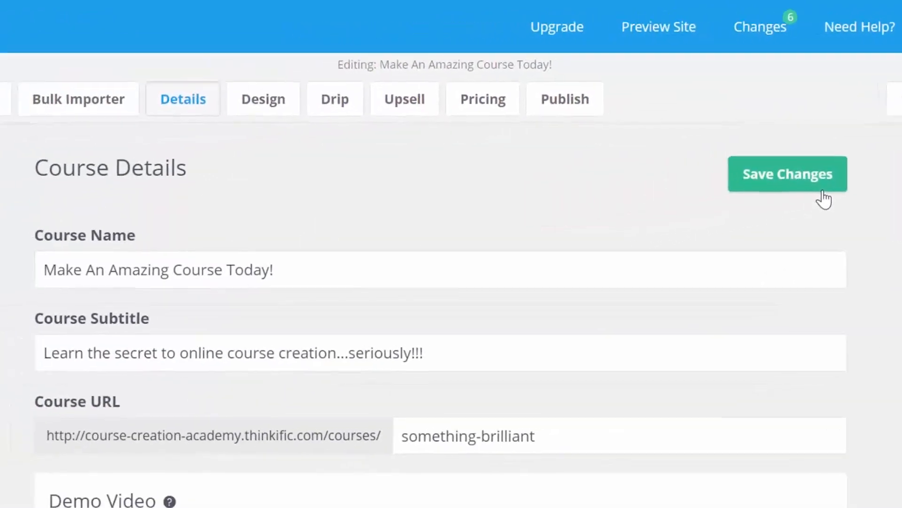
{"action": "scroll", "scroll_direction": "down", "scroll_amount": 3}
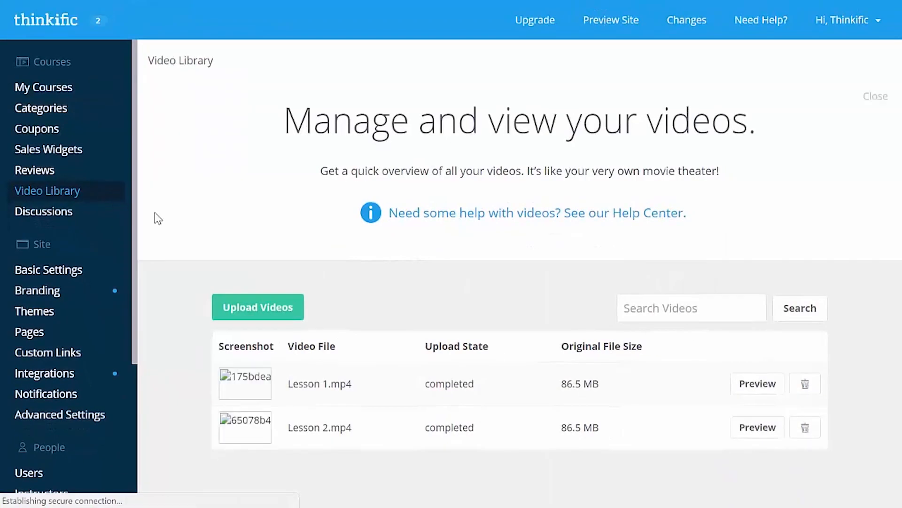
Step: Upload Demo.mp4 from the computer to the Video Library and dismiss the confirmation
{"action": "left_click", "coordinate": [258, 307]}
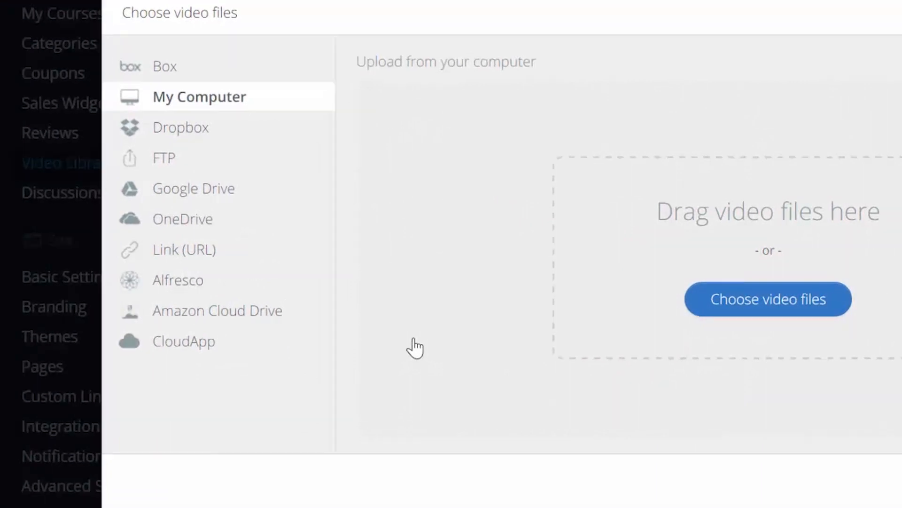
{"action": "left_click", "coordinate": [766, 299]}
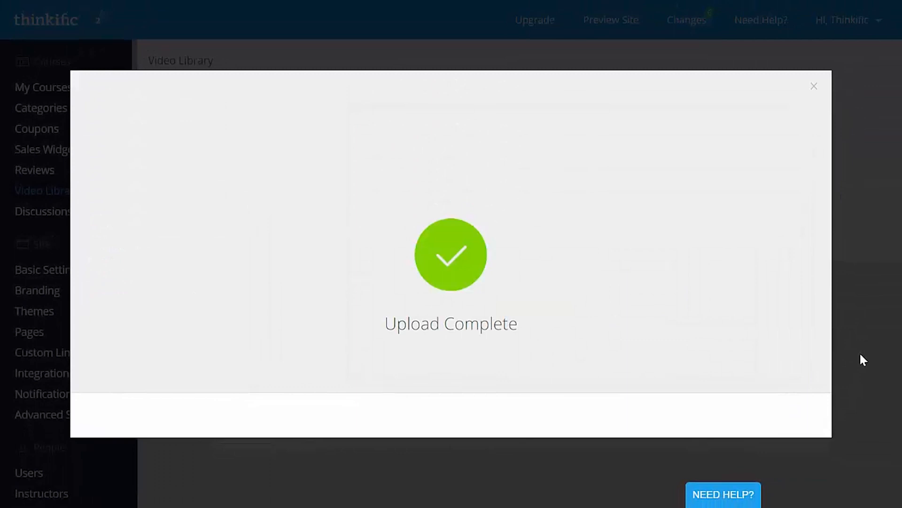
{"action": "left_click", "coordinate": [813, 86]}
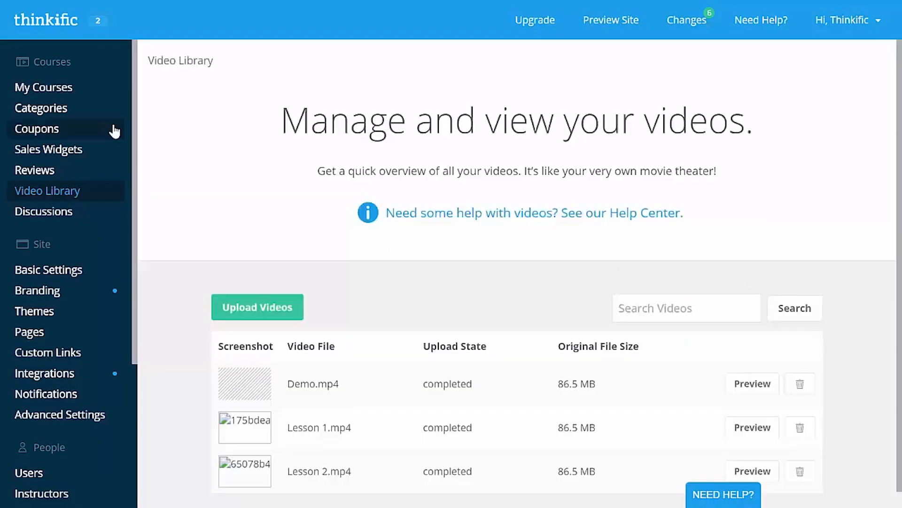
{"action": "left_click", "coordinate": [43, 87]}
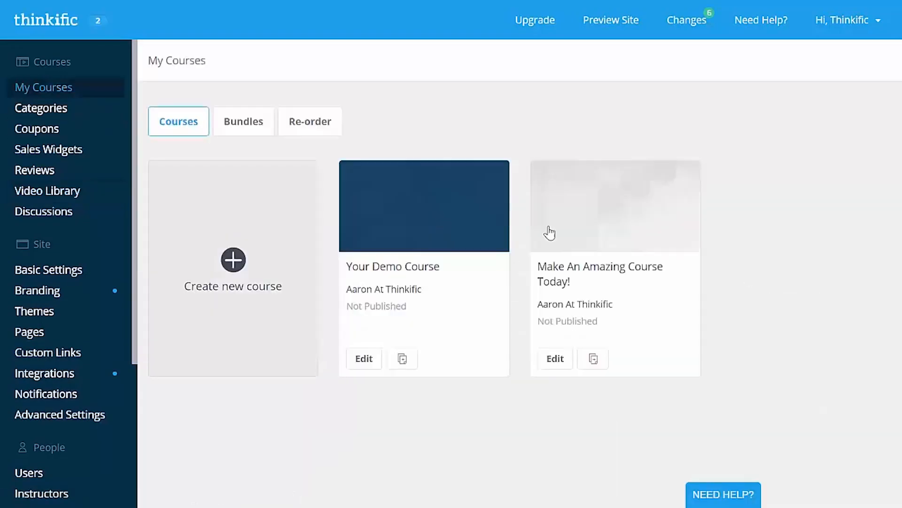
Step: Edit Make An Amazing Course Today! and pick Demo.mp4 from the library as demo video
{"action": "left_click", "coordinate": [555, 358]}
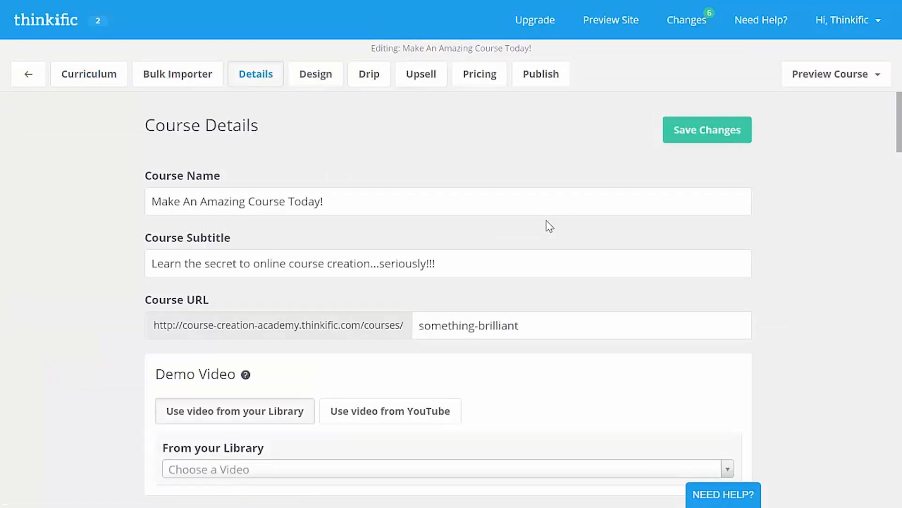
{"action": "left_click", "coordinate": [443, 469]}
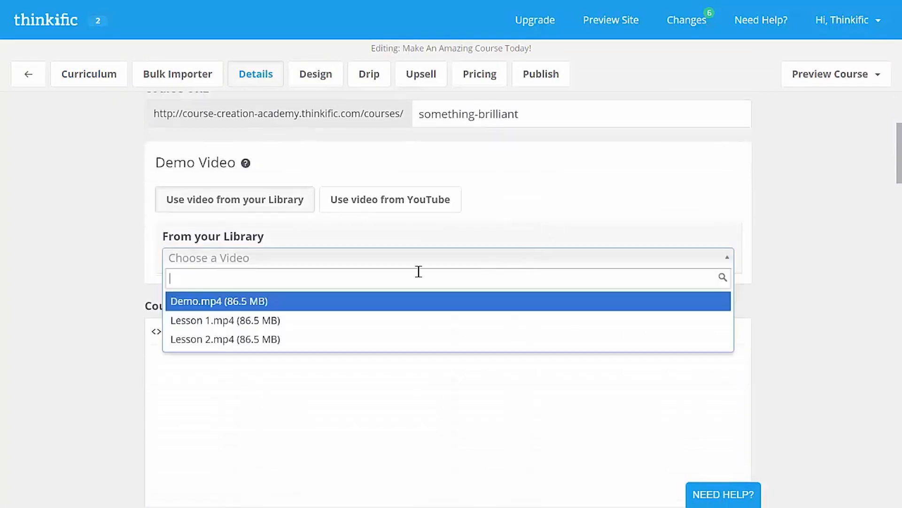
{"action": "left_click", "coordinate": [219, 300]}
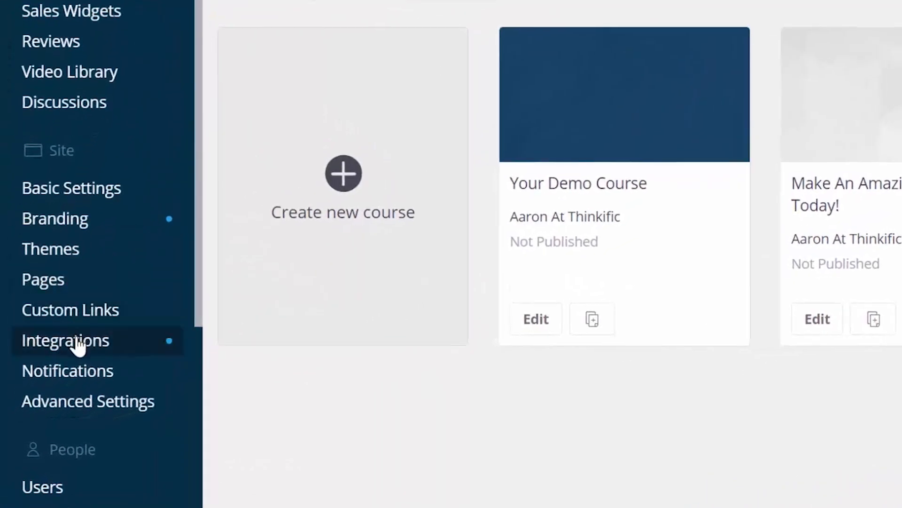
Step: Open Integrations, choose Connect Your Stripe Account, and sign in to Stripe
{"action": "left_click", "coordinate": [65, 340]}
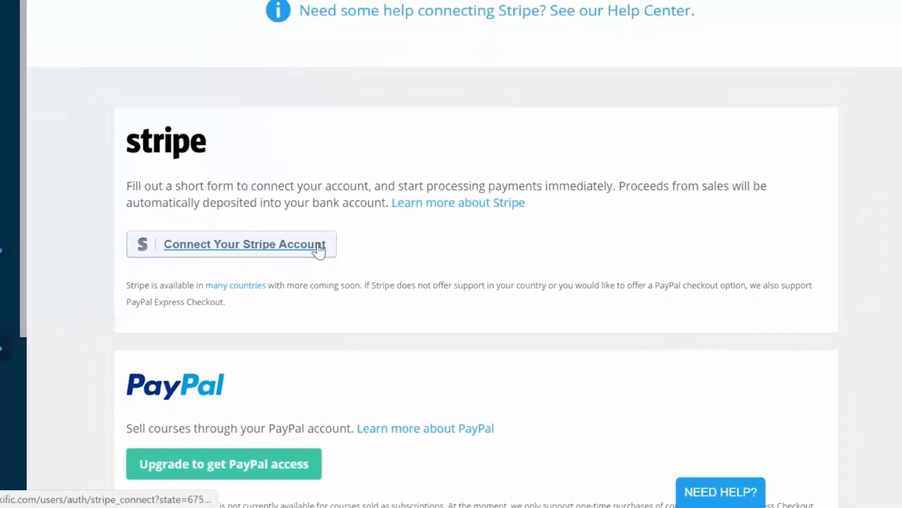
{"action": "left_click", "coordinate": [244, 243]}
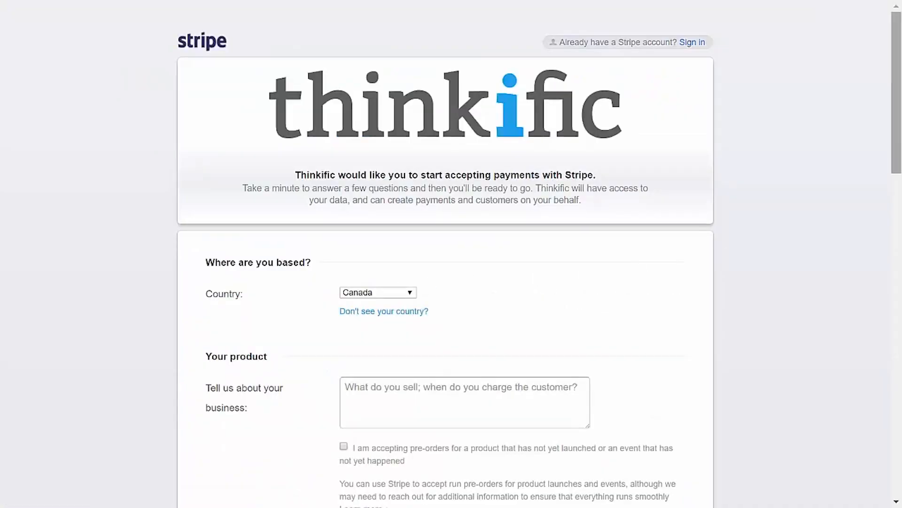
{"action": "scroll", "scroll_direction": "down", "scroll_amount": 3}
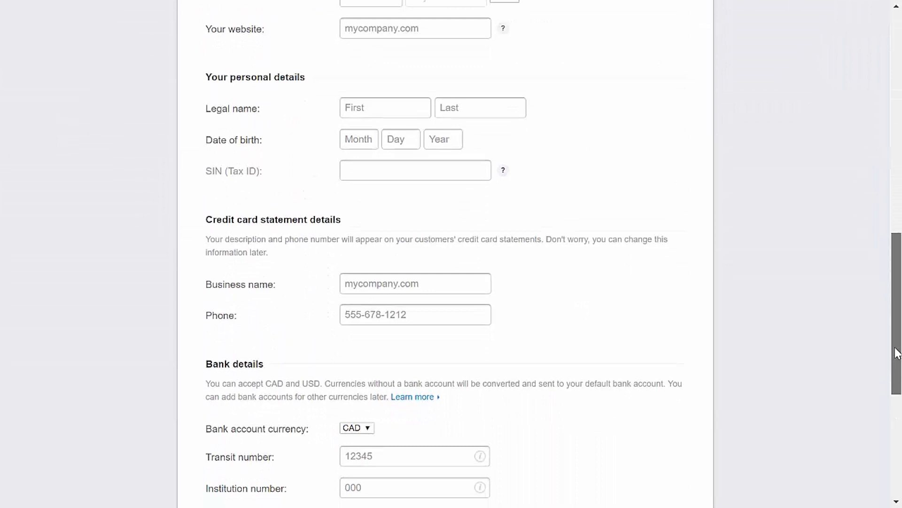
{"action": "scroll", "scroll_direction": "up", "scroll_amount": 3}
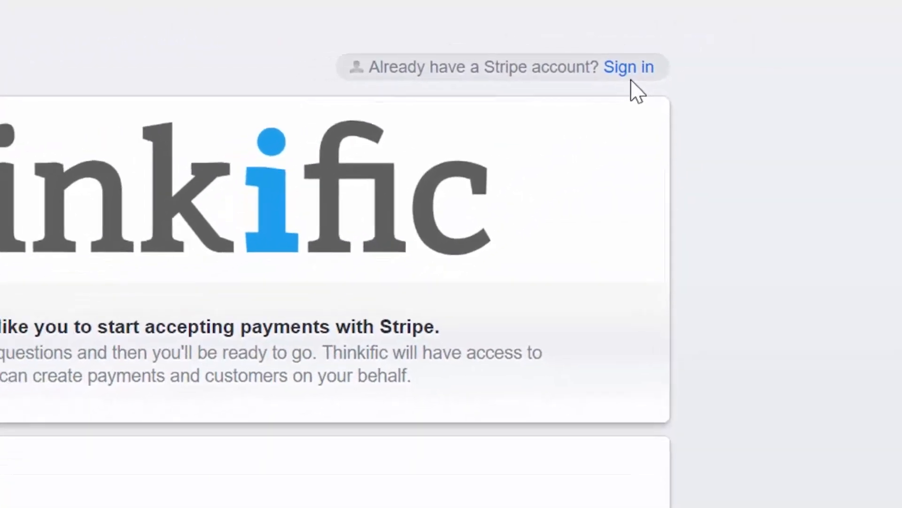
{"action": "left_click", "coordinate": [628, 66]}
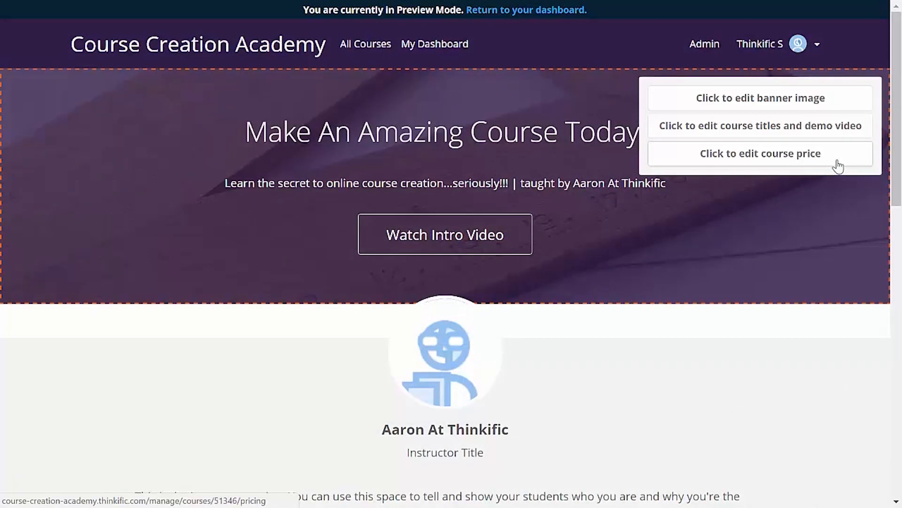
Step: Set the course price to a $99.99 one-time payment, save, and preview the course
{"action": "left_click", "coordinate": [760, 154]}
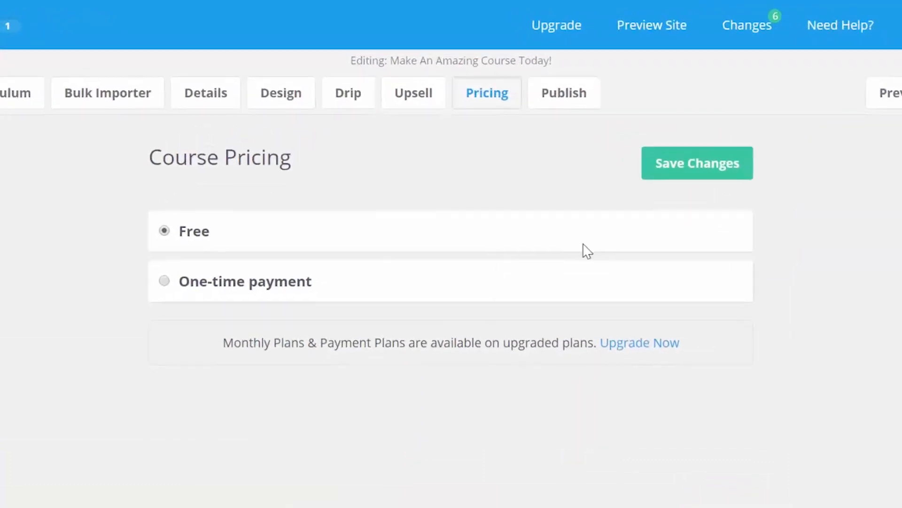
{"action": "left_click", "coordinate": [164, 281]}
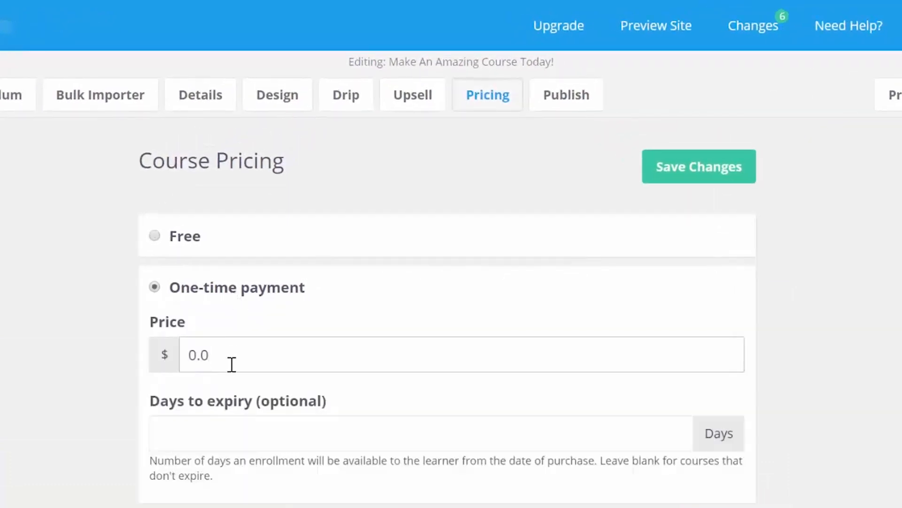
{"action": "type", "text": "99"}
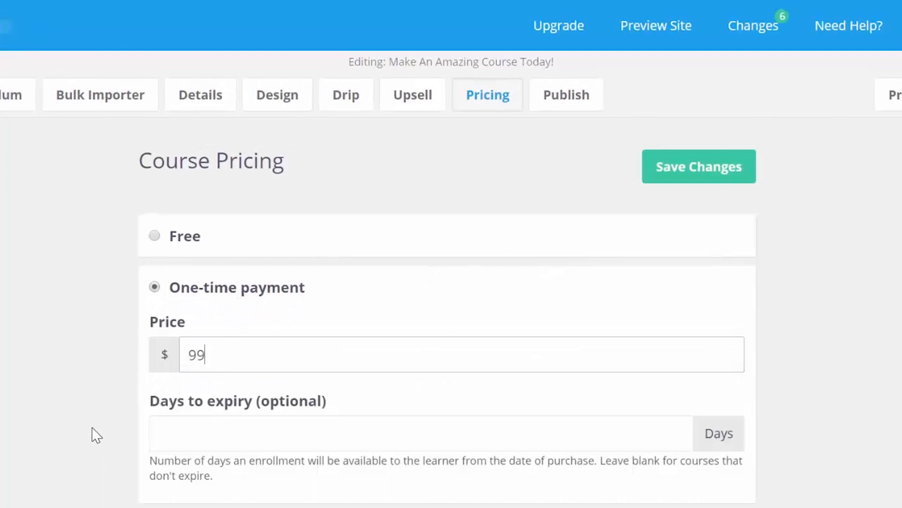
{"action": "type", "text": ".99"}
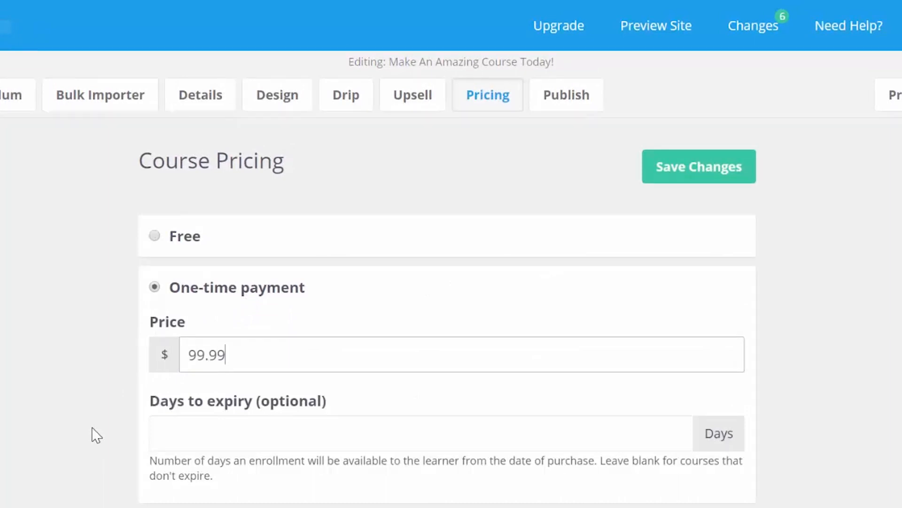
{"action": "left_click", "coordinate": [699, 166]}
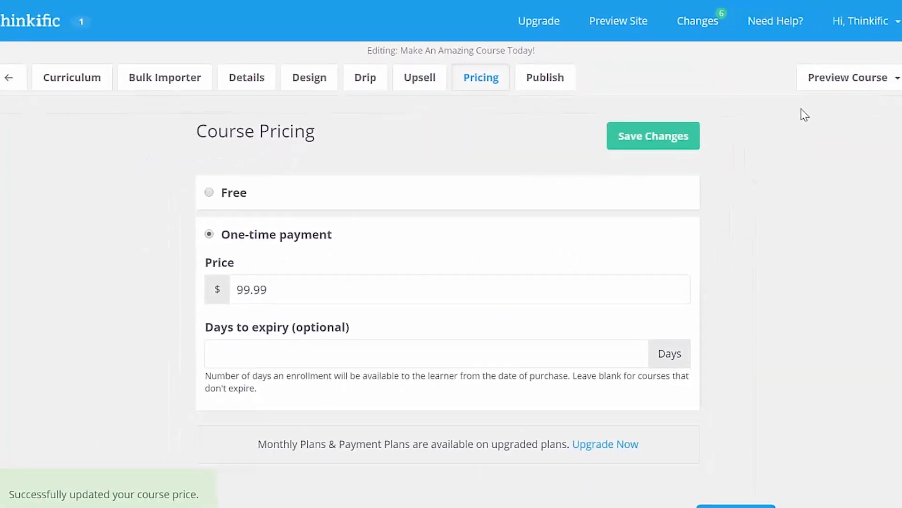
{"action": "left_click", "coordinate": [846, 77]}
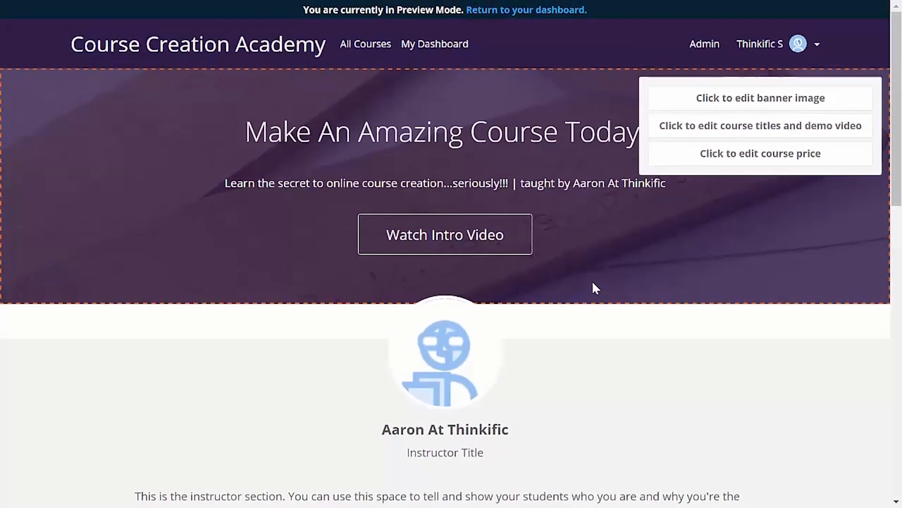
Step: Open the Course Wizard instructor profile and review its title and bio
{"action": "scroll", "scroll_direction": "down", "scroll_amount": 3}
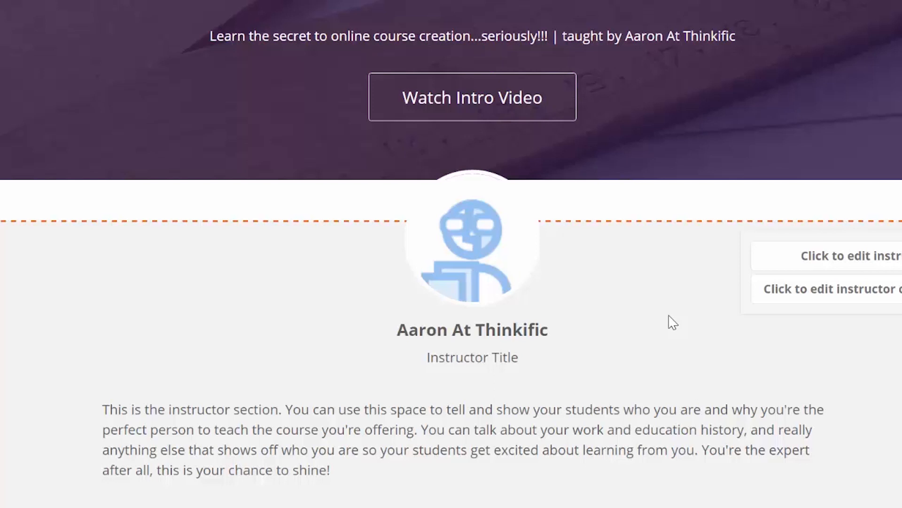
{"action": "scroll", "scroll_direction": "down", "scroll_amount": 3}
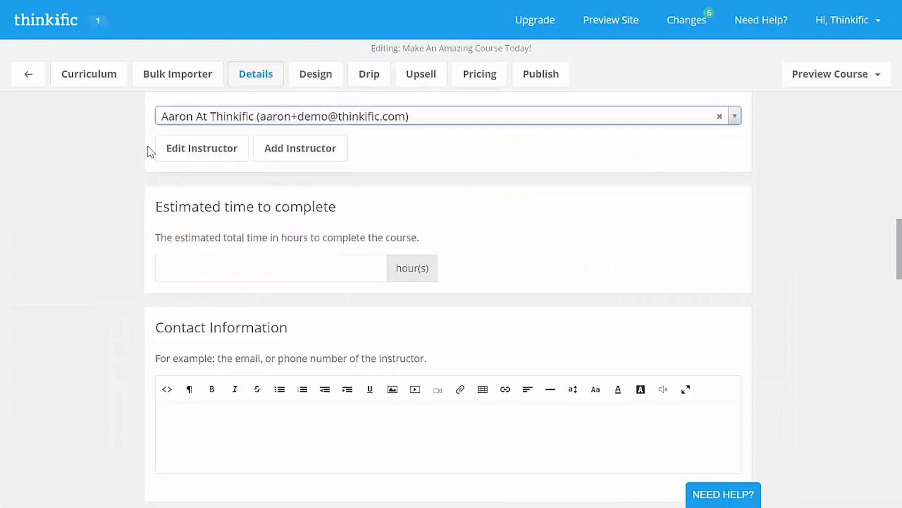
{"action": "left_click", "coordinate": [201, 148]}
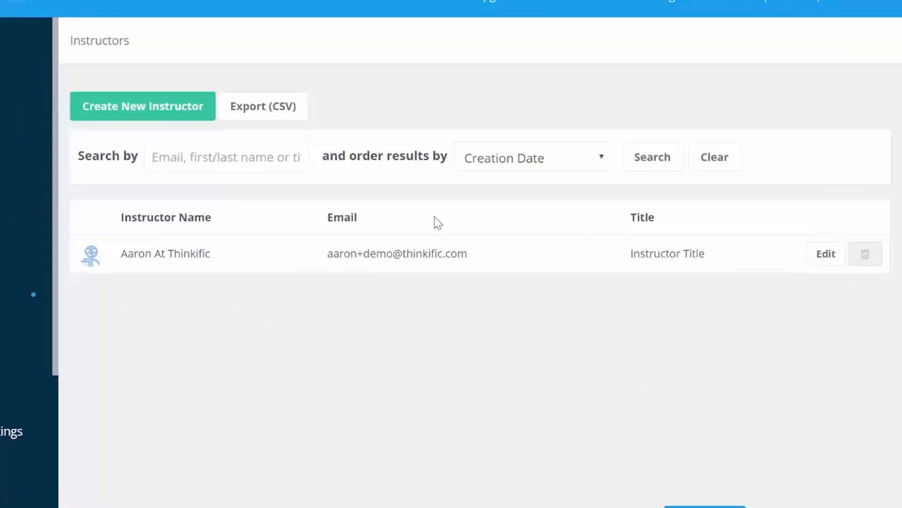
{"action": "left_click", "coordinate": [825, 253]}
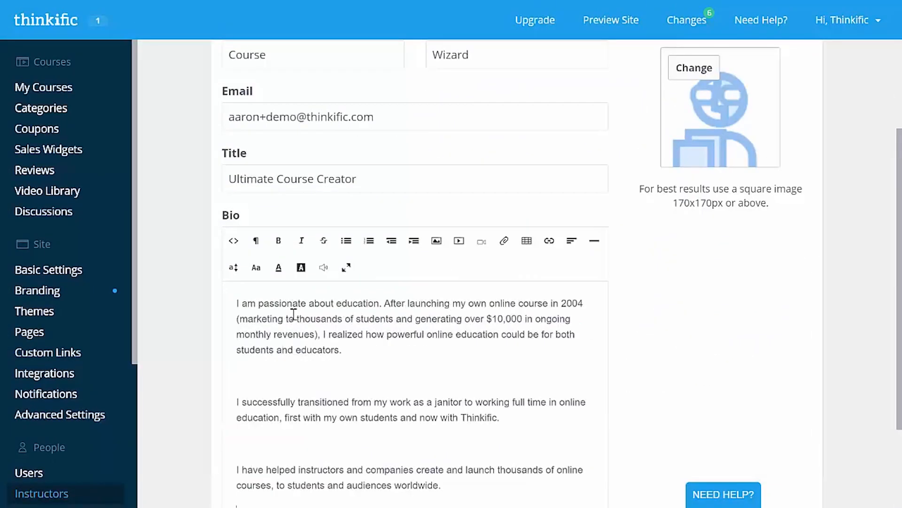
{"action": "scroll", "scroll_direction": "up", "scroll_amount": 3}
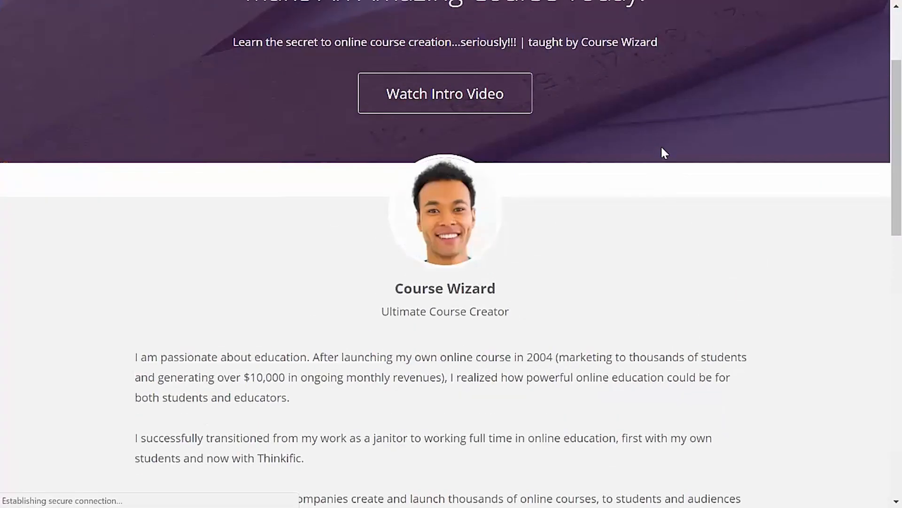
{"action": "scroll", "scroll_direction": "down", "scroll_amount": 3}
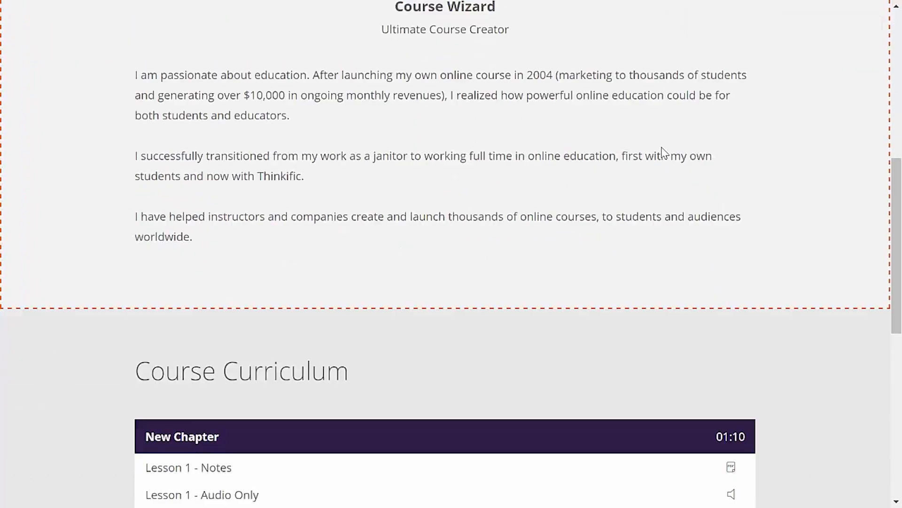
{"action": "scroll", "scroll_direction": "down", "scroll_amount": 3}
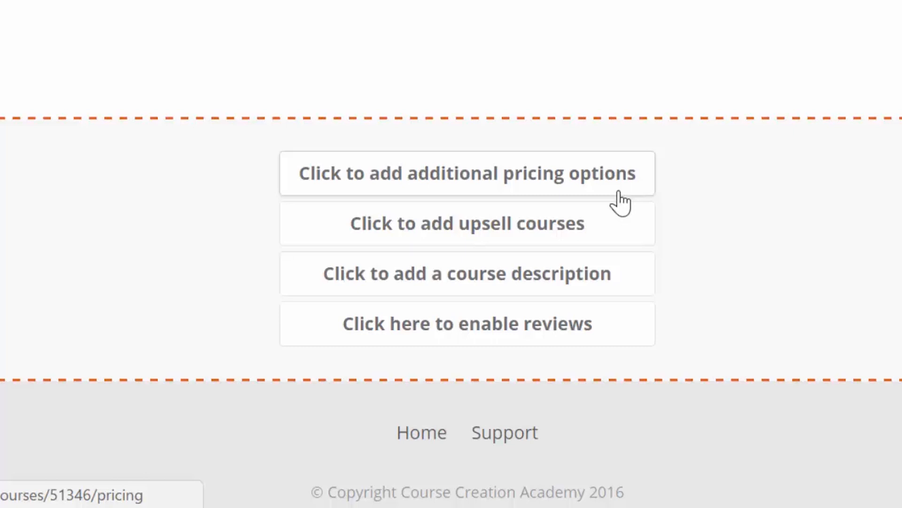
Step: Add Your Demo Course as a promoted product in the course's upsell settings
{"action": "left_click", "coordinate": [466, 223]}
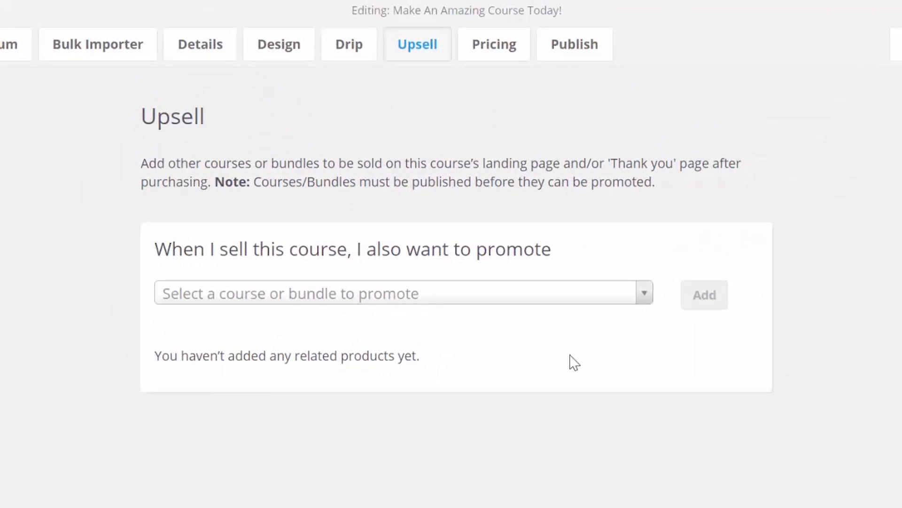
{"action": "left_click", "coordinate": [402, 293]}
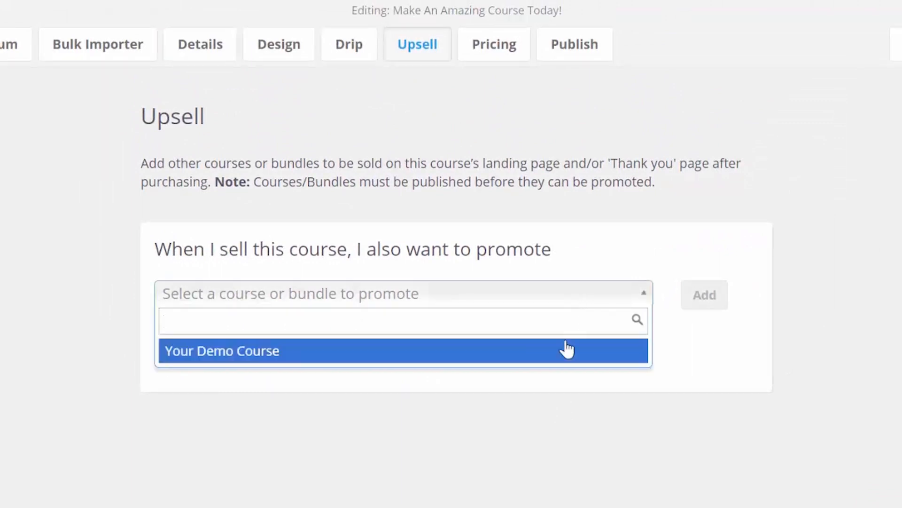
{"action": "left_click", "coordinate": [222, 350]}
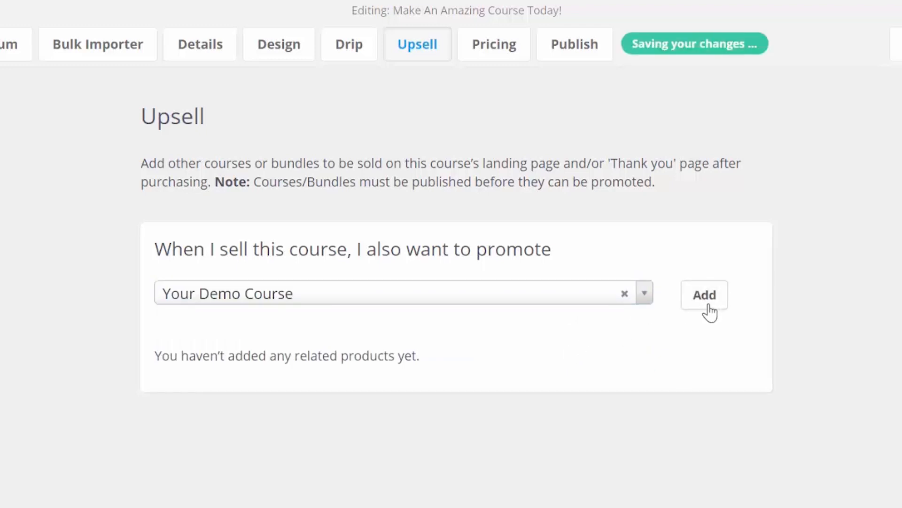
{"action": "left_click", "coordinate": [704, 295]}
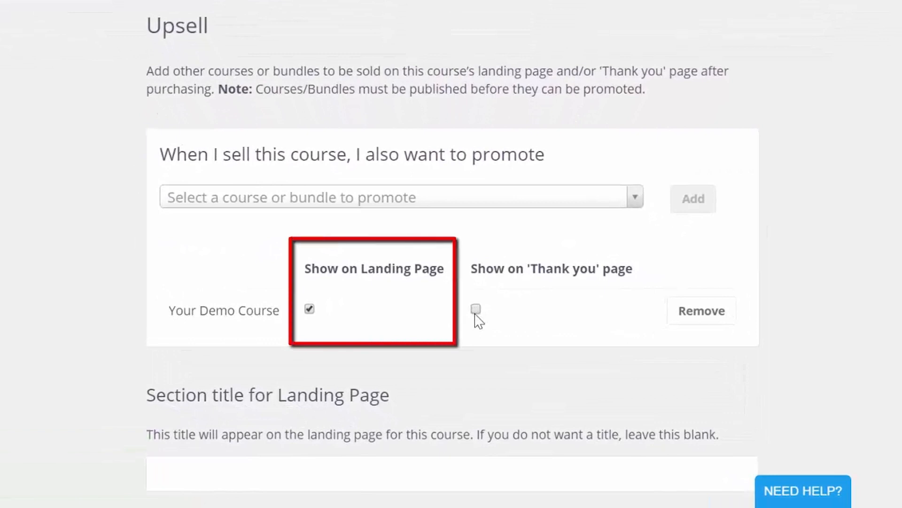
Step: Show the upsell only on the landing page, titled 'Frequently Purchased Together:', and save
{"action": "left_click", "coordinate": [475, 309]}
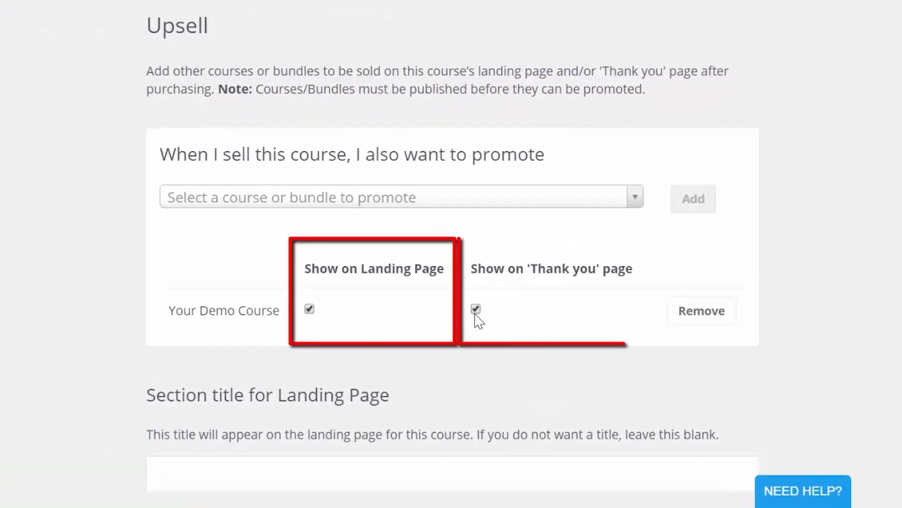
{"action": "left_click", "coordinate": [475, 309]}
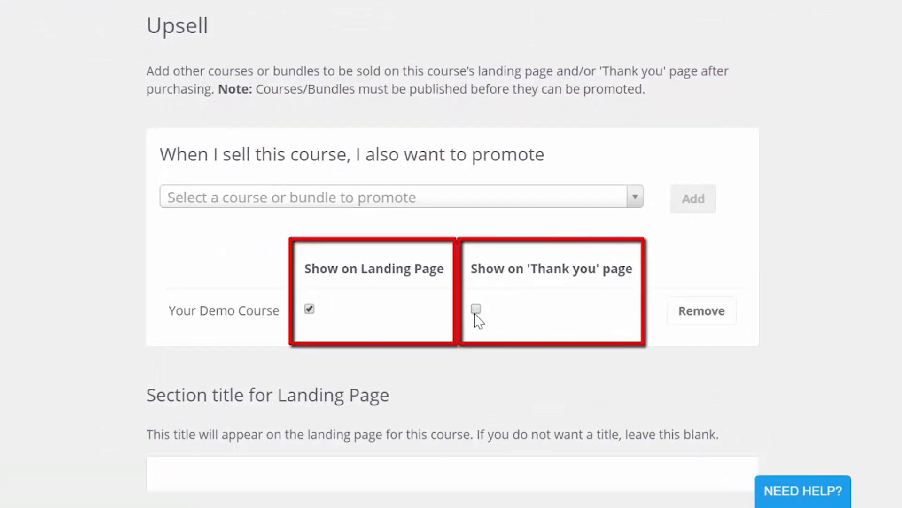
{"action": "scroll", "scroll_direction": "down", "scroll_amount": 3}
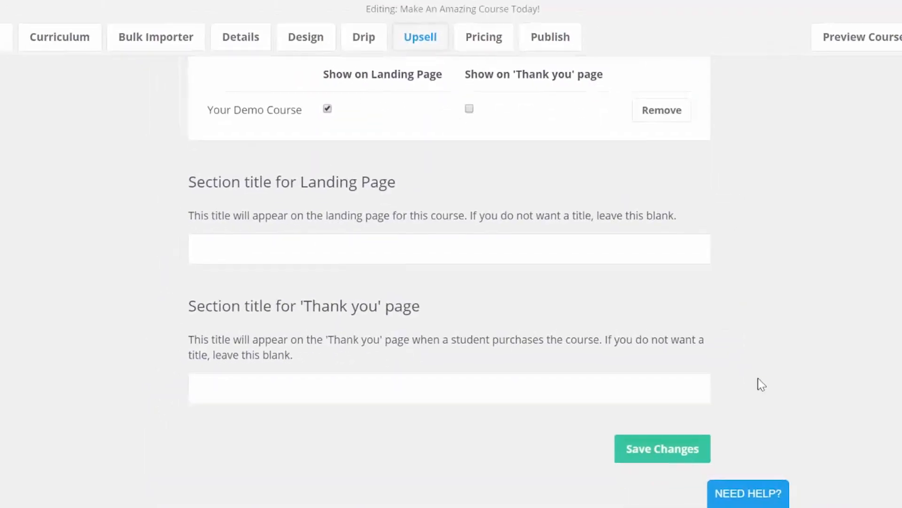
{"action": "type", "text": "Frequ"}
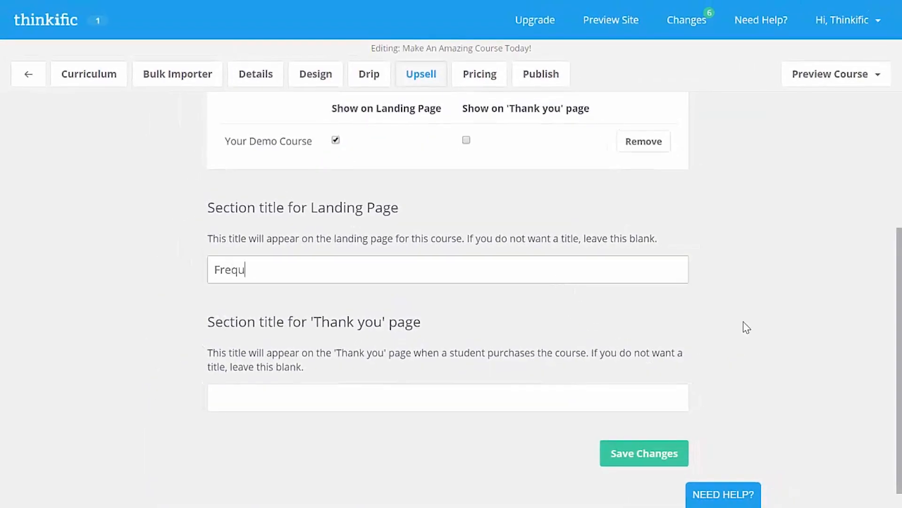
{"action": "type", "text": "ently Purchased Toget"}
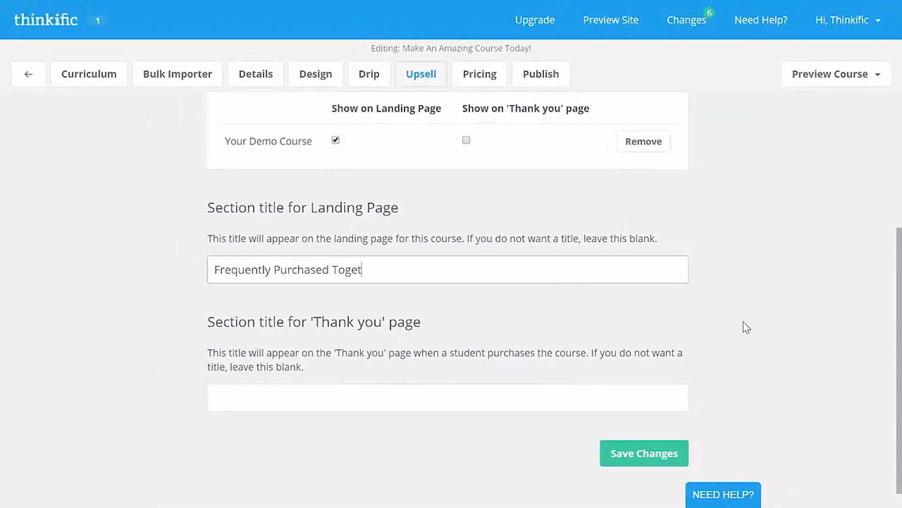
{"action": "left_click", "coordinate": [643, 453]}
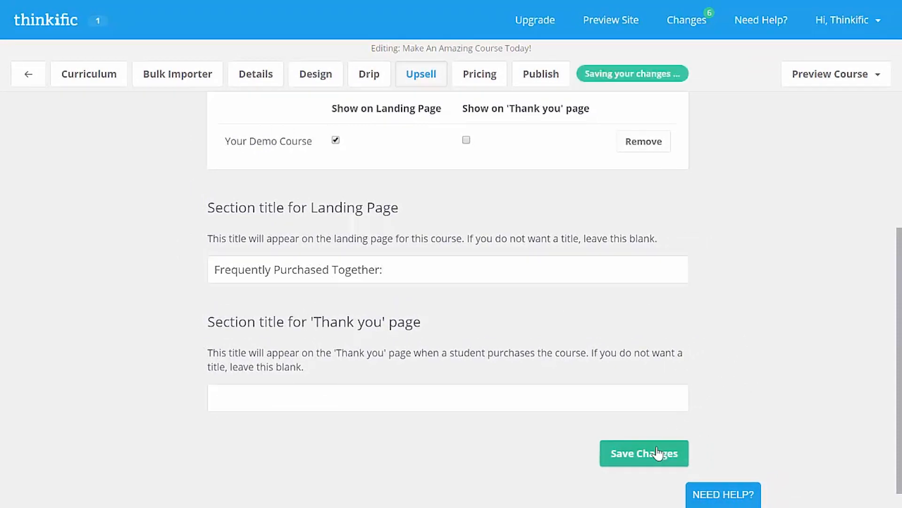
{"action": "left_click", "coordinate": [644, 453]}
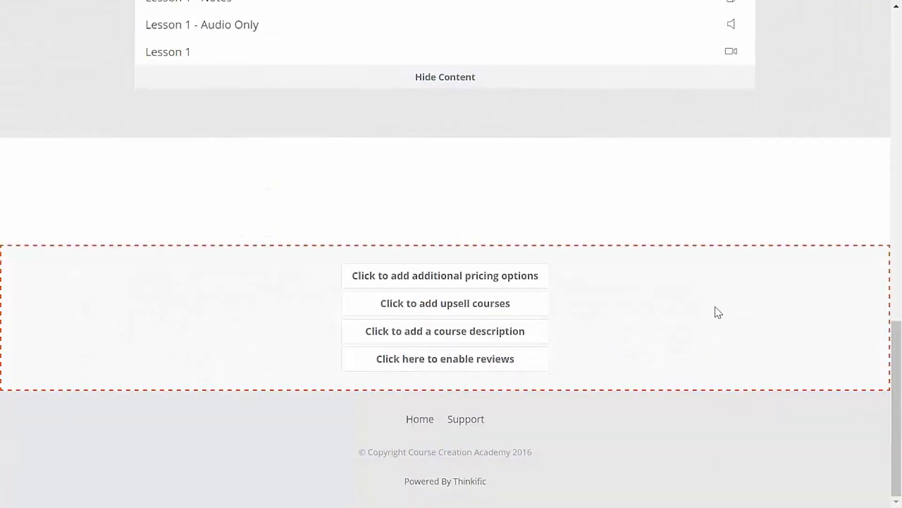
Step: Write a course description about creating online courses and save it to the landing page
{"action": "scroll", "scroll_direction": "down", "scroll_amount": 3}
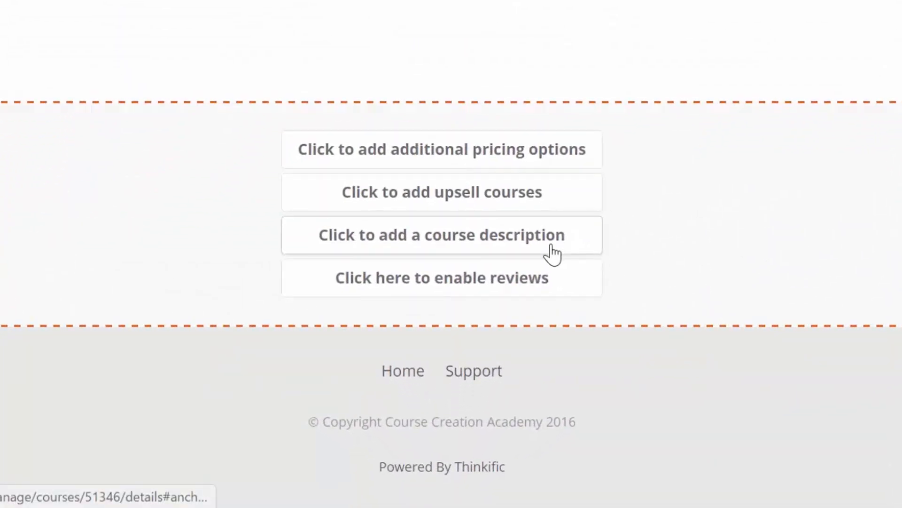
{"action": "left_click", "coordinate": [441, 235]}
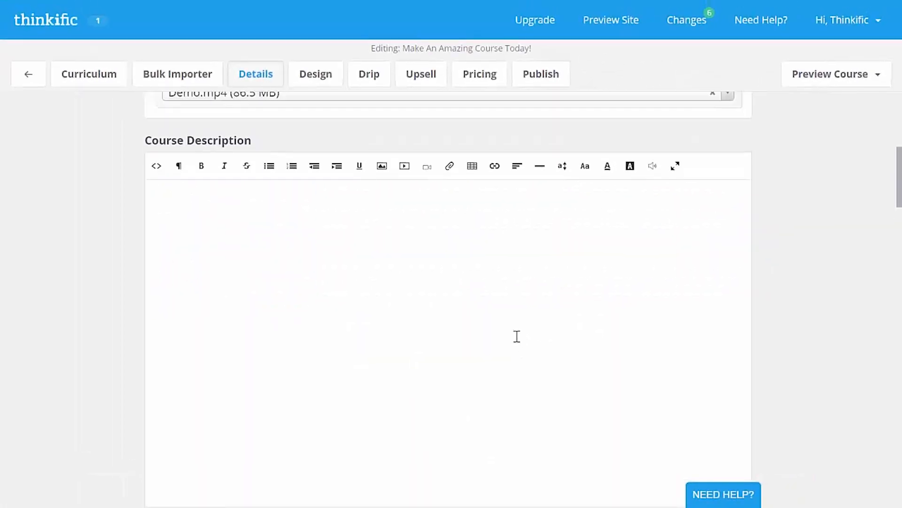
{"action": "scroll", "scroll_direction": "down", "scroll_amount": 3}
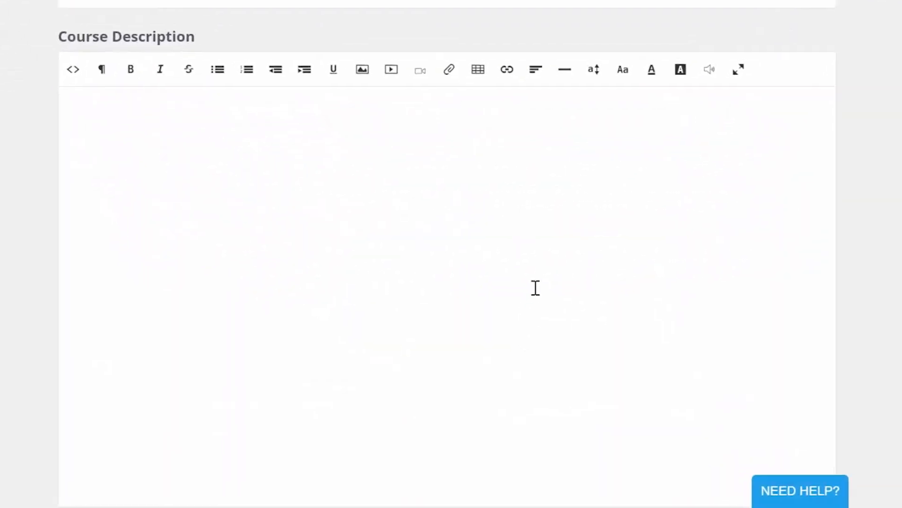
{"action": "scroll", "scroll_direction": "down", "scroll_amount": 3}
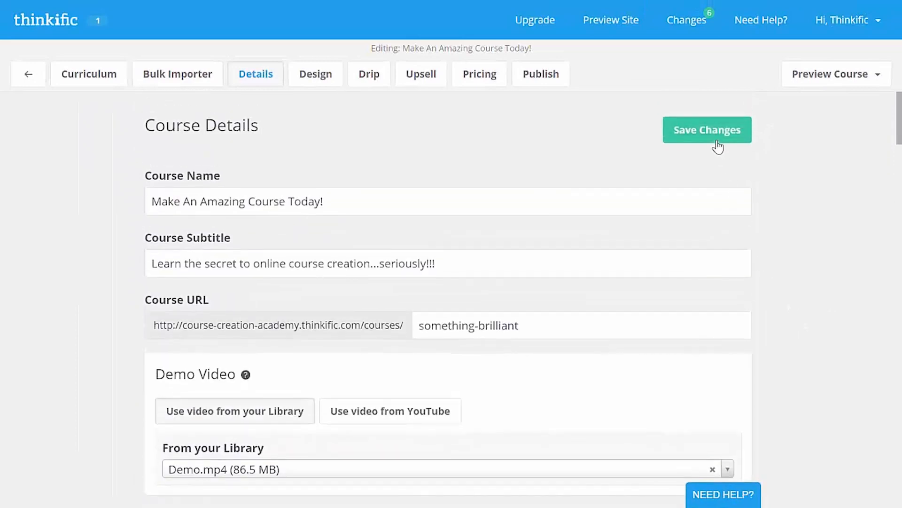
{"action": "left_click", "coordinate": [707, 130]}
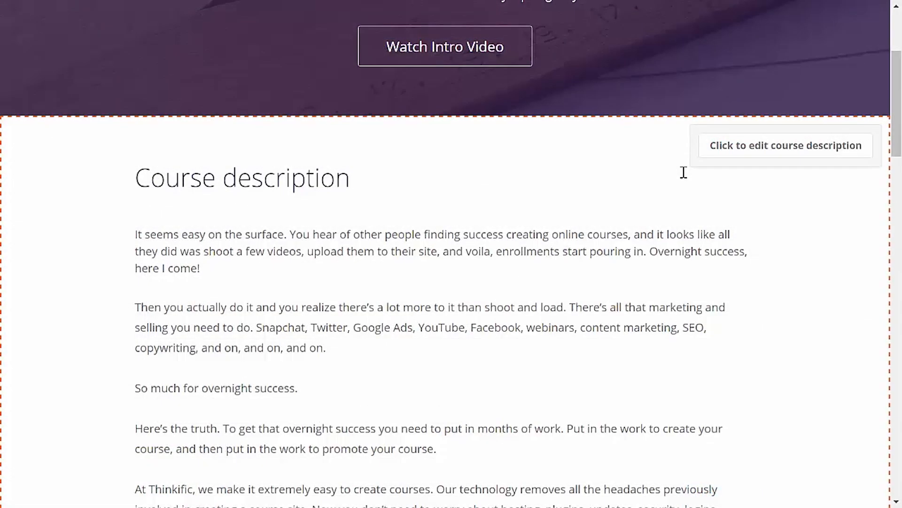
{"action": "scroll", "scroll_direction": "down", "scroll_amount": 3}
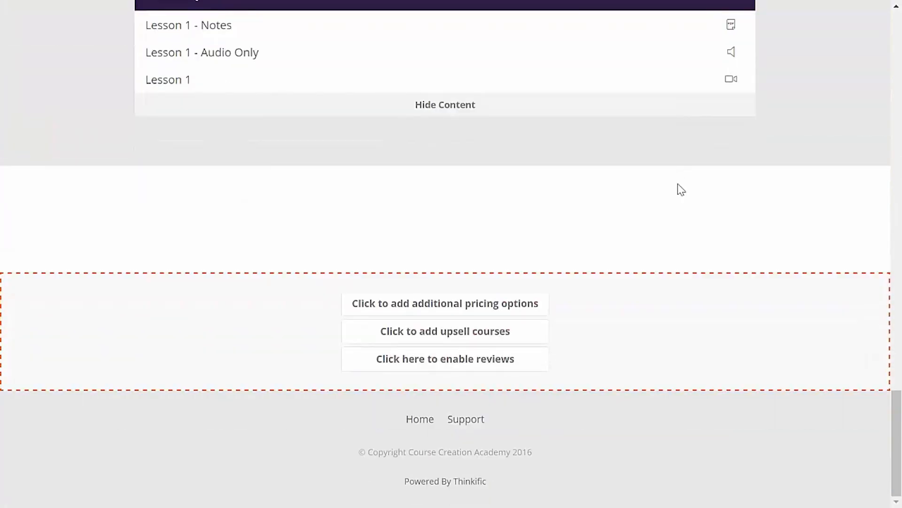
Step: Enable reviews for Make An Amazing Course Today! in the All Reviews settings
{"action": "left_click", "coordinate": [445, 359]}
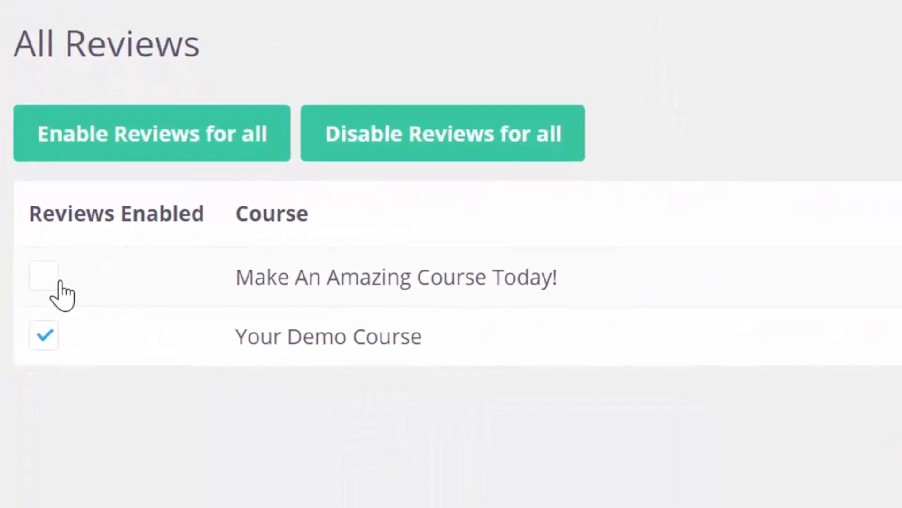
{"action": "left_click", "coordinate": [44, 275]}
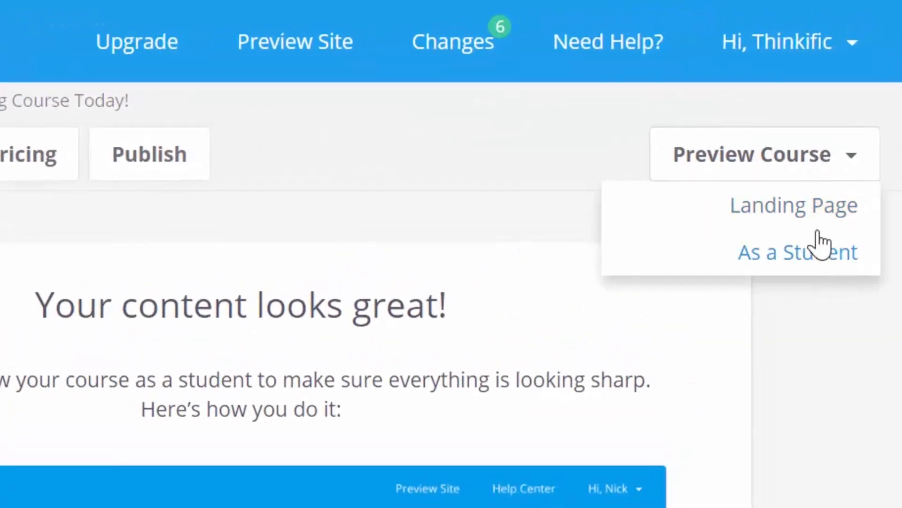
Step: Preview the Make An Amazing Course Today! landing page from the Preview Course dropdown
{"action": "left_click", "coordinate": [799, 252]}
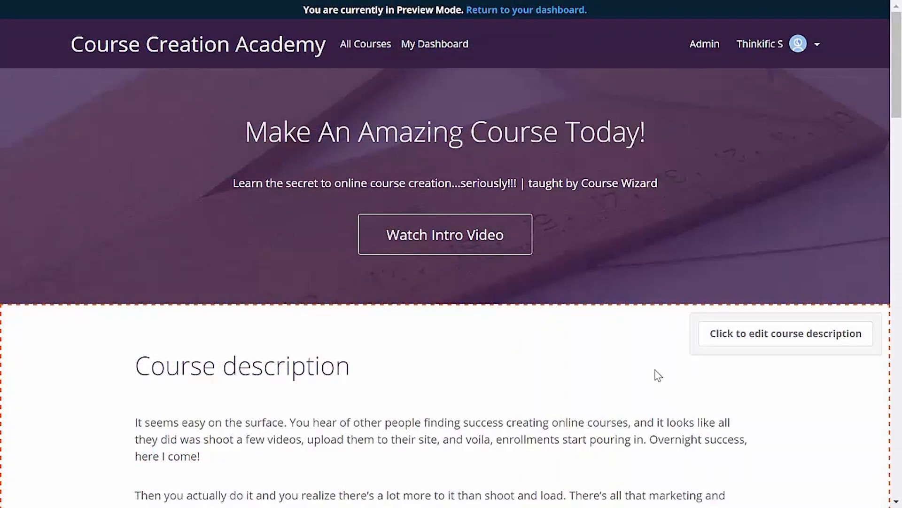
Step: Exit preview mode to the dashboard and go to the site Branding settings
{"action": "left_click", "coordinate": [526, 9]}
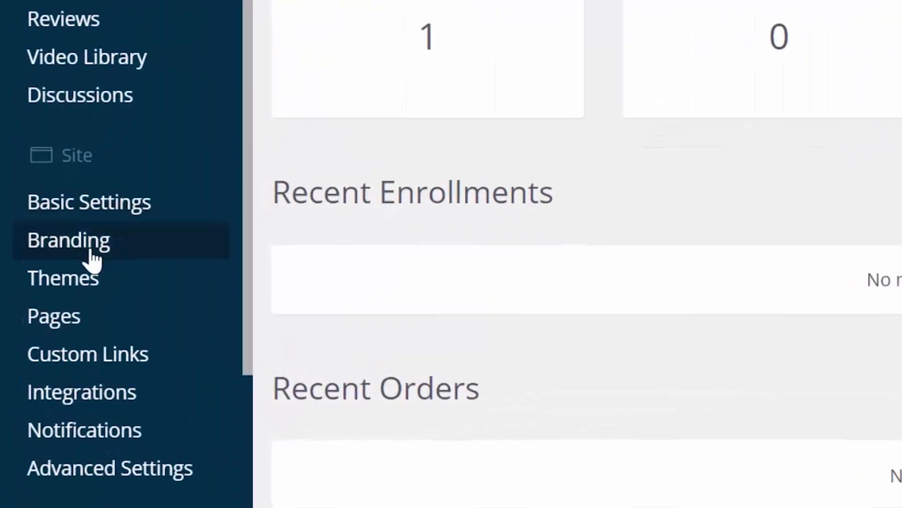
{"action": "left_click", "coordinate": [68, 240]}
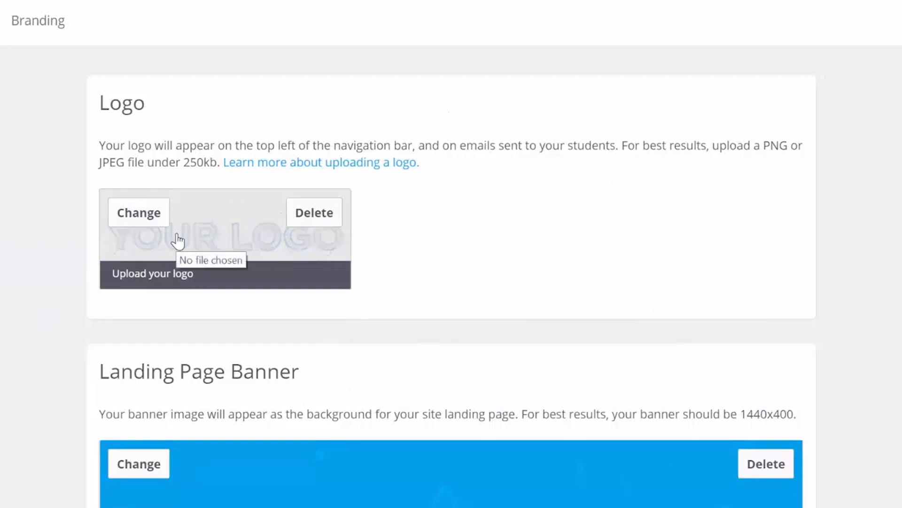
{"action": "mouse_move", "coordinate": [160, 223]}
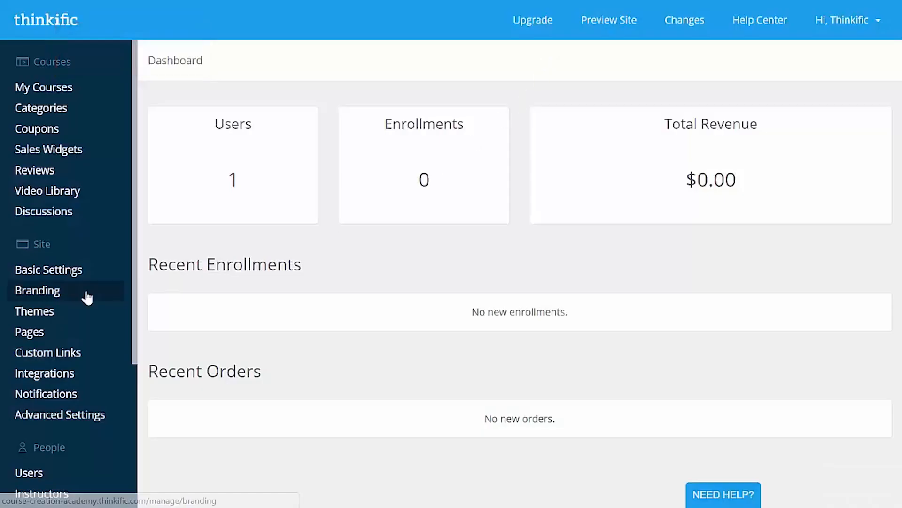
Step: Upload a new landing page banner image in Branding and scroll through the site landing page
{"action": "left_click", "coordinate": [38, 290]}
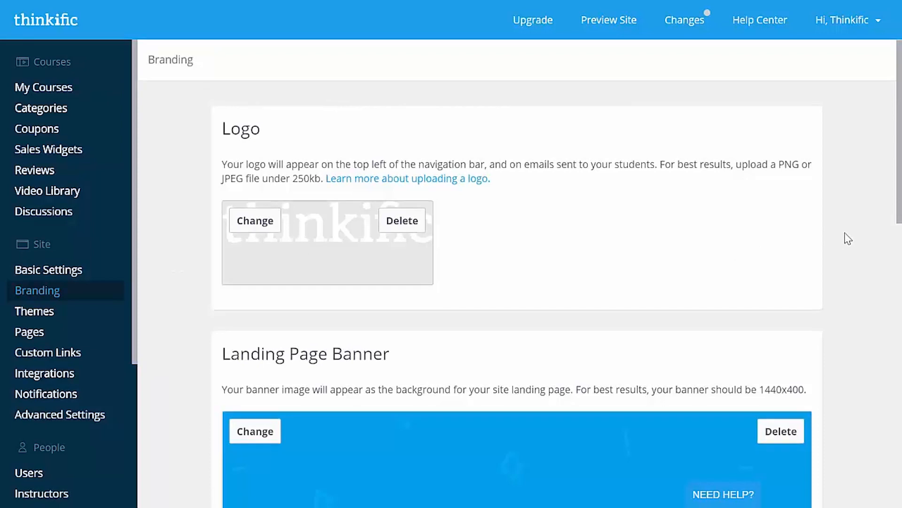
{"action": "scroll", "scroll_direction": "down", "scroll_amount": 3}
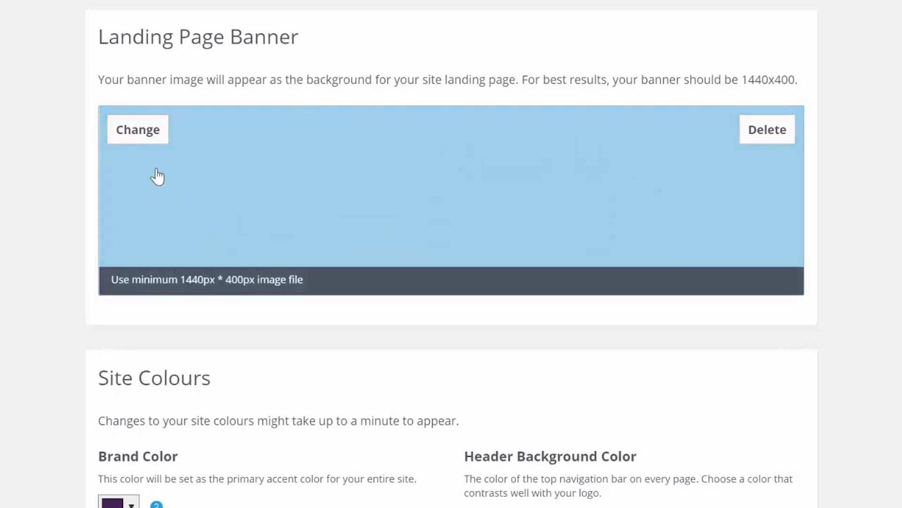
{"action": "left_click", "coordinate": [138, 129]}
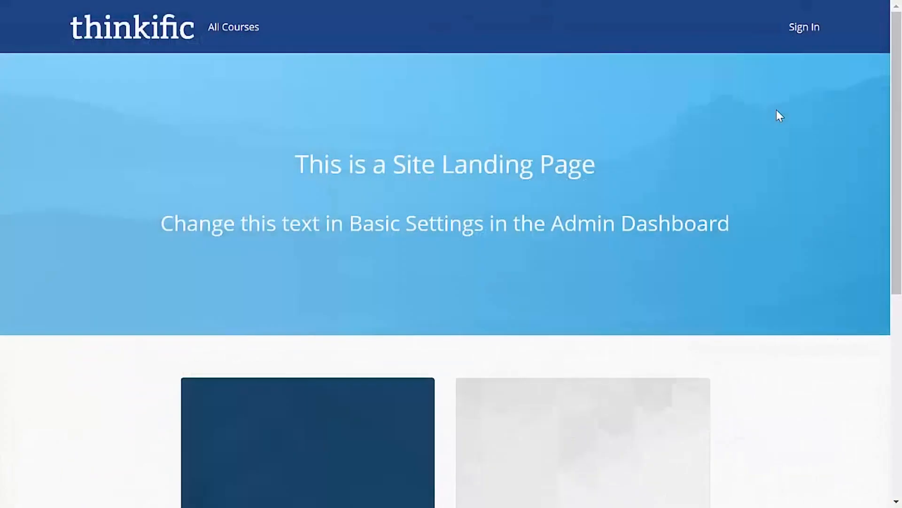
{"action": "scroll", "scroll_direction": "down", "scroll_amount": 3}
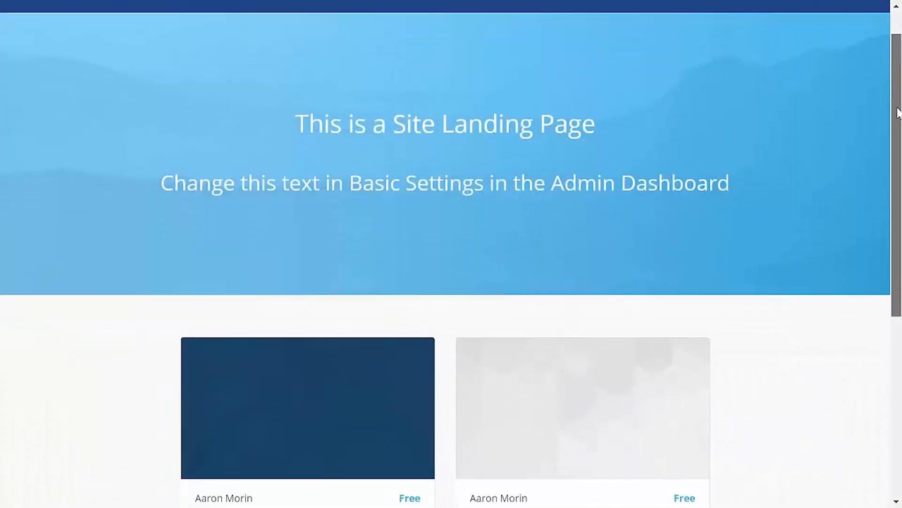
{"action": "scroll", "scroll_direction": "down", "scroll_amount": 3}
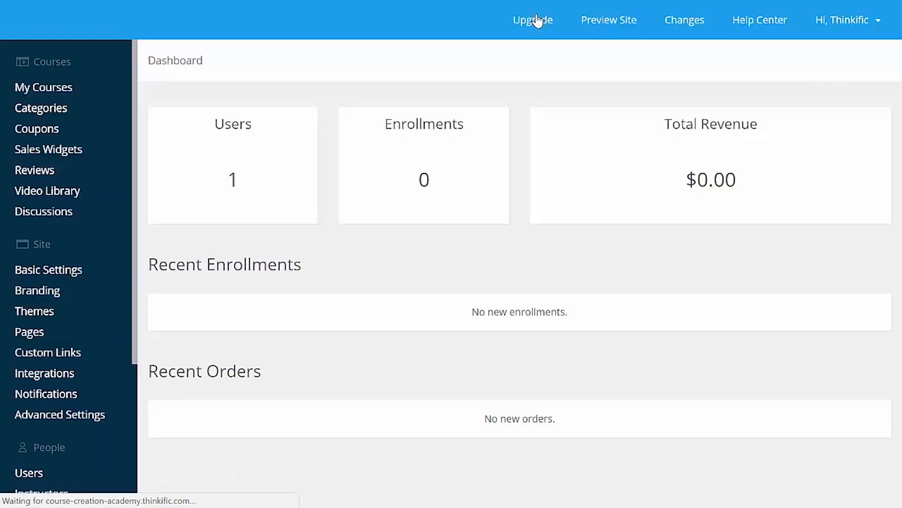
Step: Replace the Brand Color hex value in Branding with a purple shade starting '525'
{"action": "left_click", "coordinate": [38, 290]}
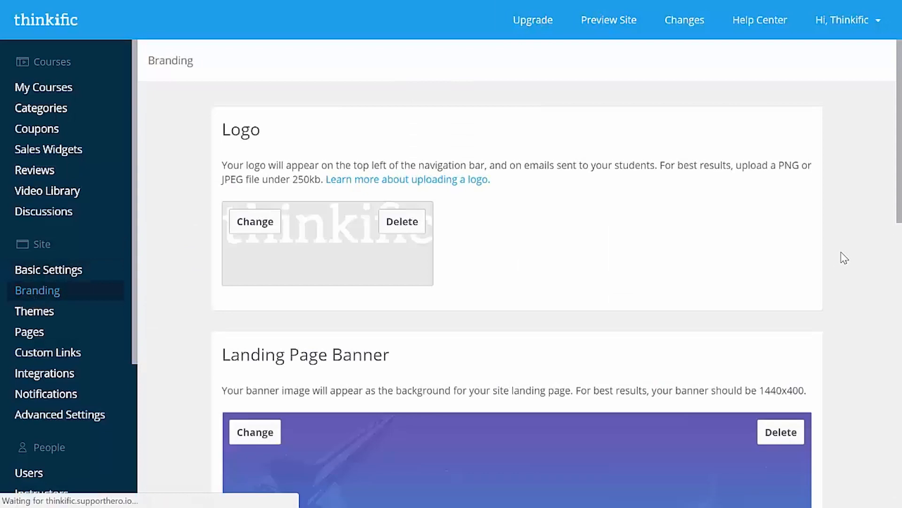
{"action": "scroll", "scroll_direction": "down", "scroll_amount": 3}
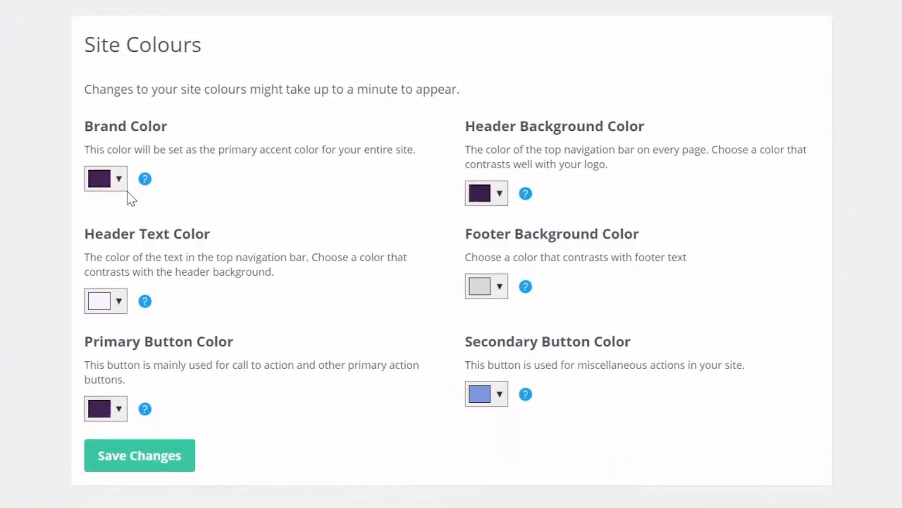
{"action": "left_click", "coordinate": [119, 178]}
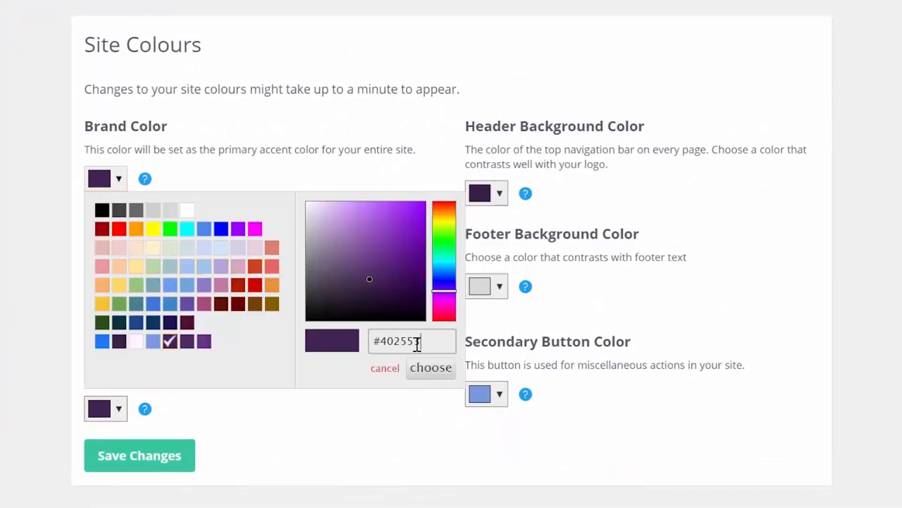
{"action": "triple_click", "coordinate": [412, 341]}
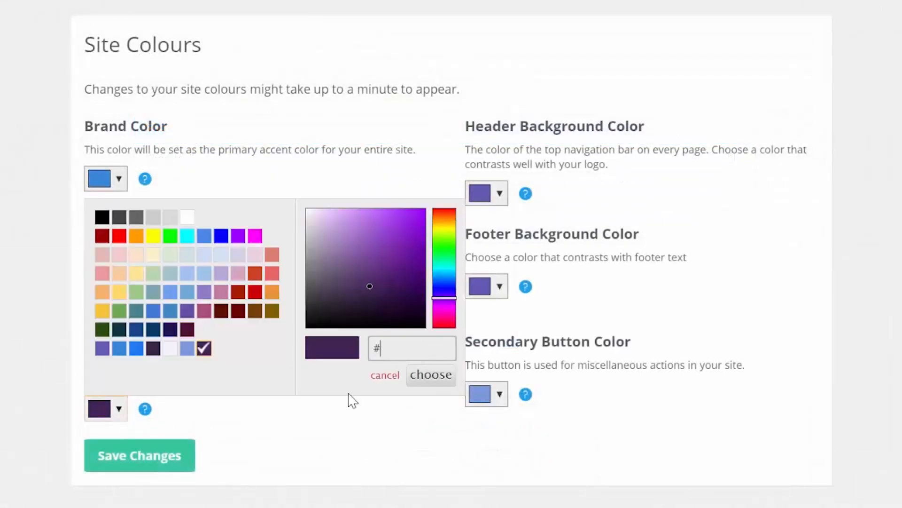
{"action": "type", "text": "525"}
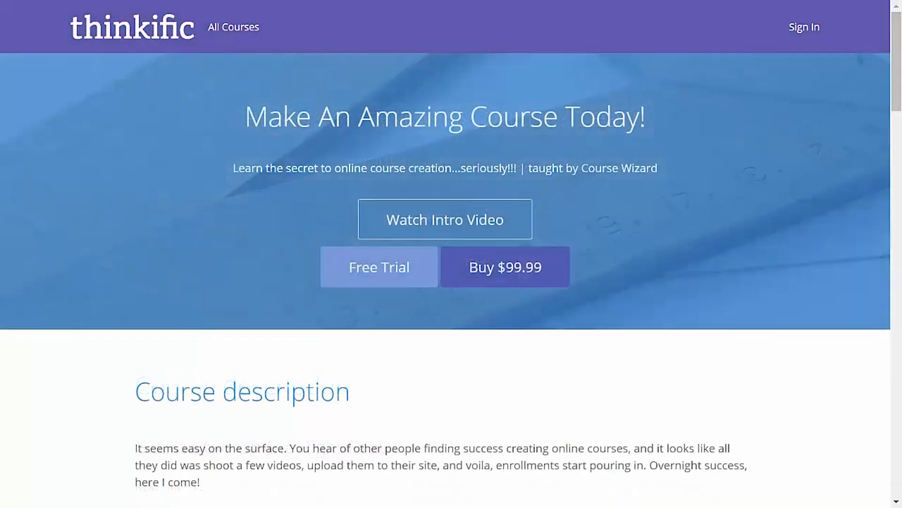
Step: Preview the purple-themed Course Creation Academy site, then open Make An Amazing Course Today! for editing
{"action": "left_click", "coordinate": [445, 220]}
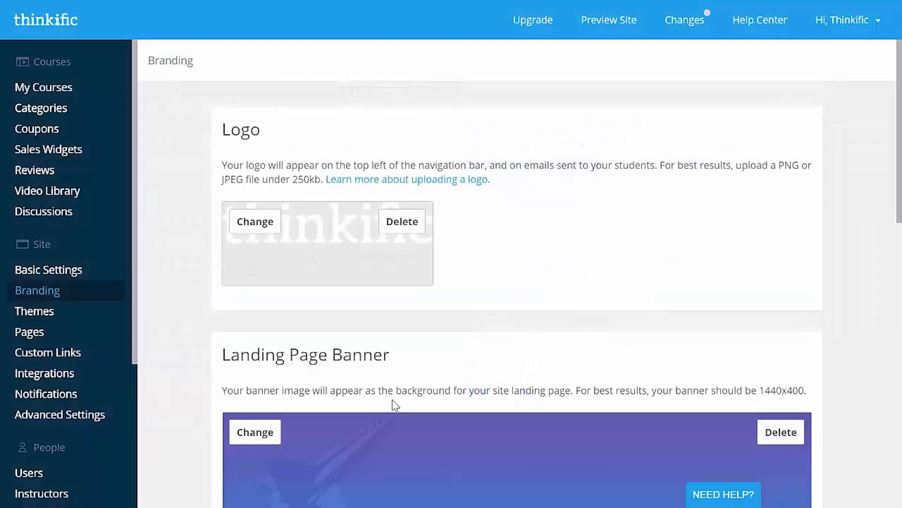
{"action": "left_click", "coordinate": [609, 20]}
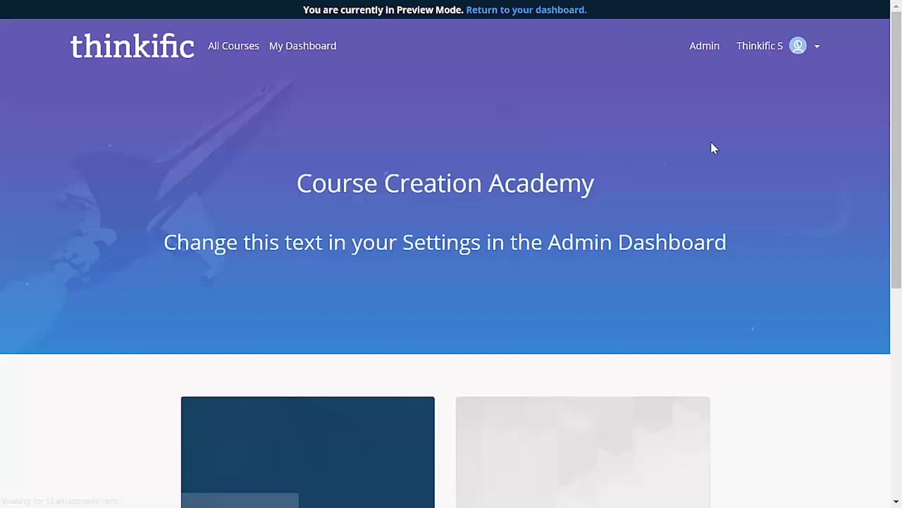
{"action": "scroll", "scroll_direction": "down", "scroll_amount": 3}
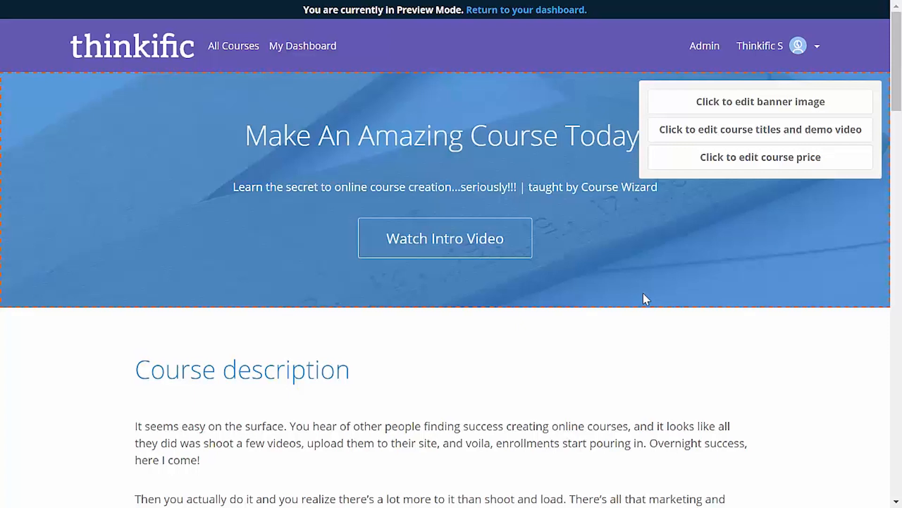
{"action": "left_click", "coordinate": [525, 9]}
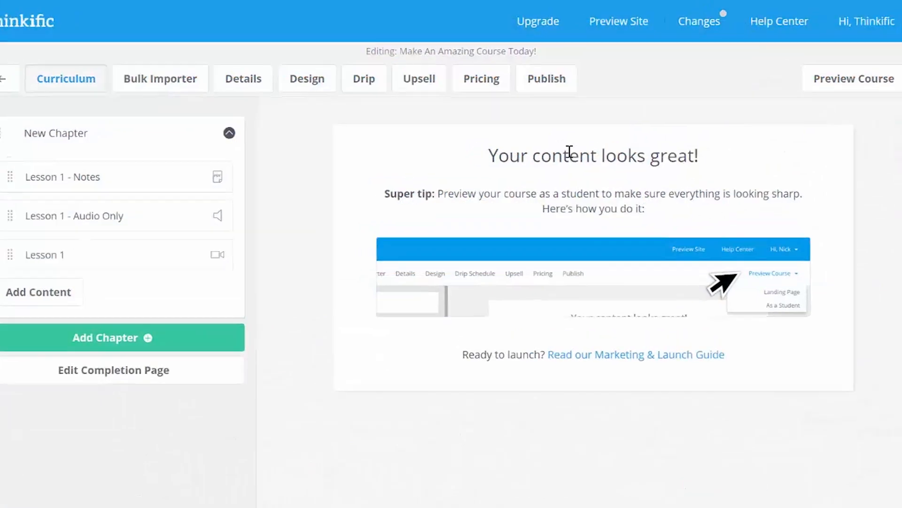
Step: Publish Make An Amazing Course Today! so it lists at $99.99 in the catalog
{"action": "left_click", "coordinate": [545, 79]}
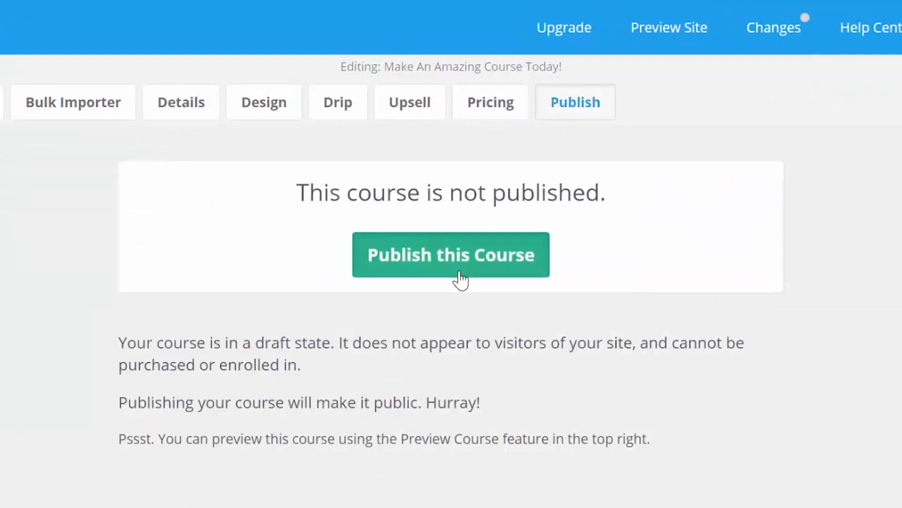
{"action": "left_click", "coordinate": [451, 254]}
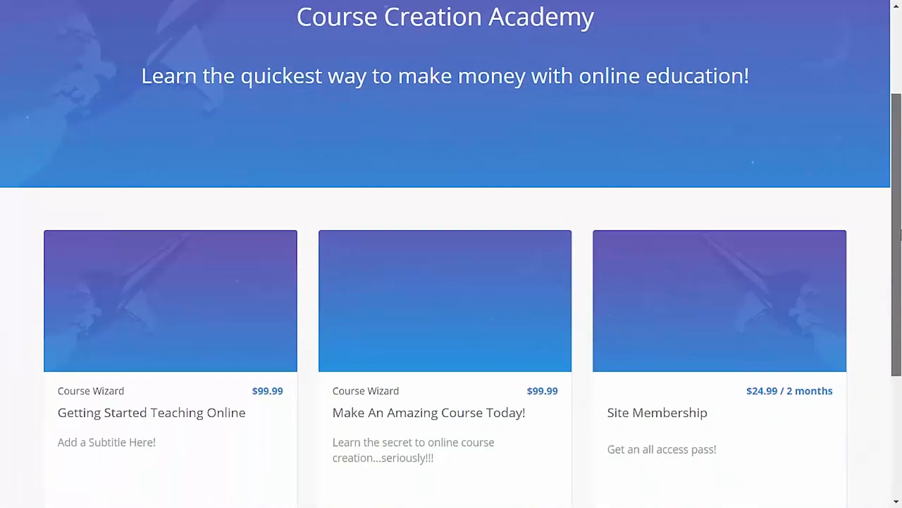
Step: Try Site Membership checkout with coupon 'discounterino', then start the course's free trial
{"action": "scroll", "scroll_direction": "down", "scroll_amount": 3}
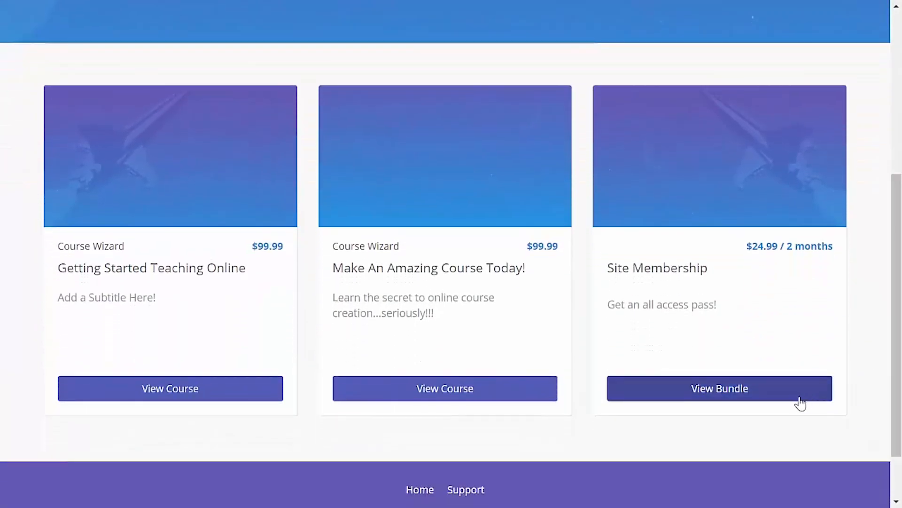
{"action": "left_click", "coordinate": [719, 388]}
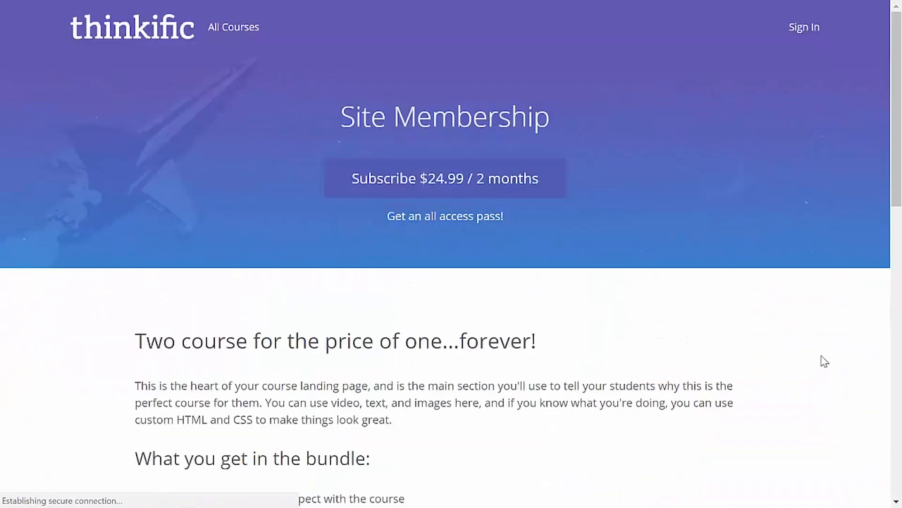
{"action": "left_click", "coordinate": [444, 177]}
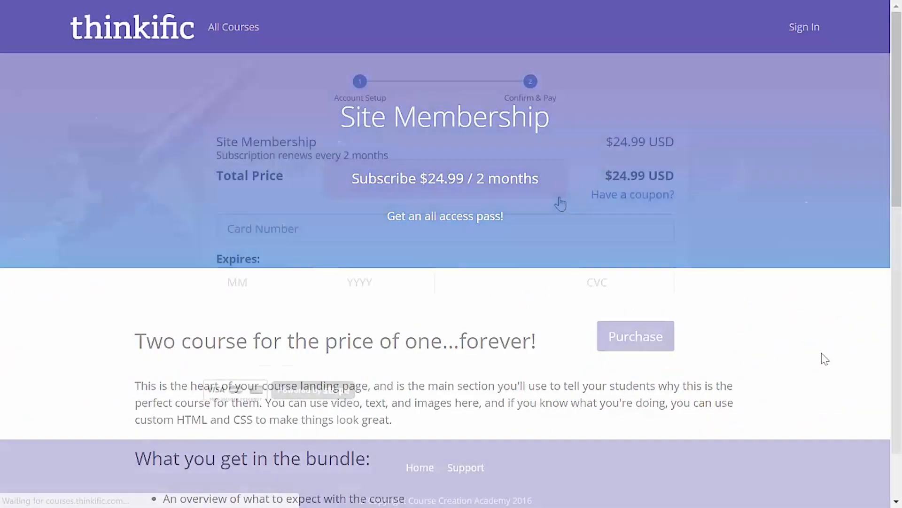
{"action": "left_click", "coordinate": [632, 194]}
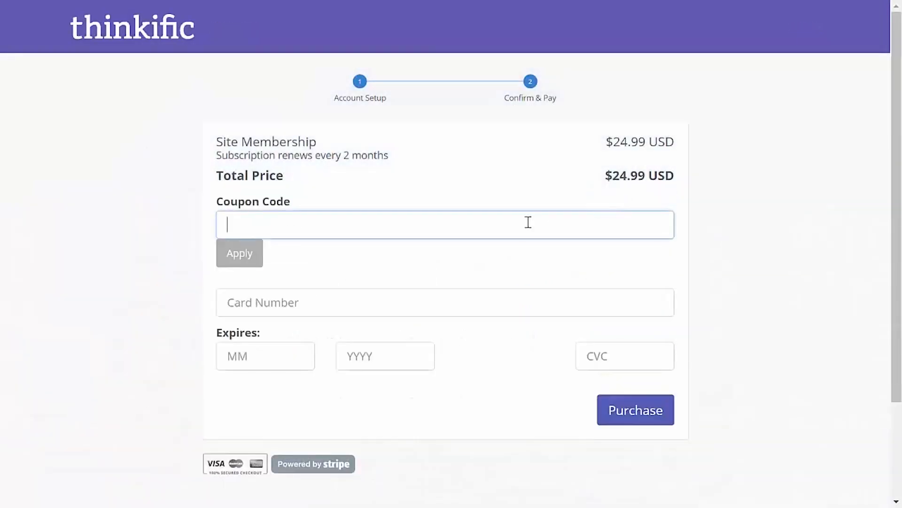
{"action": "type", "text": "discounterino"}
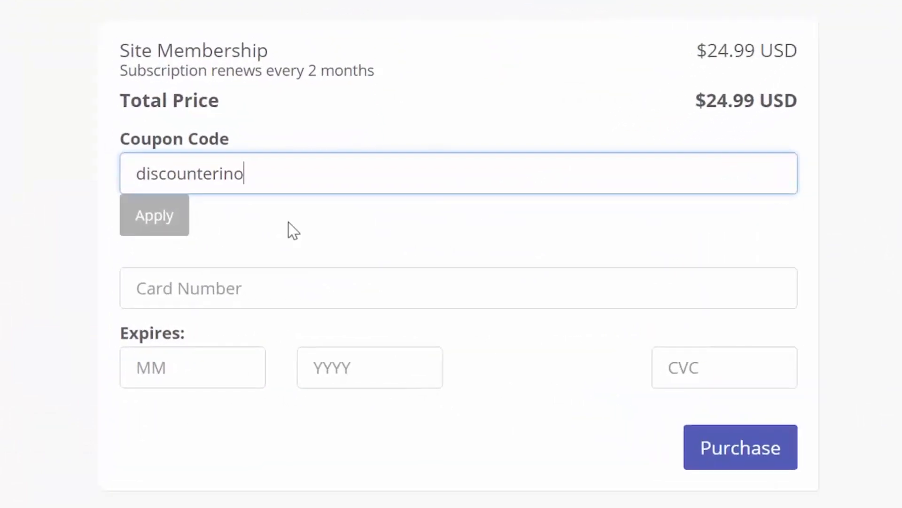
{"action": "left_click", "coordinate": [153, 215]}
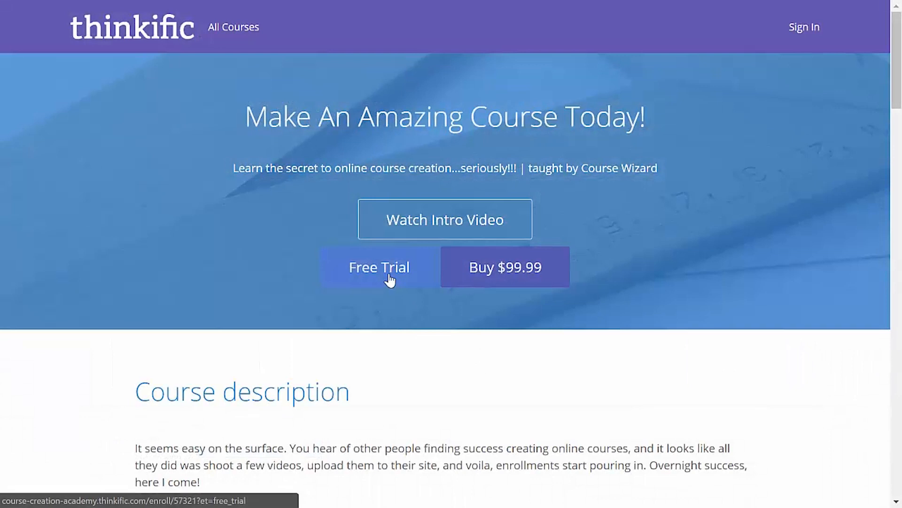
{"action": "left_click", "coordinate": [379, 267]}
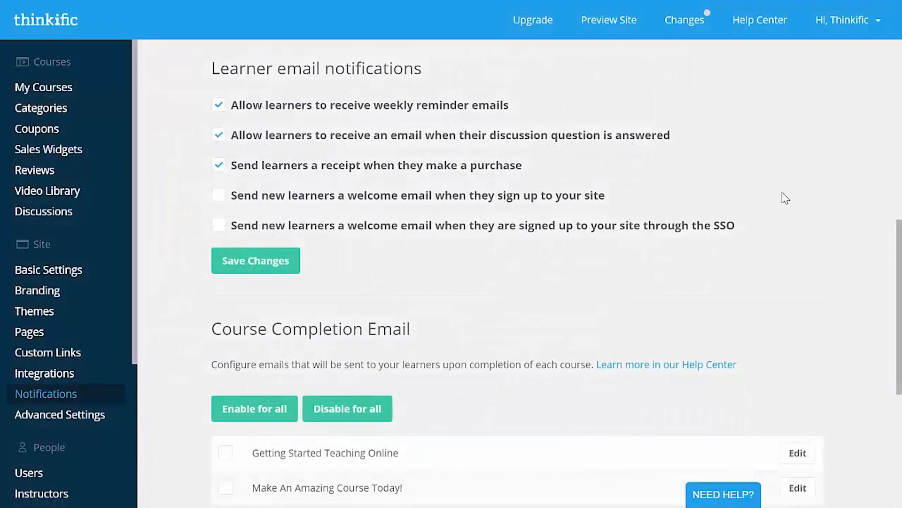
Step: Enable issuing a certificate upon course completion in the course's settings
{"action": "left_click", "coordinate": [217, 194]}
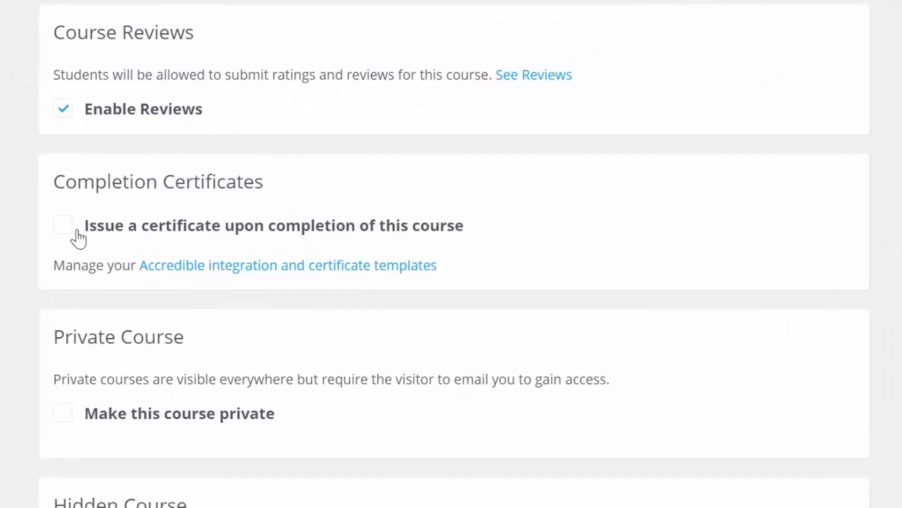
{"action": "left_click", "coordinate": [63, 225]}
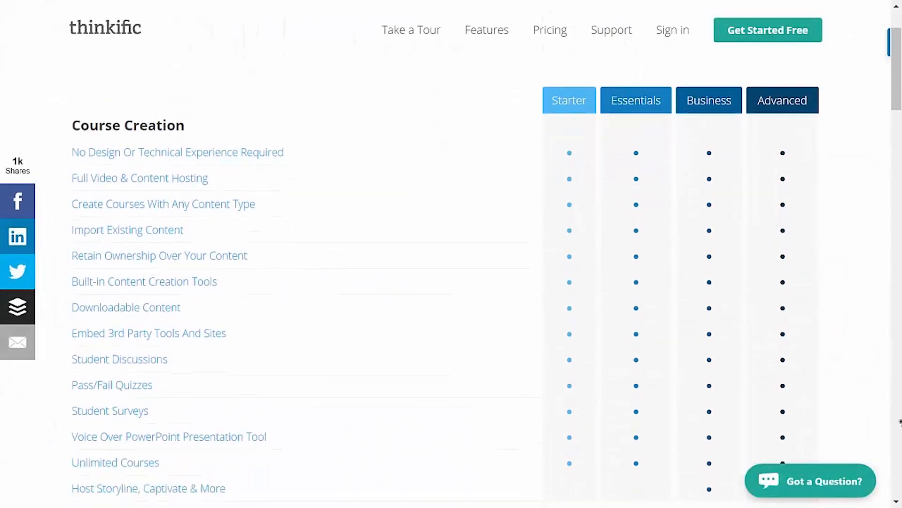
Step: Scroll through the plan feature table covering marketing, design, student experience and teaching
{"action": "scroll", "scroll_direction": "down", "scroll_amount": 3}
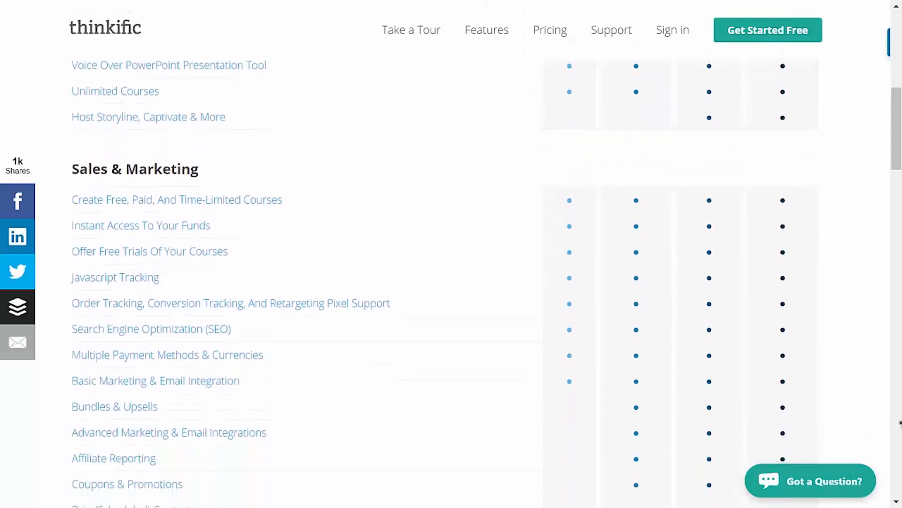
{"action": "scroll", "scroll_direction": "down", "scroll_amount": 3}
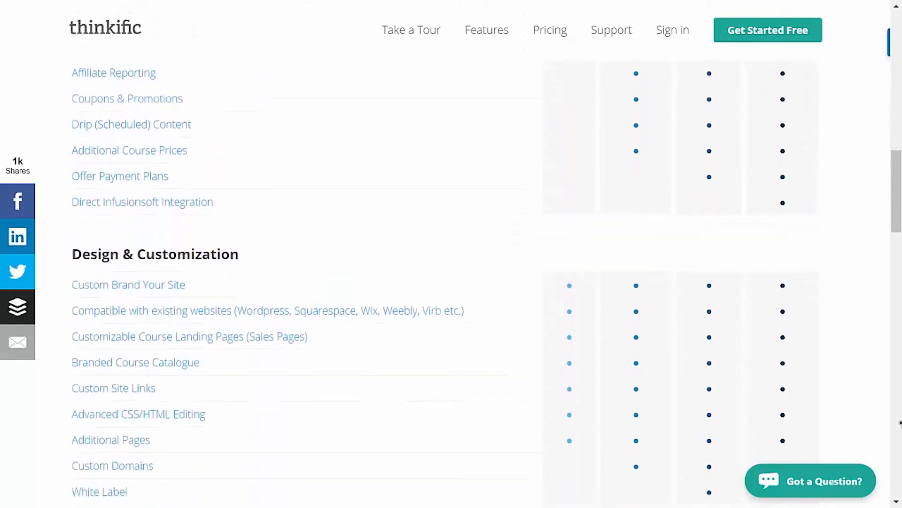
{"action": "scroll", "scroll_direction": "down", "scroll_amount": 3}
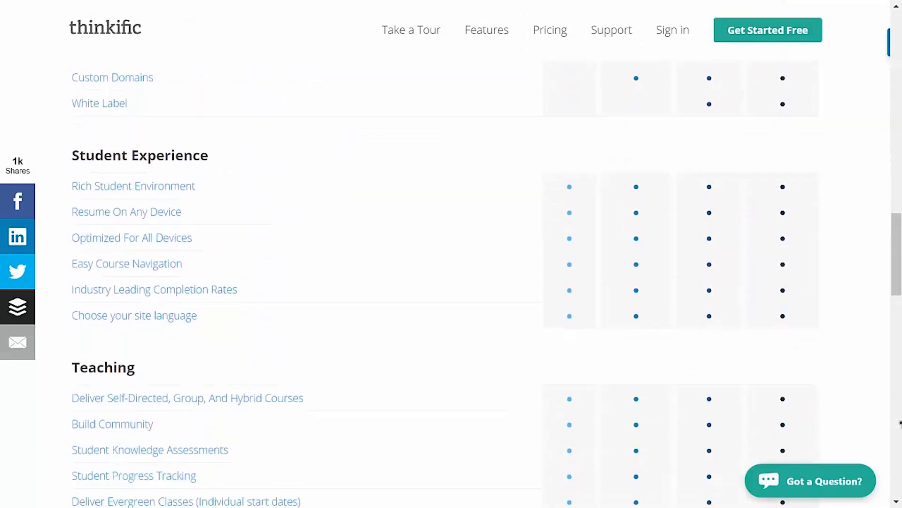
{"action": "scroll", "scroll_direction": "up", "scroll_amount": 3}
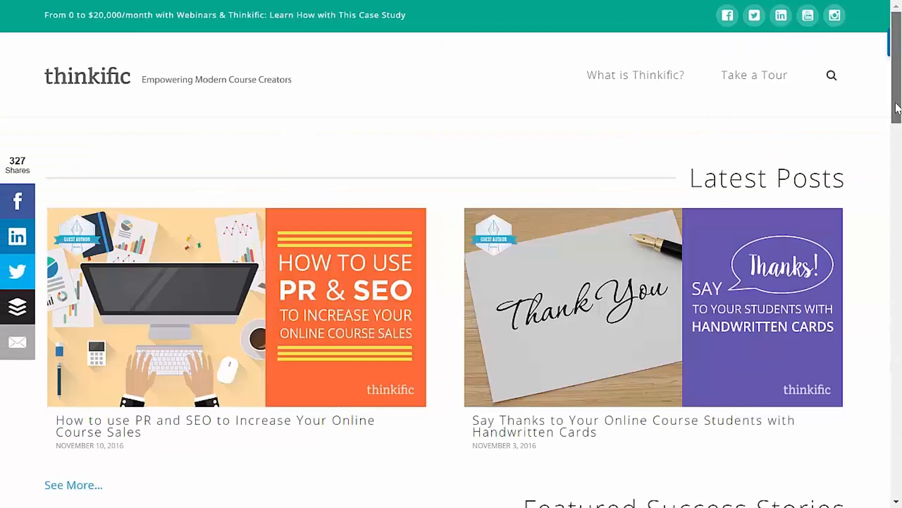
Step: Open the Submit a ticket form via CONTACT SUPPORT on the help page
{"action": "scroll", "scroll_direction": "down", "scroll_amount": 3}
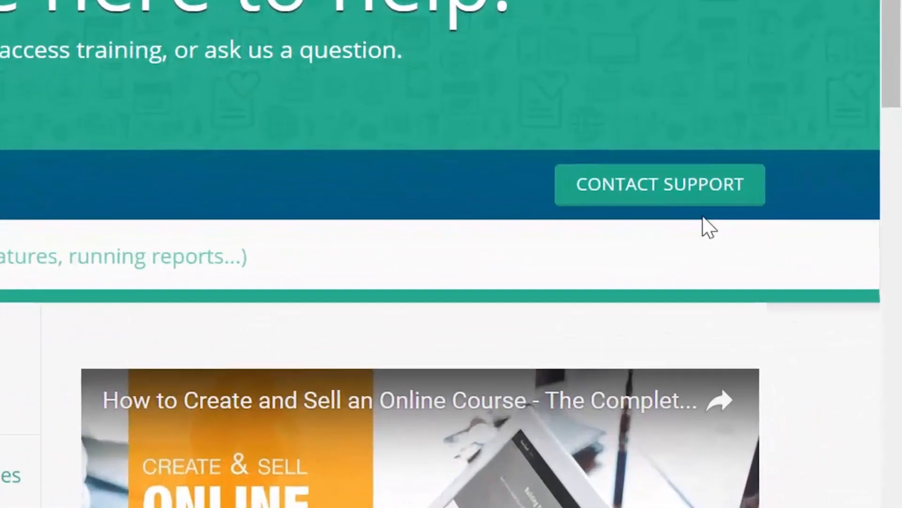
{"action": "left_click", "coordinate": [659, 184]}
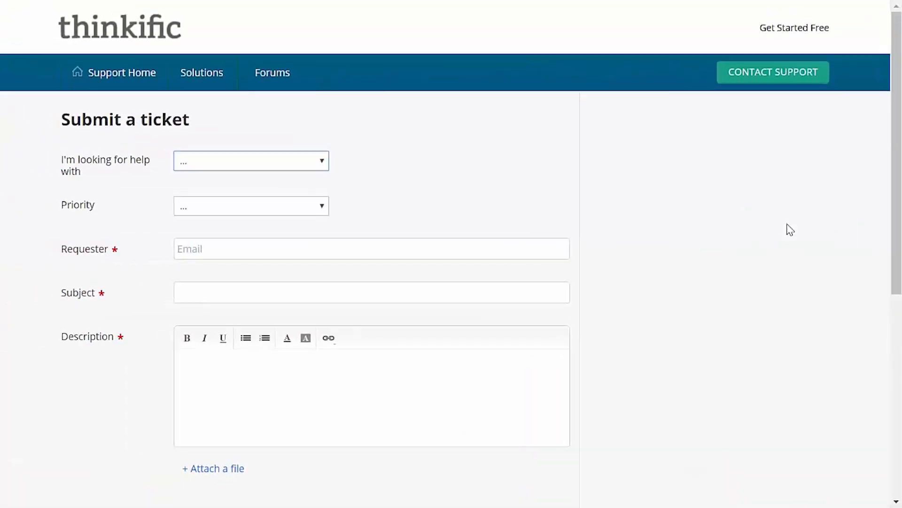